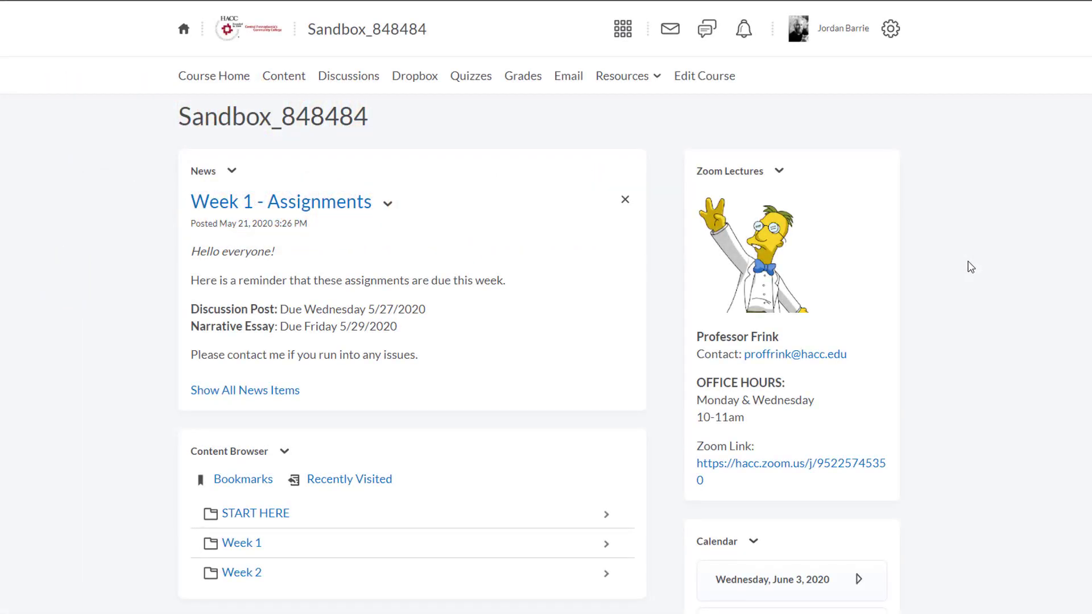
pyautogui.moveTo(348, 75)
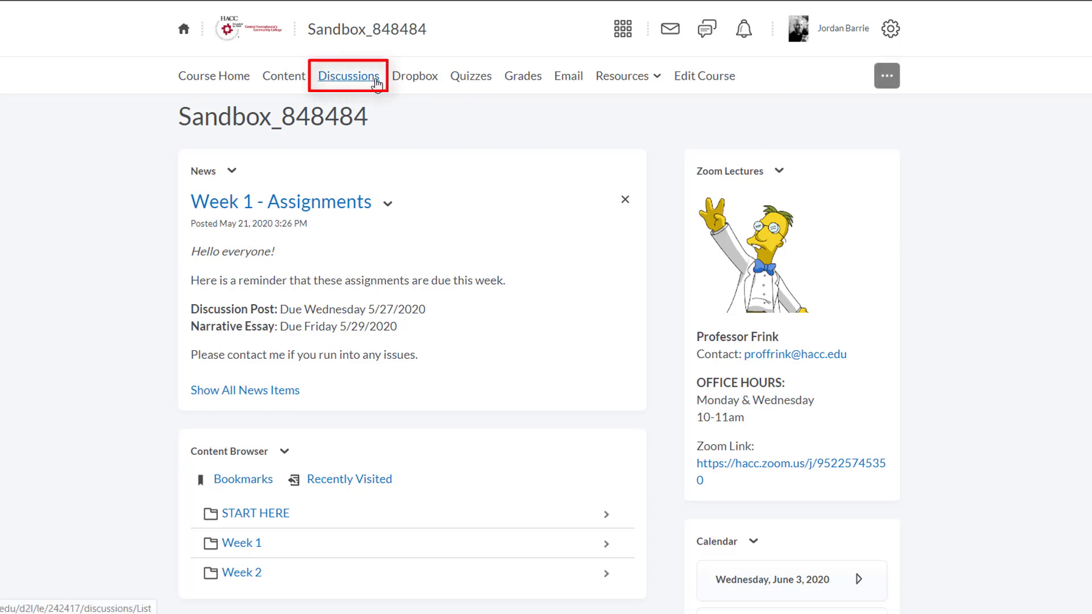
# Open the Sandbox_848484 Discussions list showing the Week 1 and Week 2 forums
pyautogui.click(348, 75)
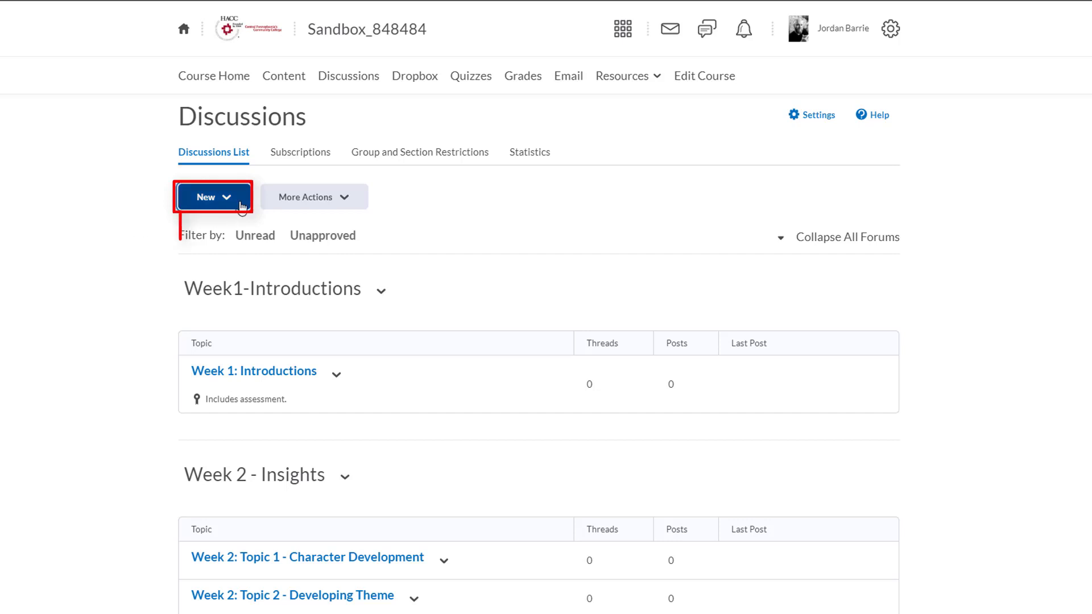
pyautogui.click(213, 197)
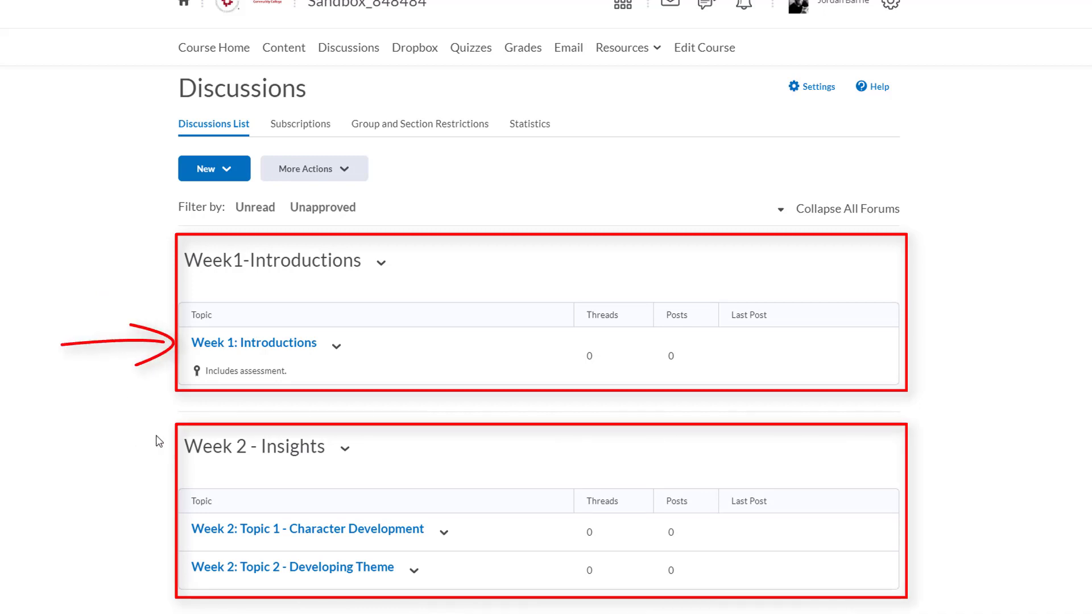
pyautogui.moveTo(216, 363)
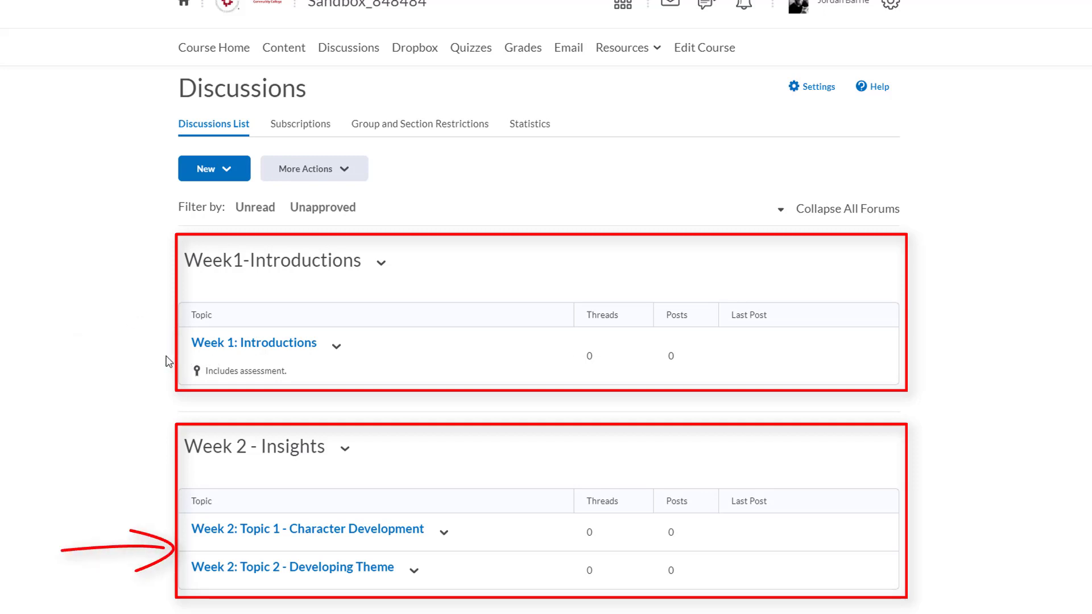
pyautogui.moveTo(190, 549)
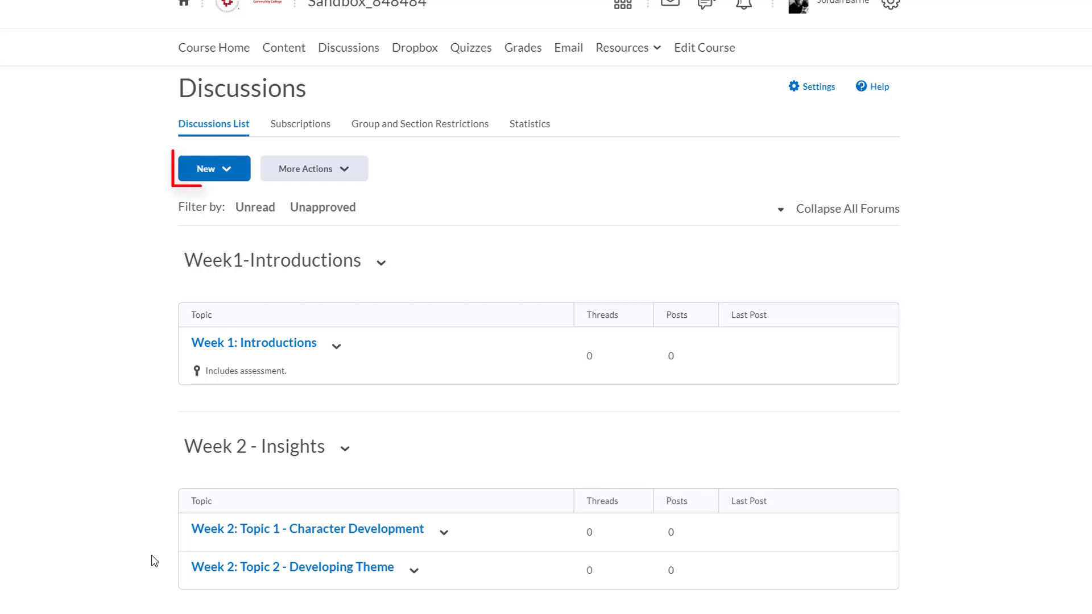
# Create a new forum draft titled 'Week 3 - Mood in Literature'
pyautogui.click(213, 168)
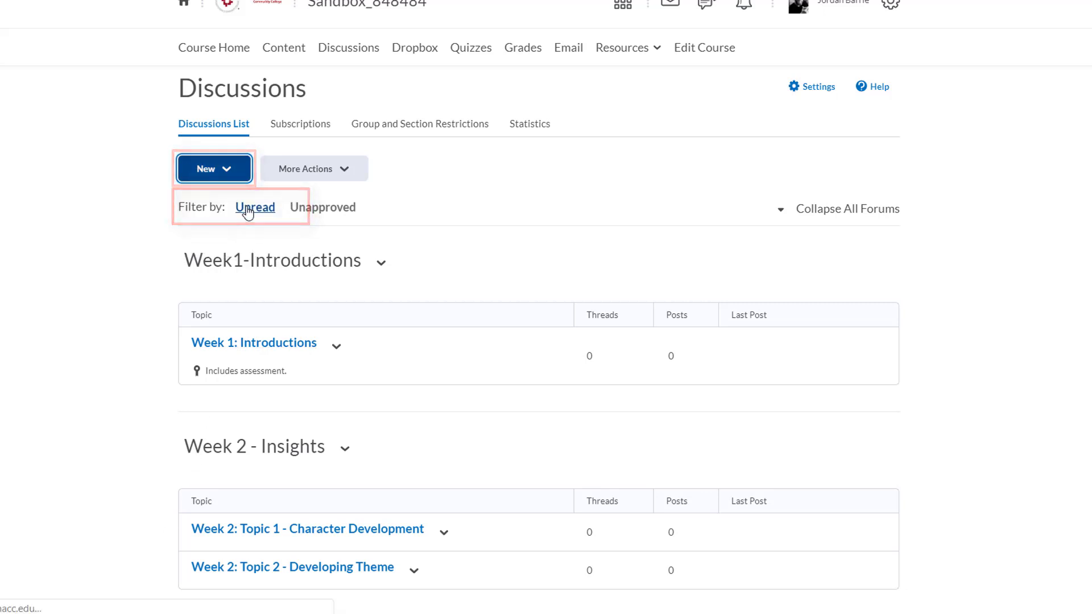
pyautogui.click(214, 169)
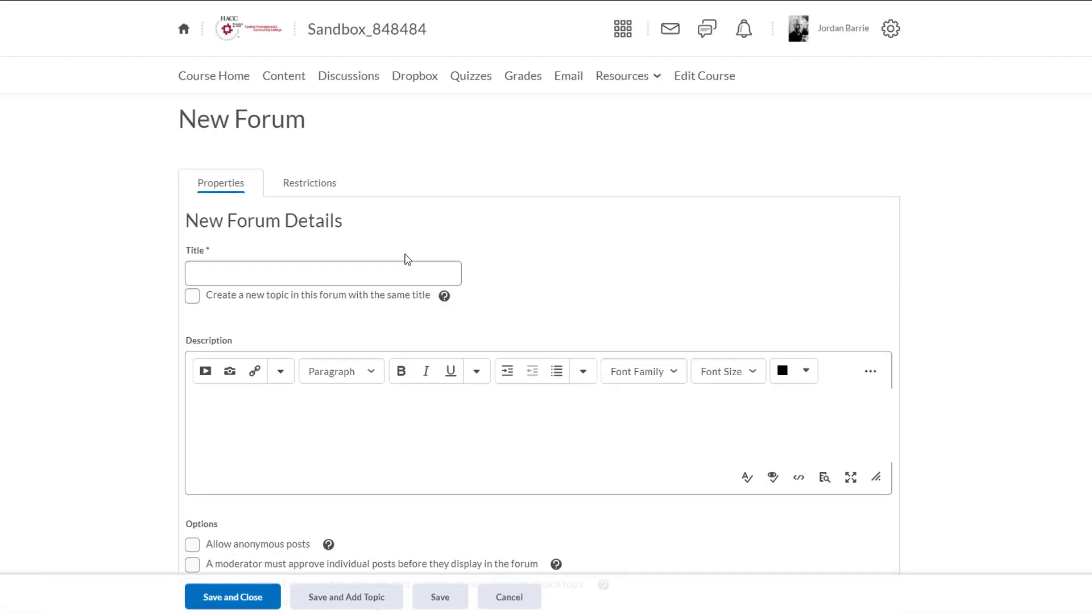
pyautogui.click(323, 272)
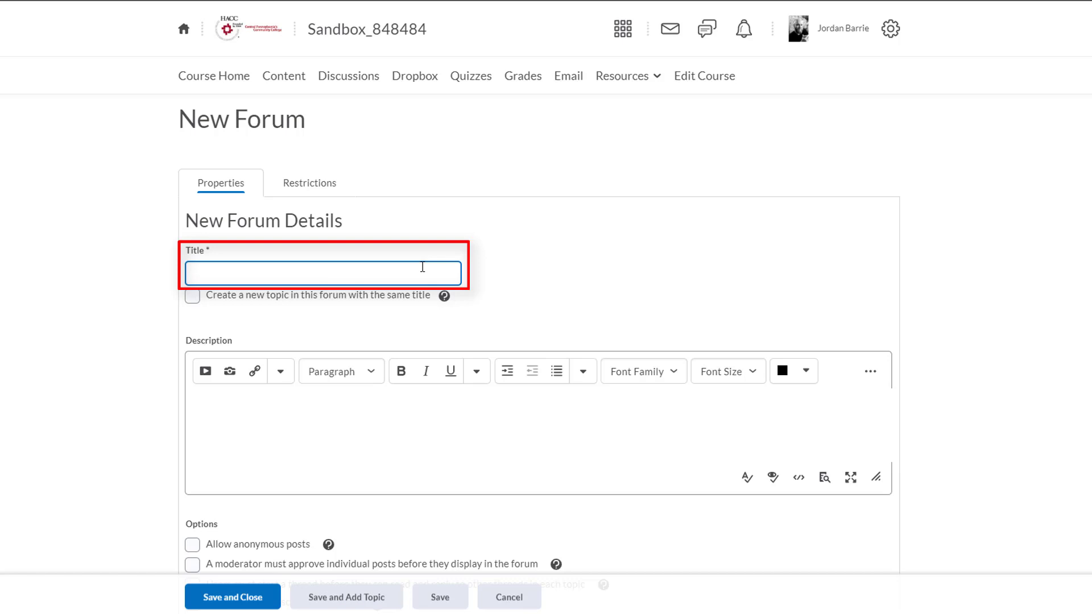
pyautogui.write('Week')
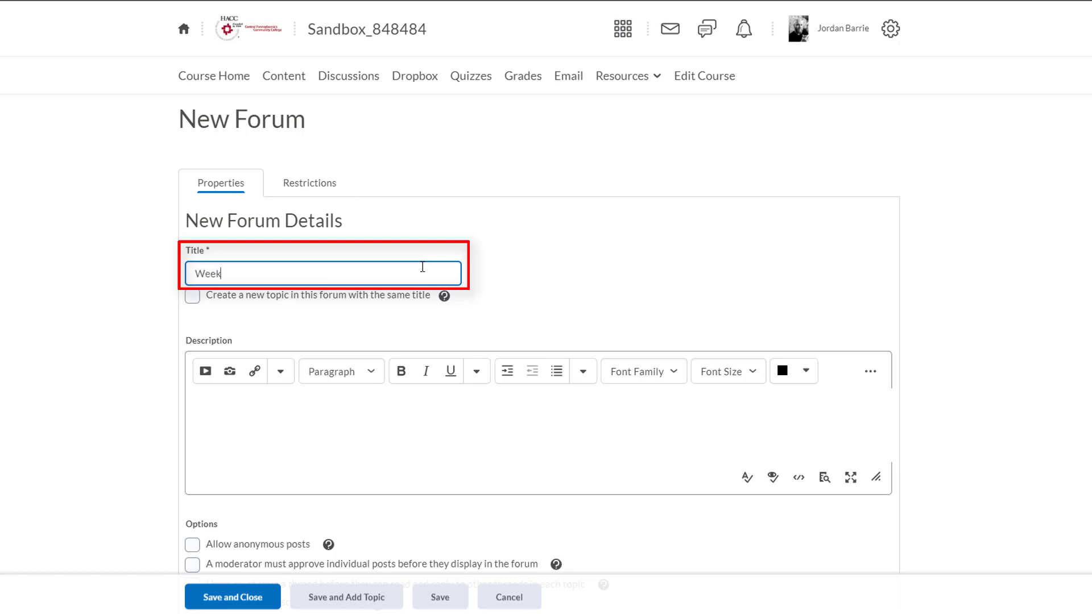
pyautogui.write('3 -')
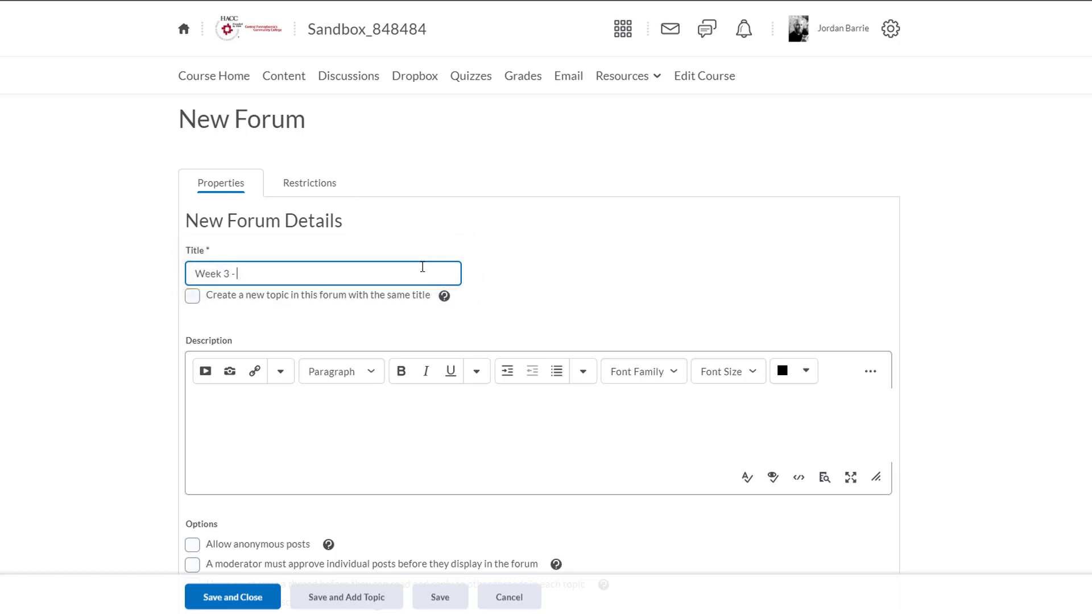
pyautogui.write('Mood in Literature')
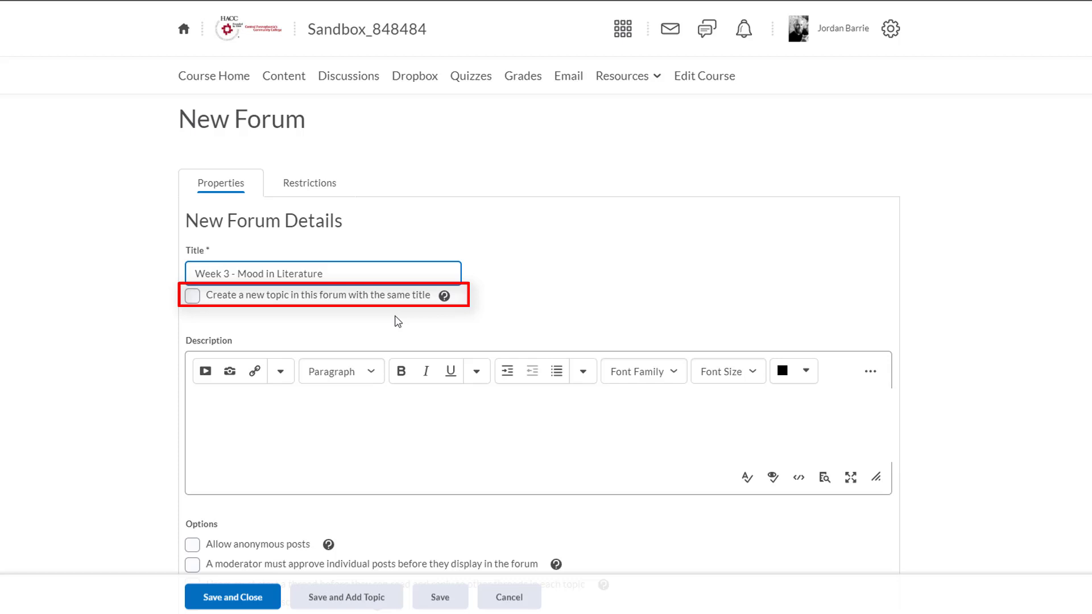
pyautogui.moveTo(257, 326)
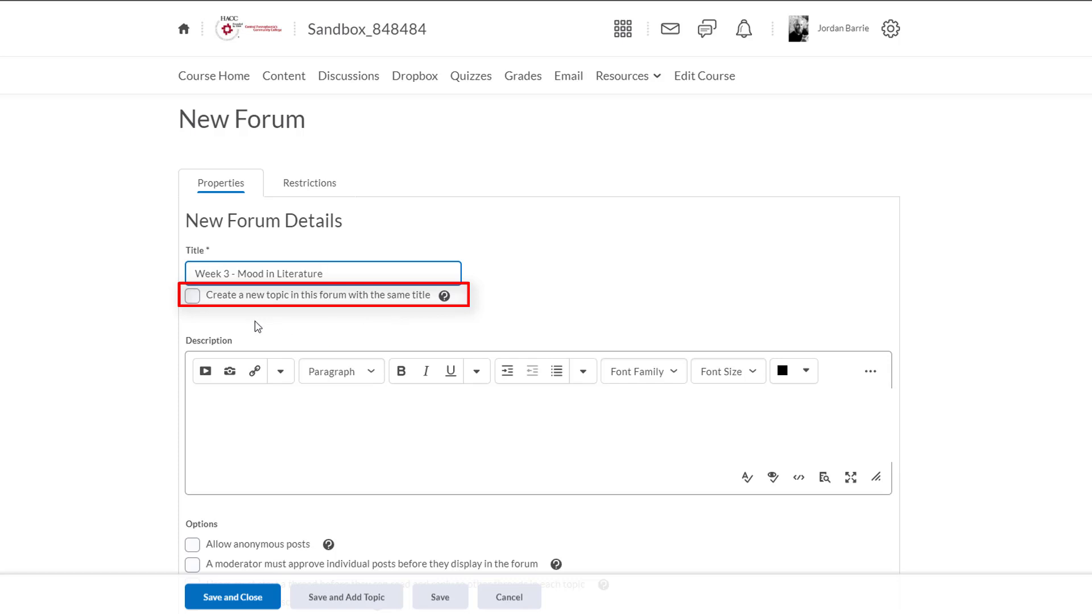
pyautogui.moveTo(252, 325)
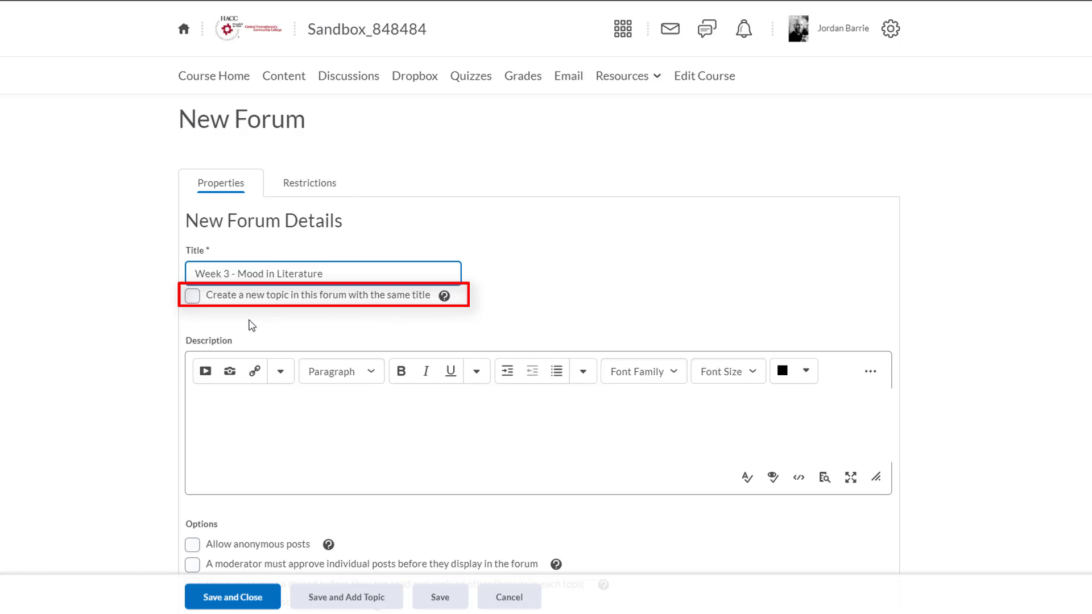
pyautogui.moveTo(213, 313)
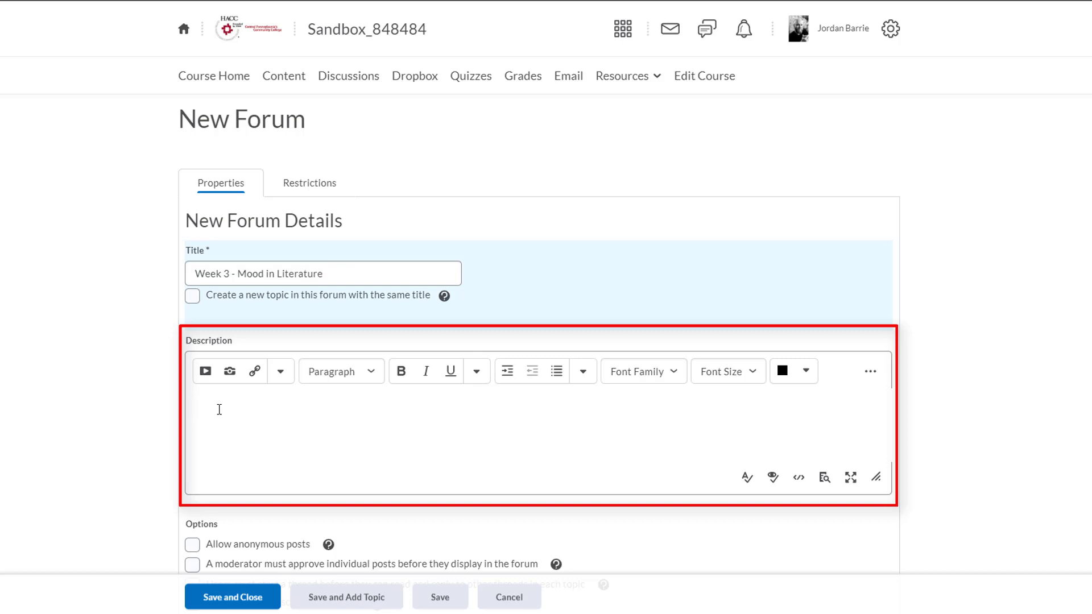
# Enable 'Users must start a thread before they can read and reply' for the Week 3 forum
pyautogui.scroll(-3)
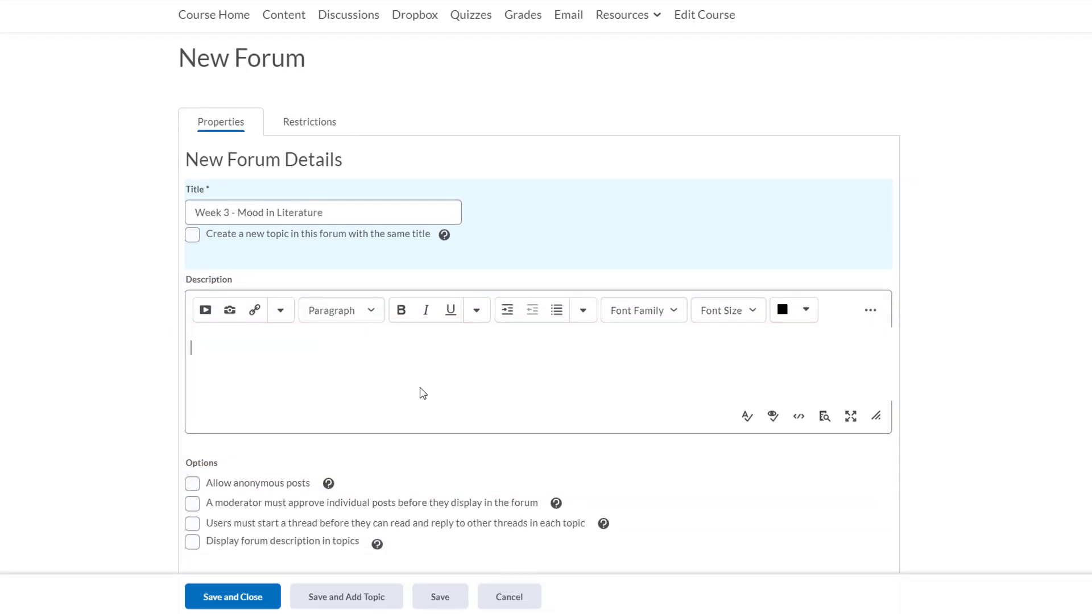
pyautogui.moveTo(1039, 457)
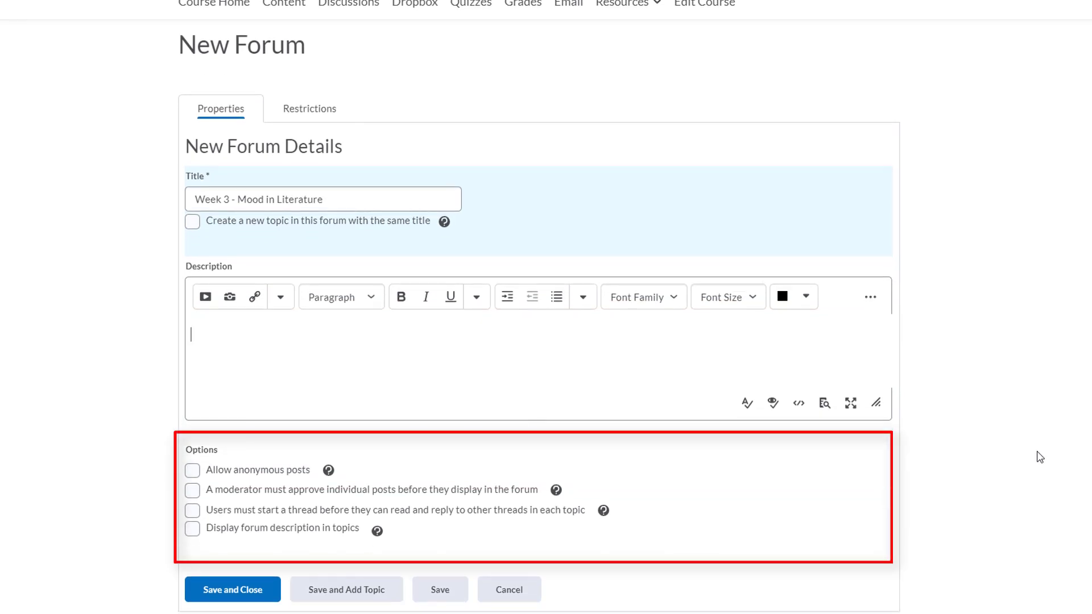
pyautogui.moveTo(951, 506)
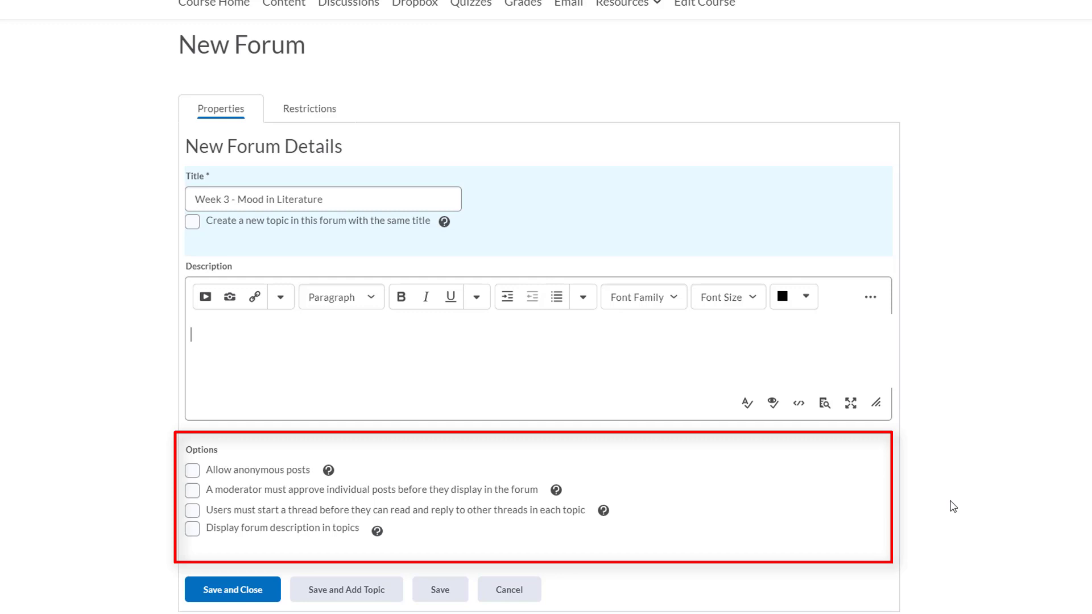
pyautogui.click(193, 470)
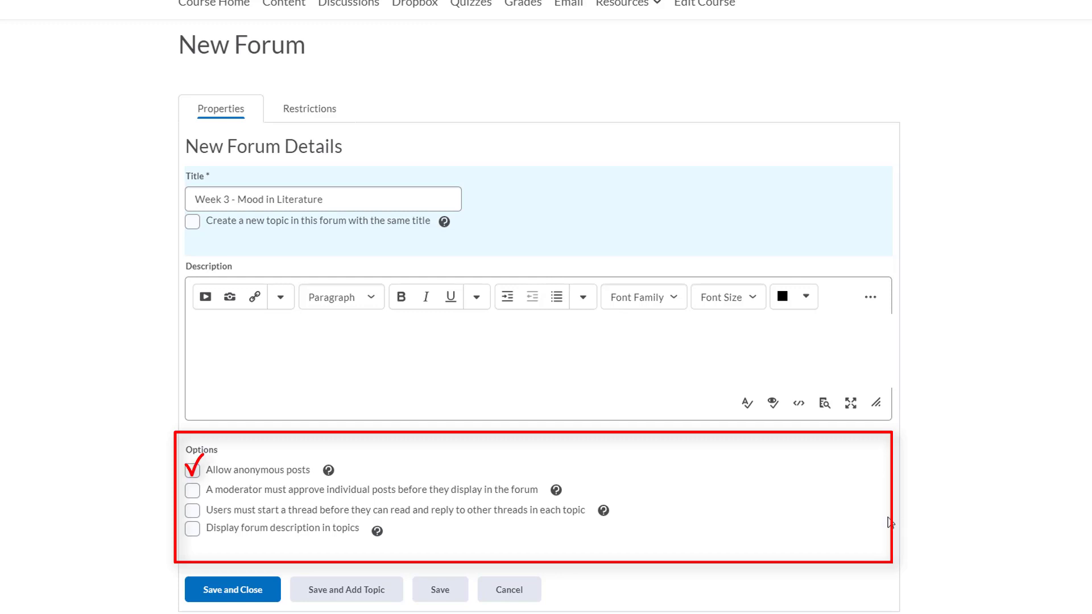
pyautogui.click(193, 470)
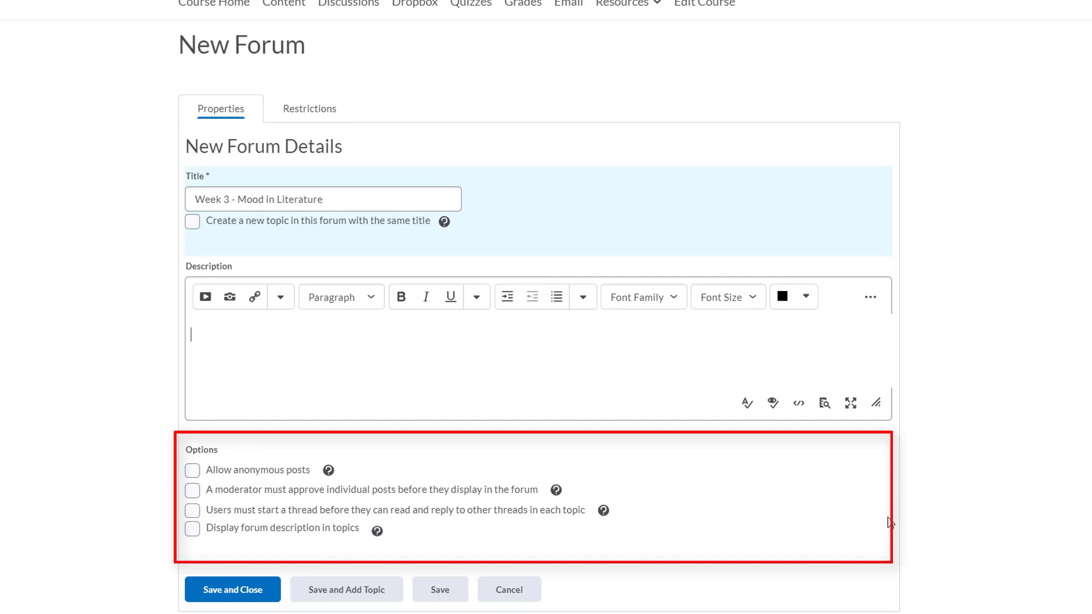
pyautogui.click(193, 490)
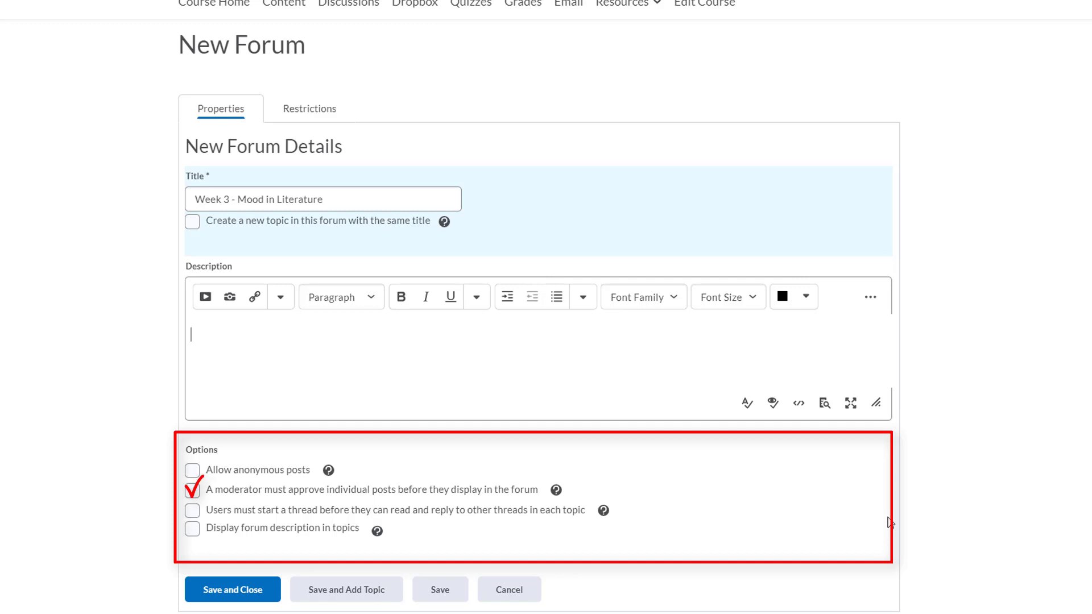
pyautogui.click(192, 490)
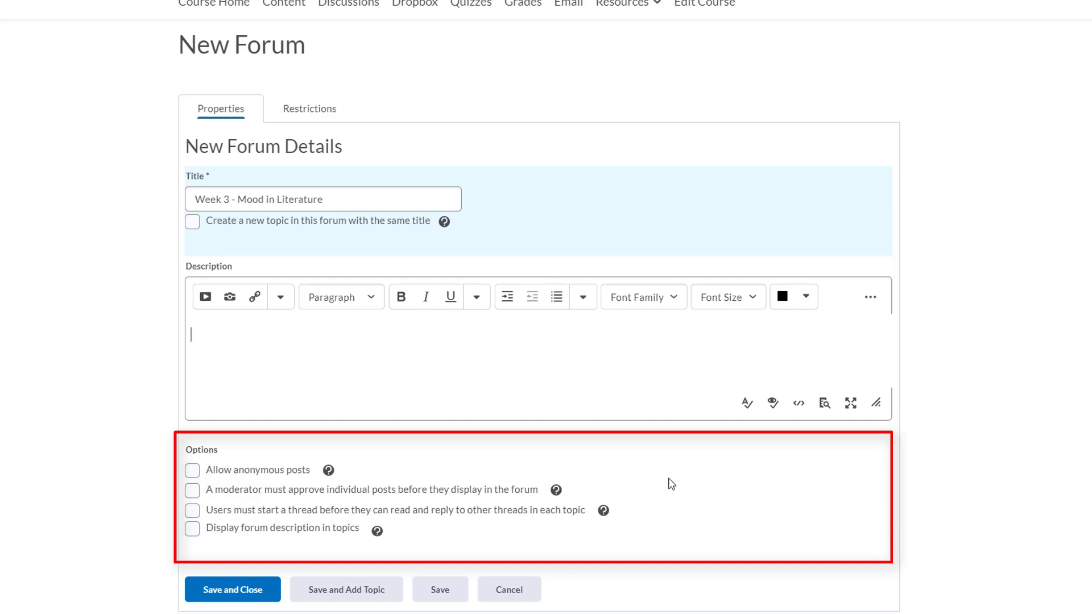
pyautogui.moveTo(627, 484)
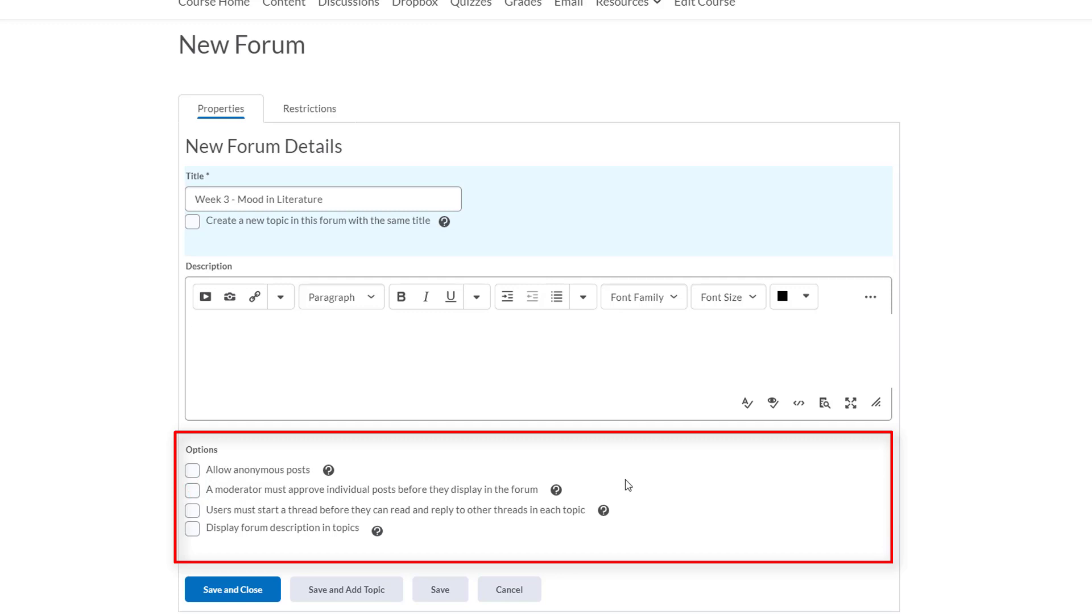
pyautogui.click(192, 510)
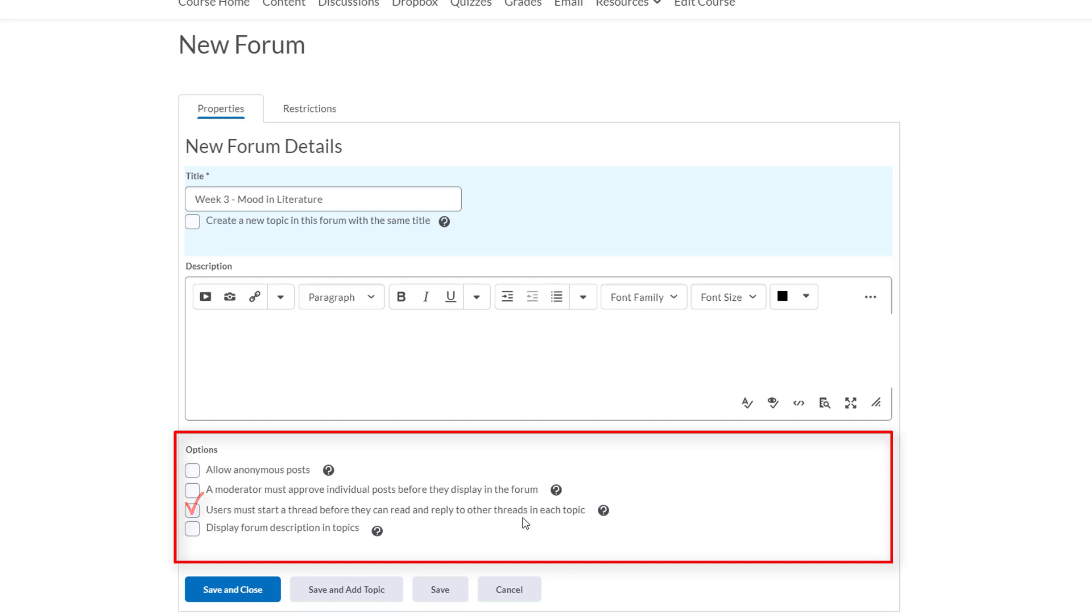
pyautogui.click(192, 510)
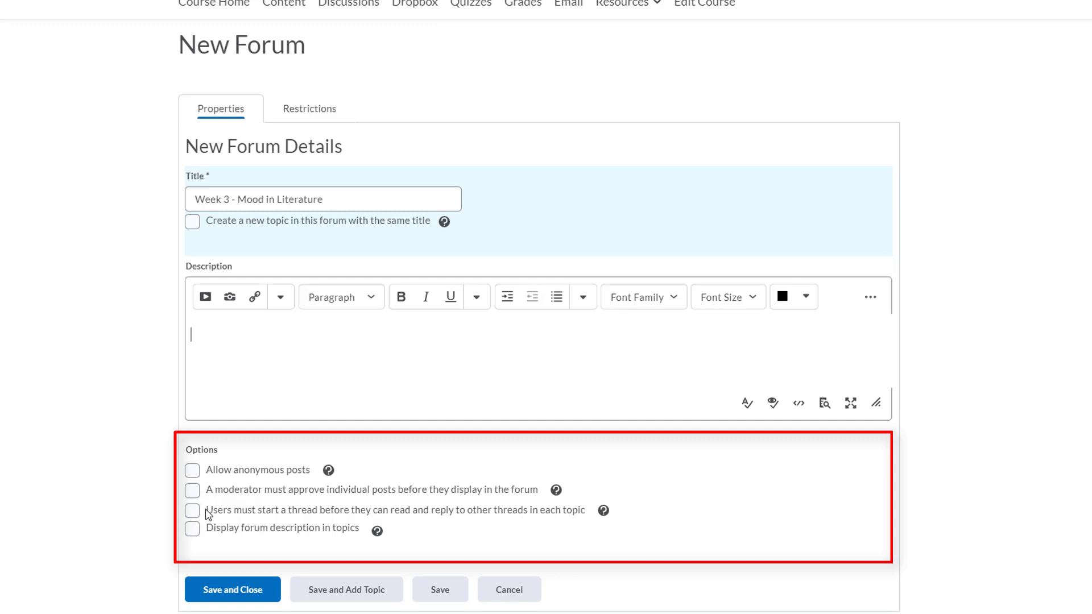
pyautogui.click(193, 511)
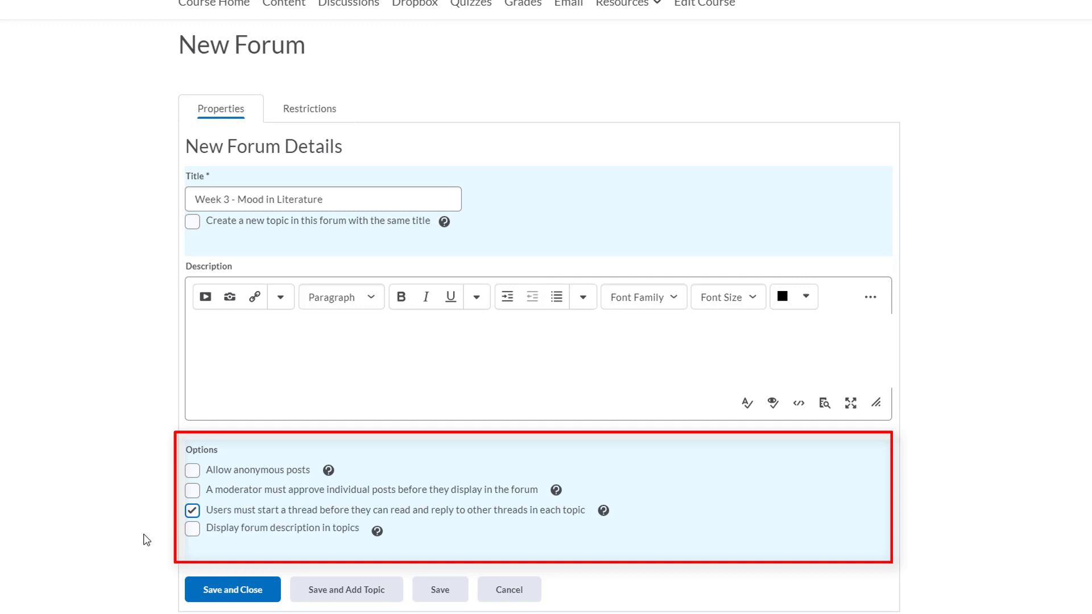
pyautogui.click(193, 529)
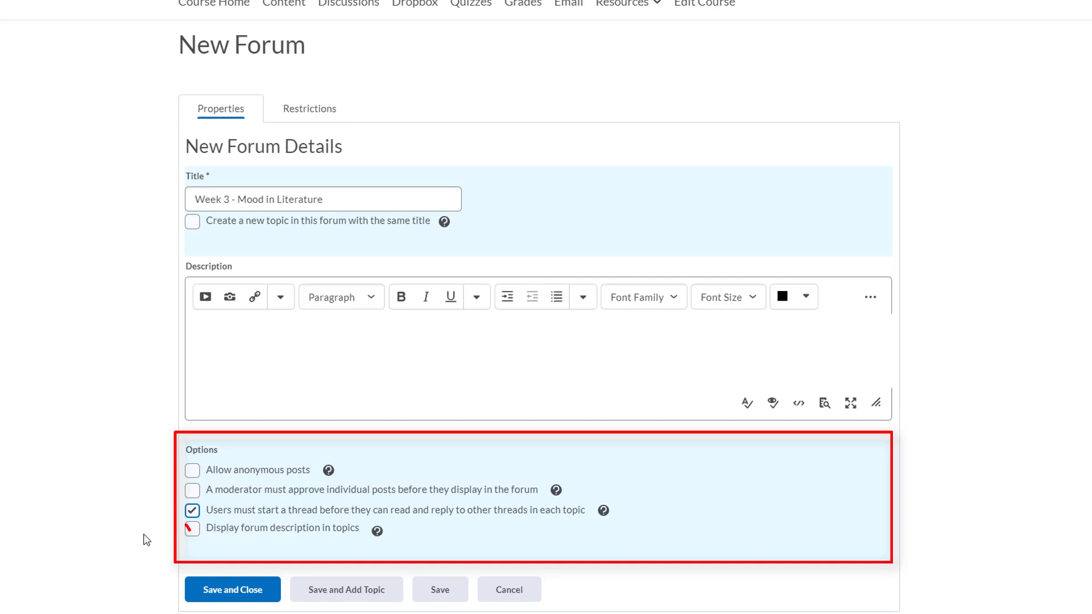
pyautogui.click(192, 527)
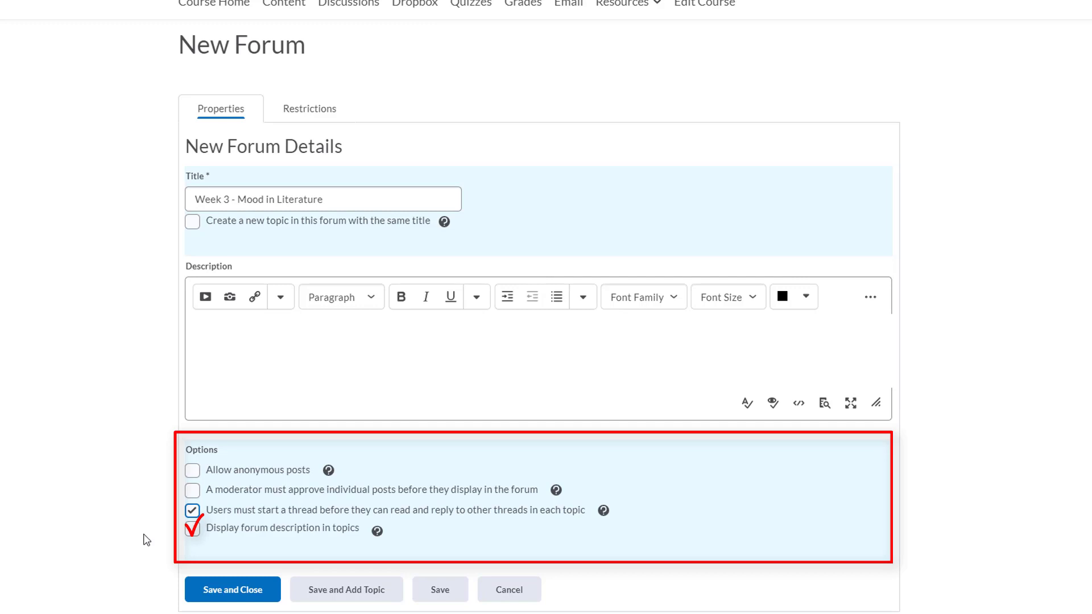
pyautogui.moveTo(177, 545)
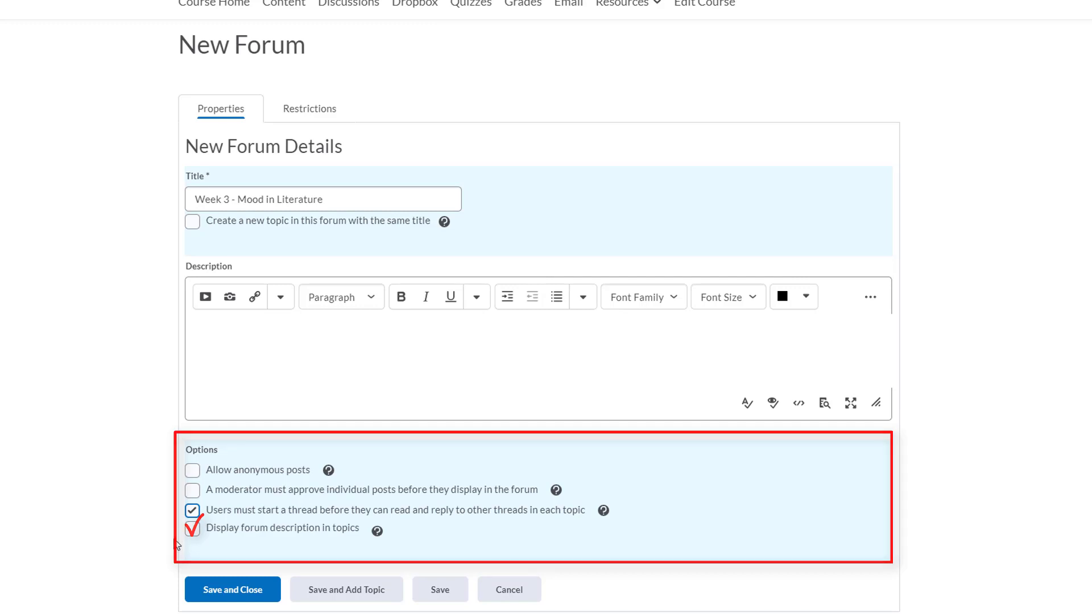
pyautogui.click(192, 528)
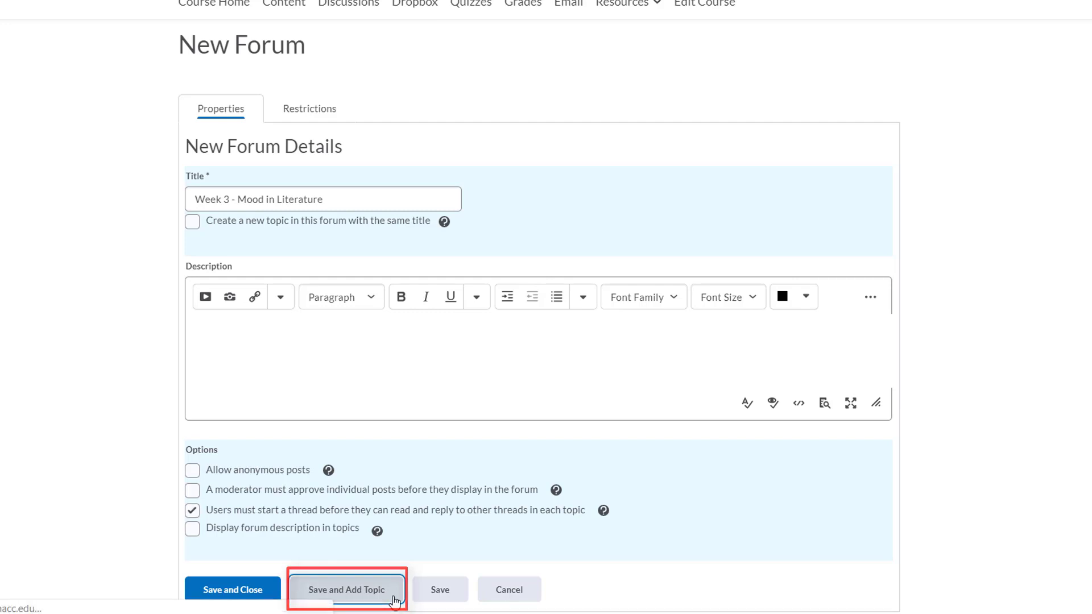
# Save the Week 3 forum and title its new topic 'Topic 1 - Creating a Mood'
pyautogui.click(346, 589)
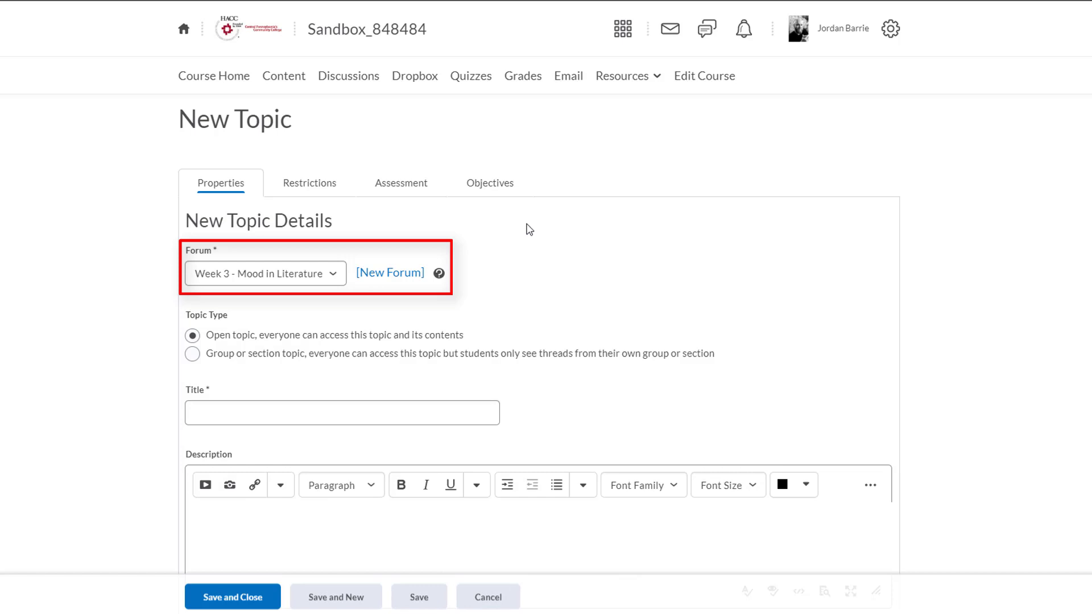
pyautogui.moveTo(428, 313)
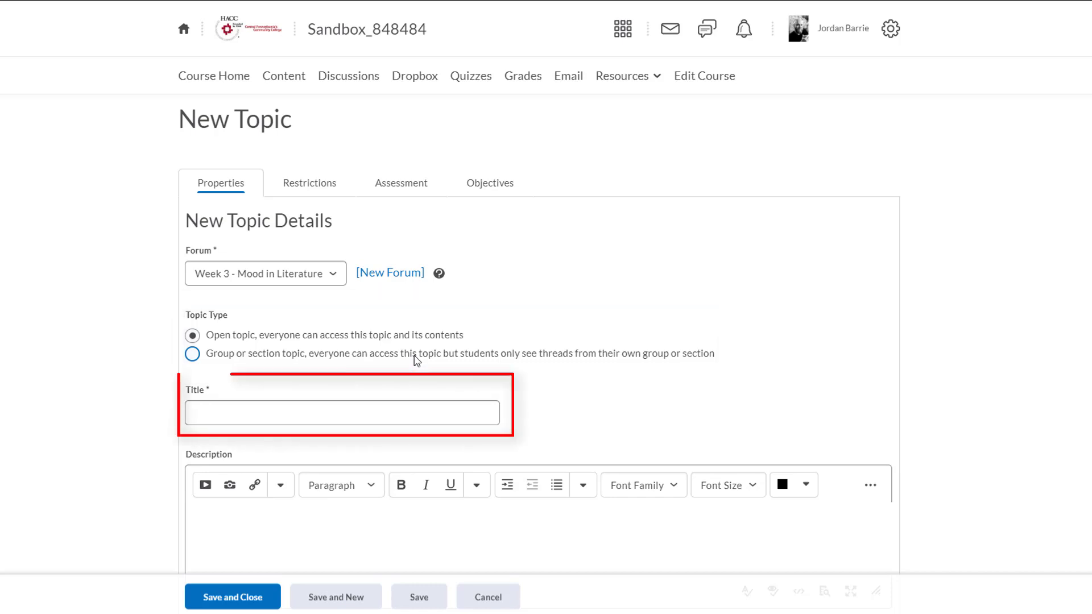
pyautogui.click(340, 412)
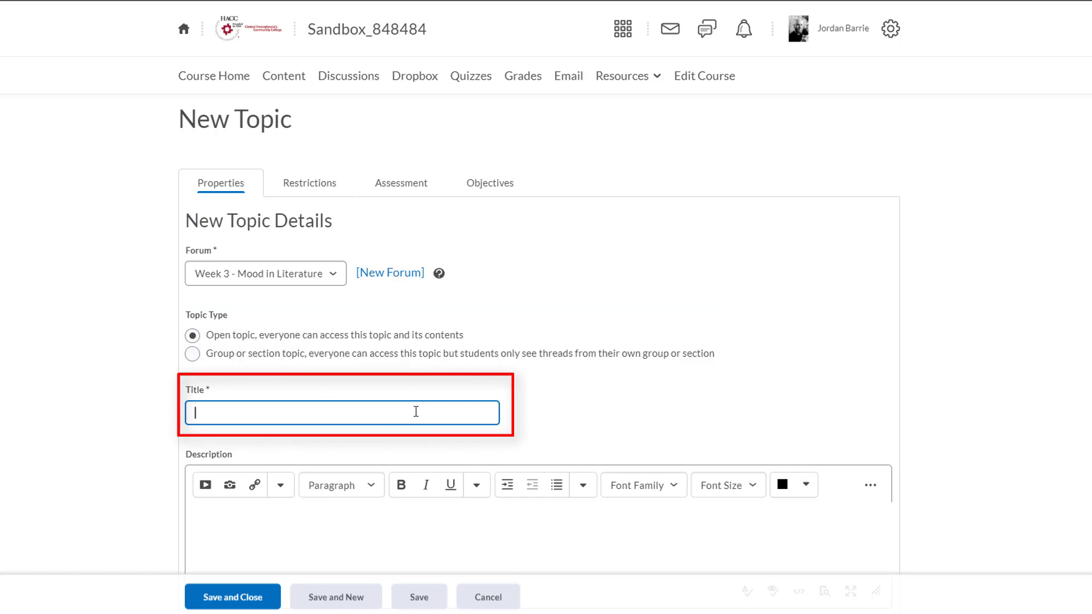
pyautogui.write('Topic')
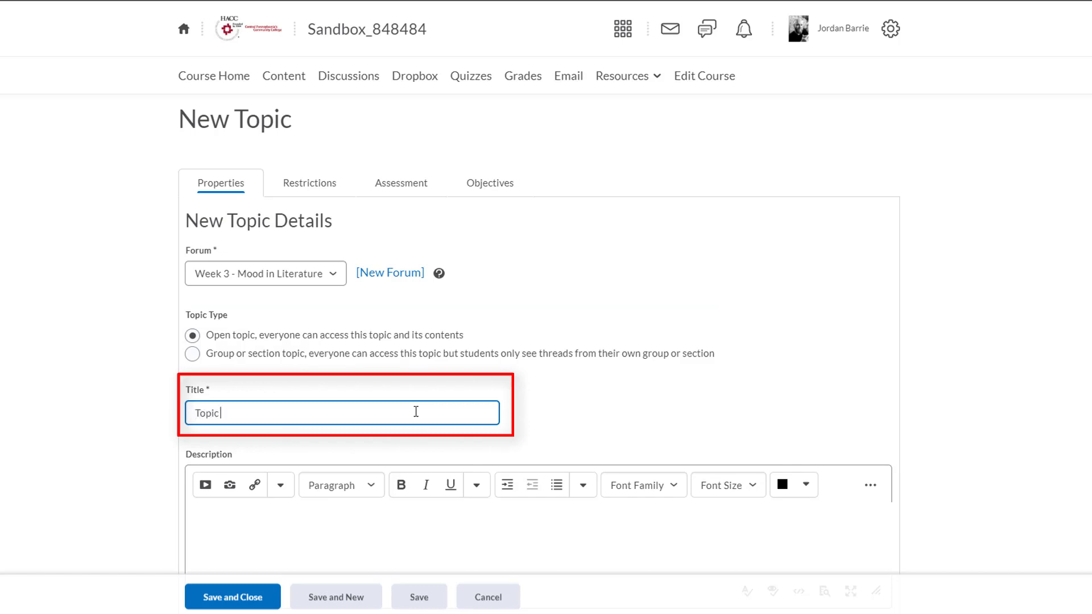
pyautogui.write('1 - Creat')
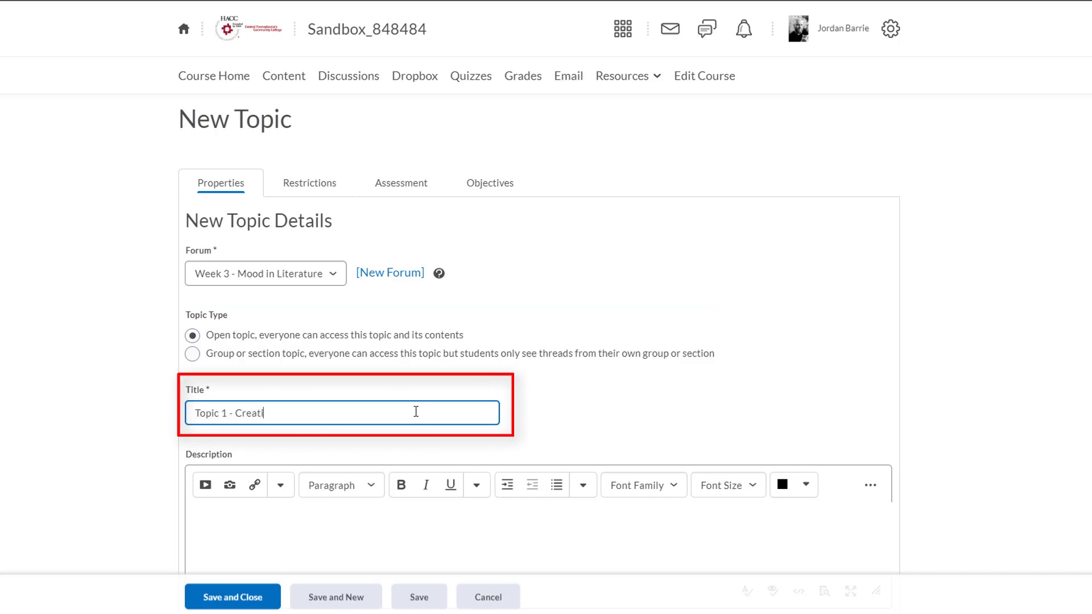
pyautogui.write('ing a Mood')
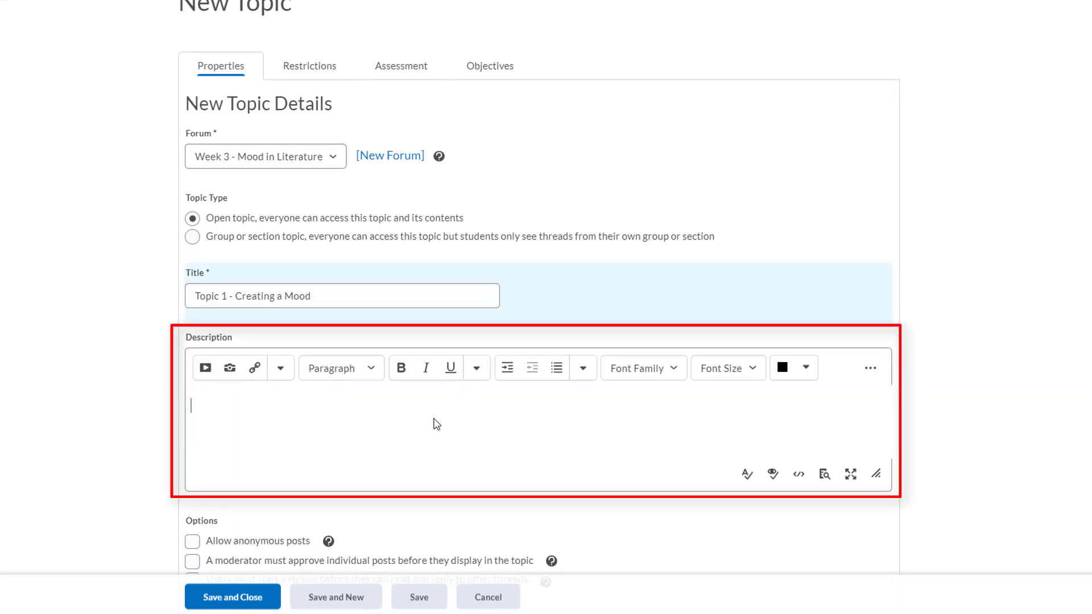
pyautogui.moveTo(455, 421)
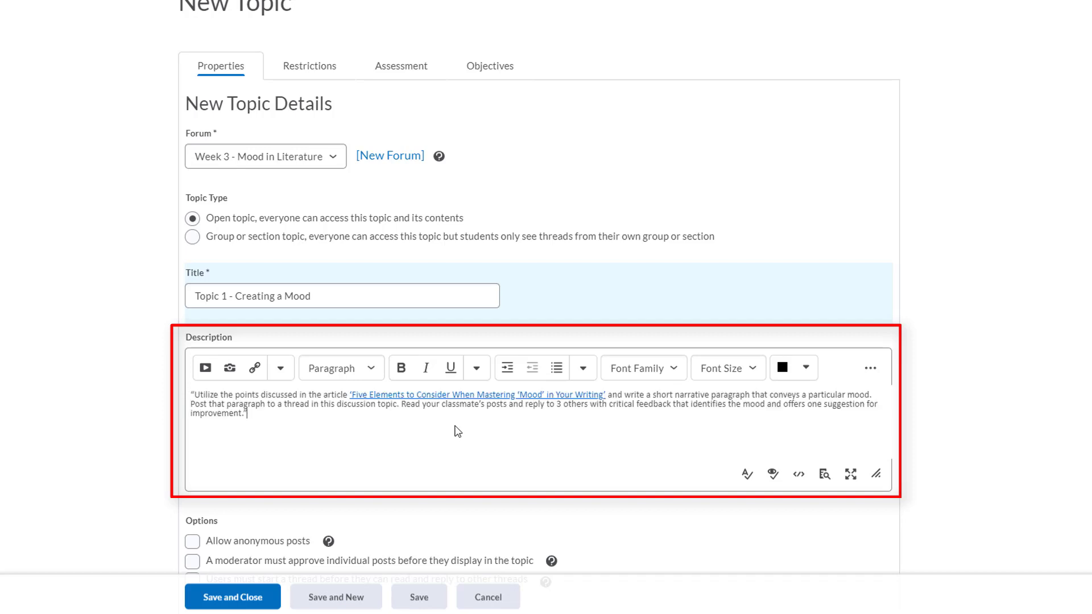
pyautogui.moveTo(413, 406)
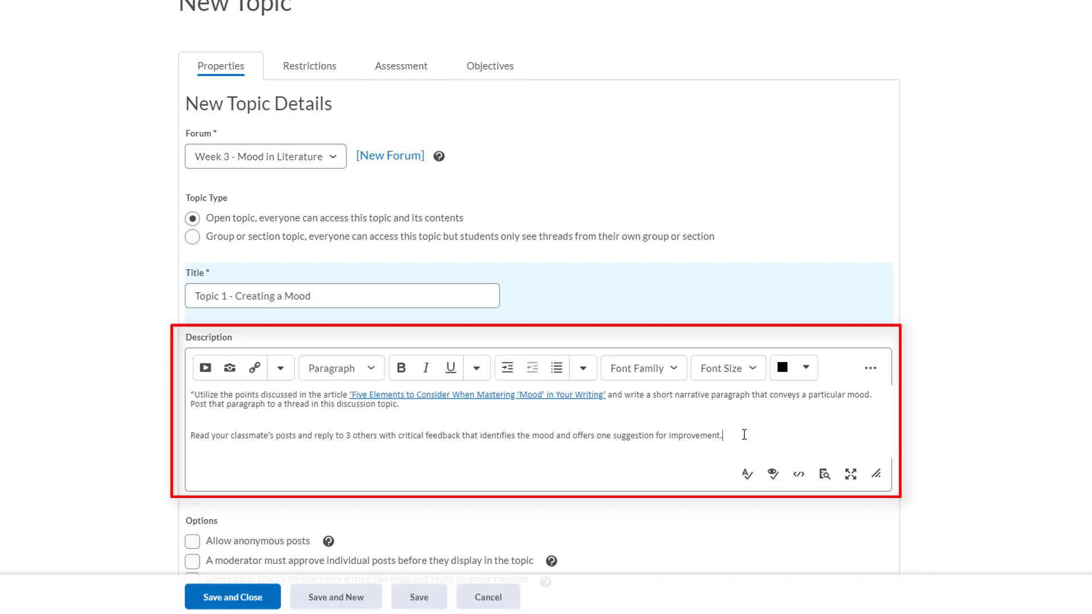
pyautogui.moveTo(304, 470)
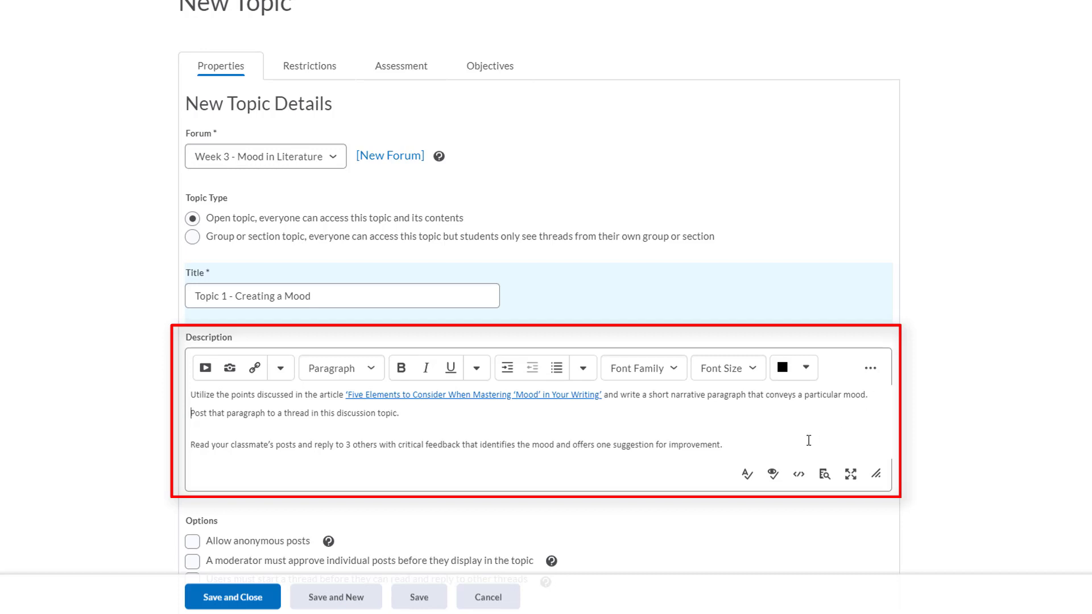
pyautogui.moveTo(746, 448)
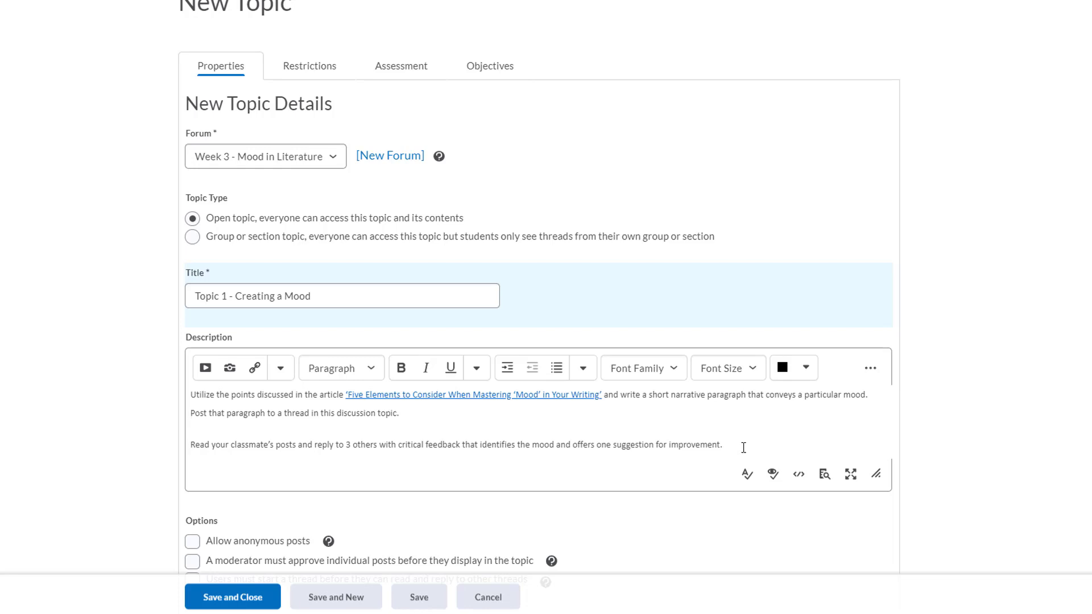
# Enter the mood-paragraph and three-classmate-reply instructions as the topic description
pyautogui.click(190, 412)
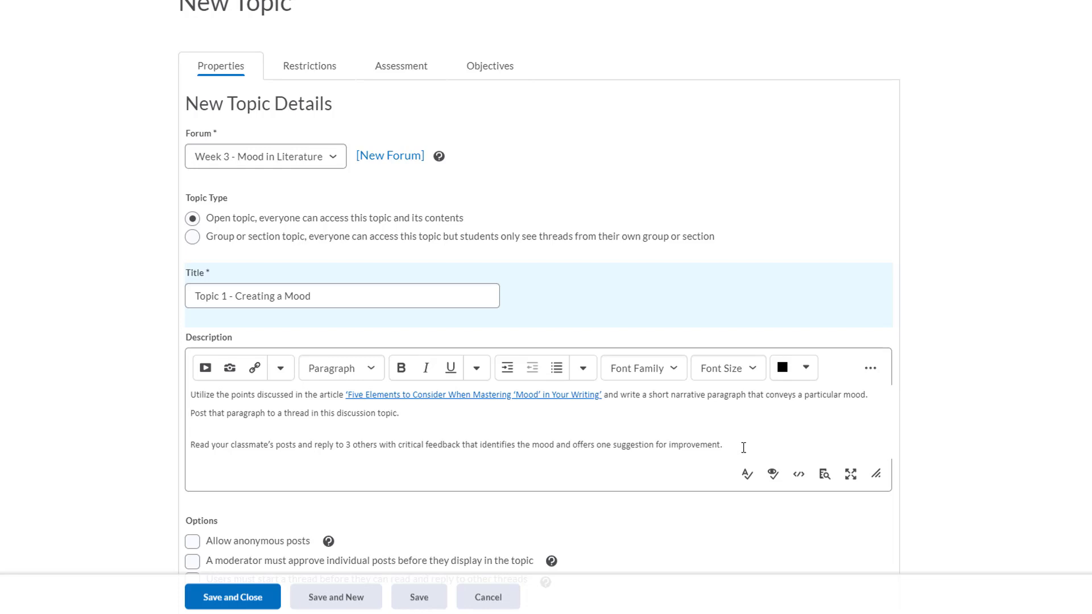
pyautogui.scroll(-3)
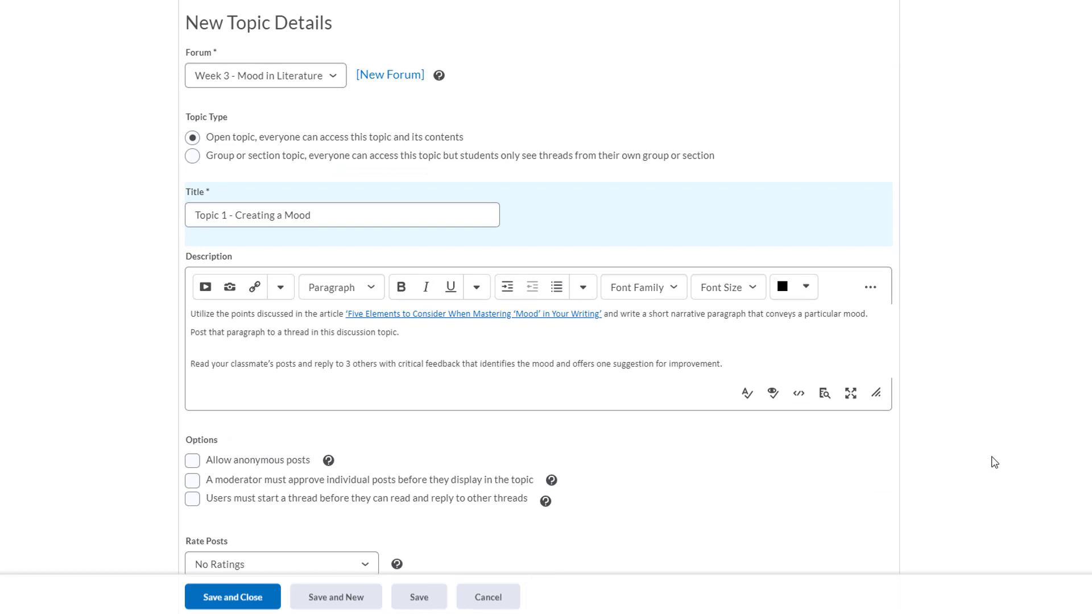
# Require a thread before reading others in this topic, leaving Rate Posts at No Ratings
pyautogui.scroll(-3)
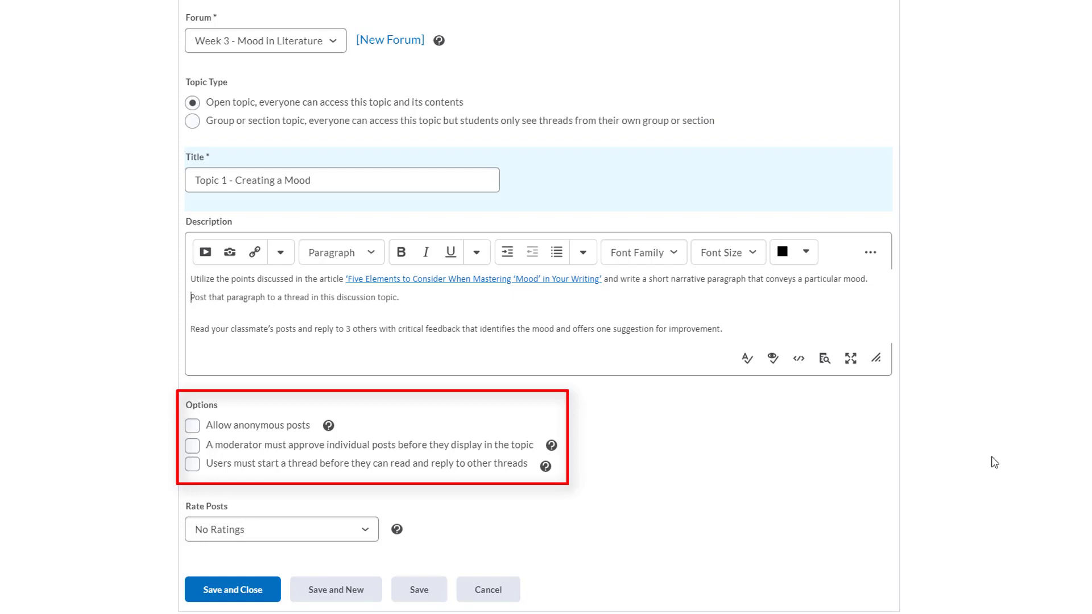
pyautogui.moveTo(260, 490)
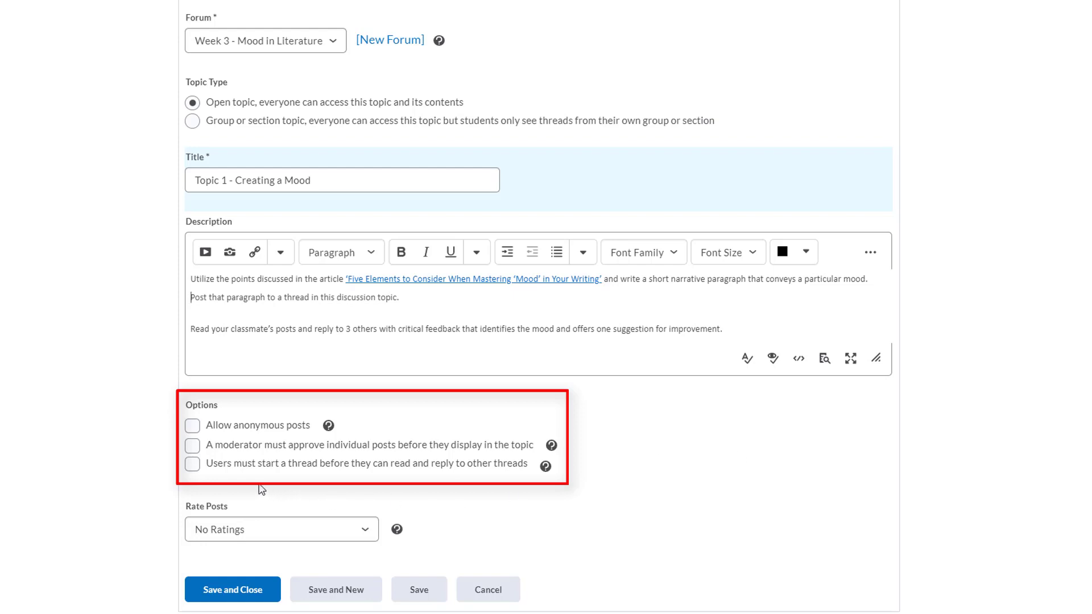
pyautogui.click(192, 464)
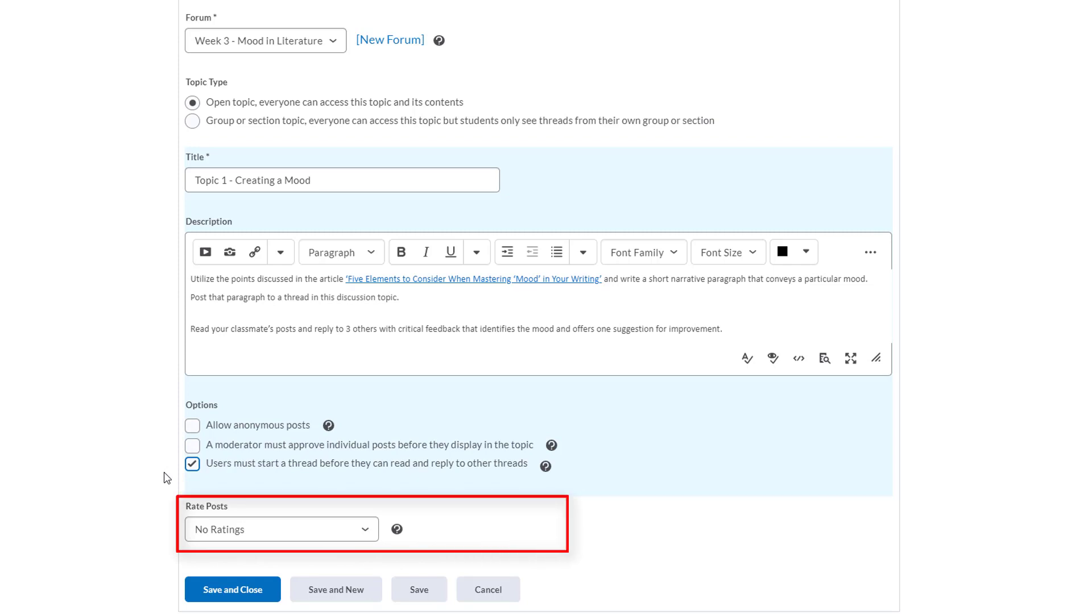
pyautogui.moveTo(230, 486)
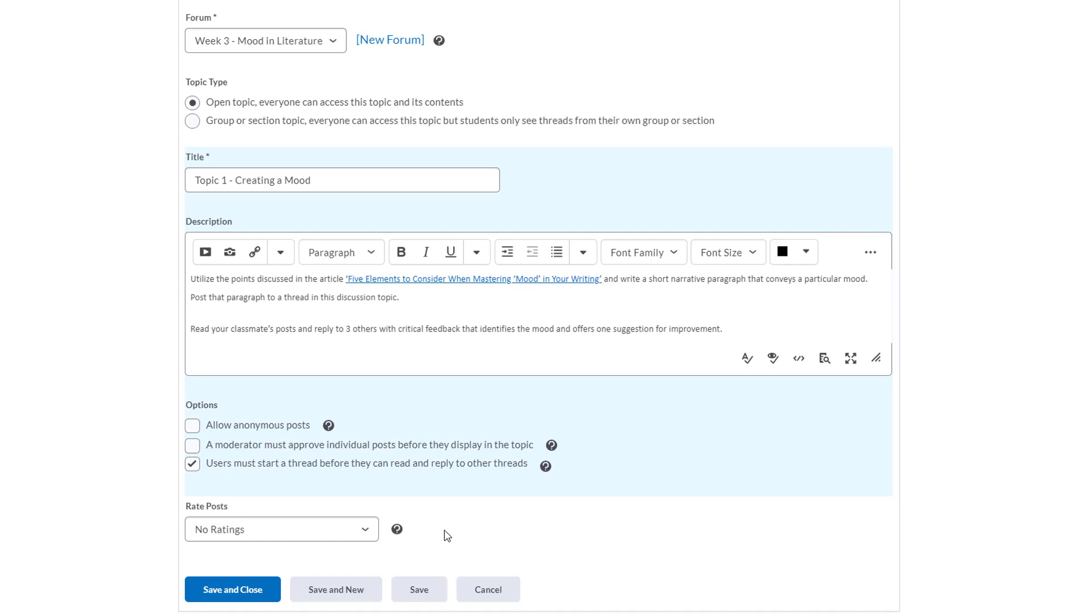
pyautogui.scroll(3)
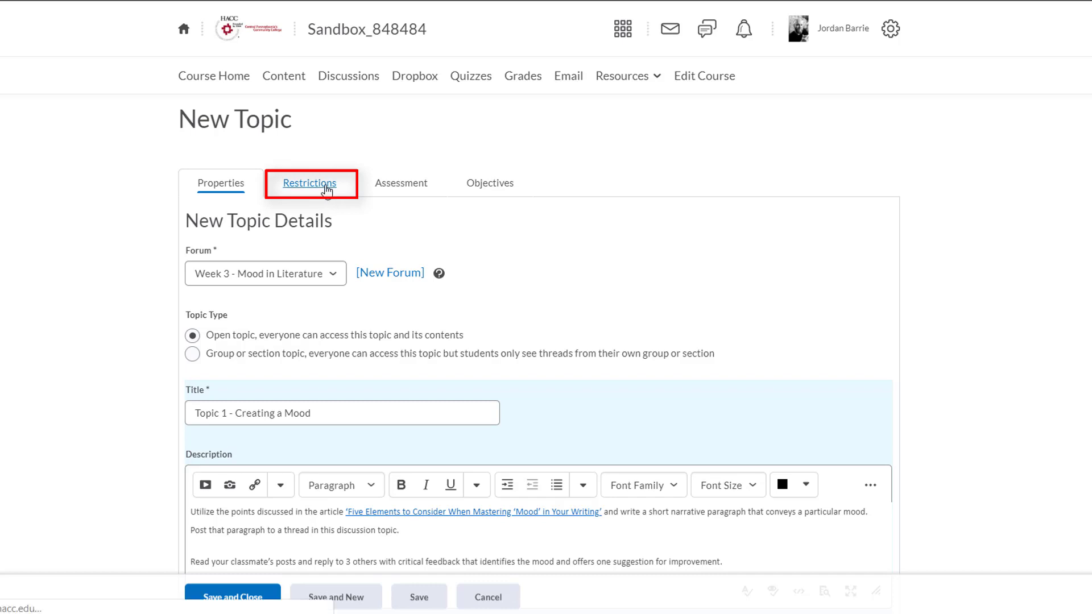
# Keep the topic visible, starting 6/3/2020 11:00 AM with no end date, displayed in calendar
pyautogui.click(310, 182)
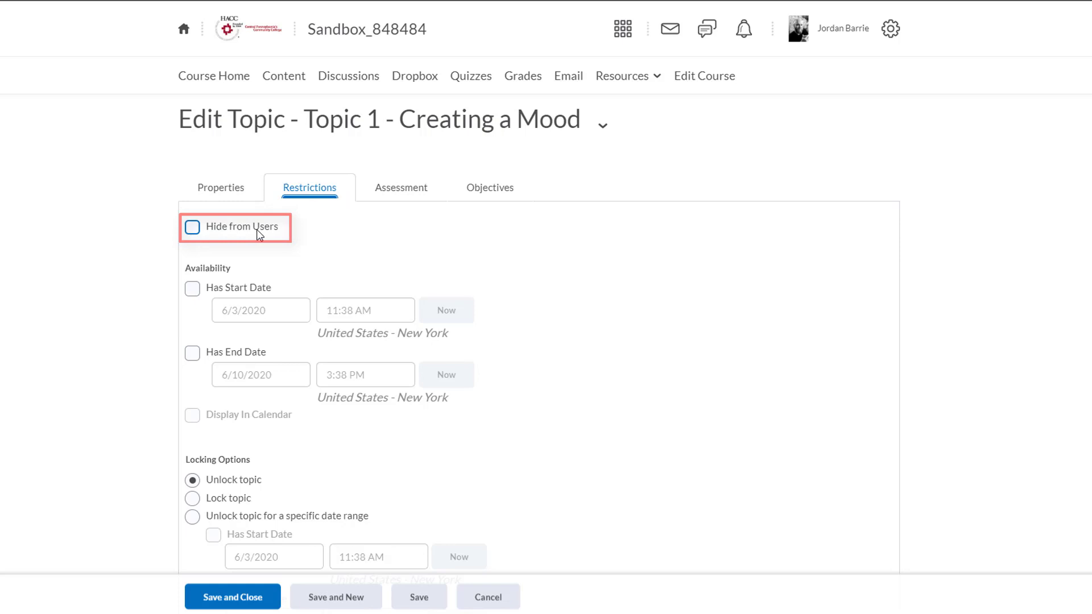
pyautogui.click(192, 227)
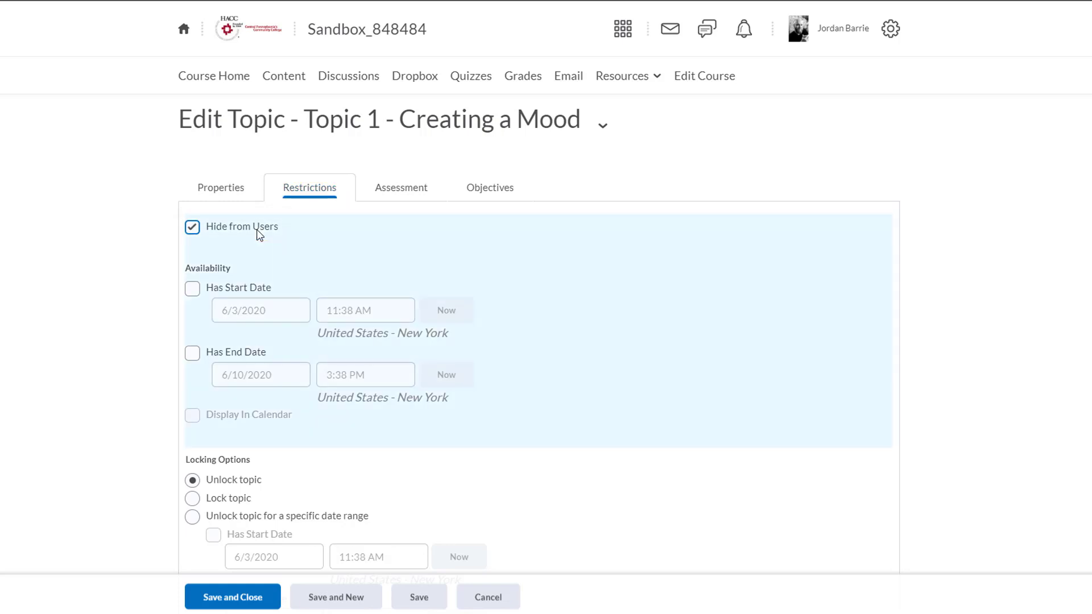
pyautogui.click(192, 227)
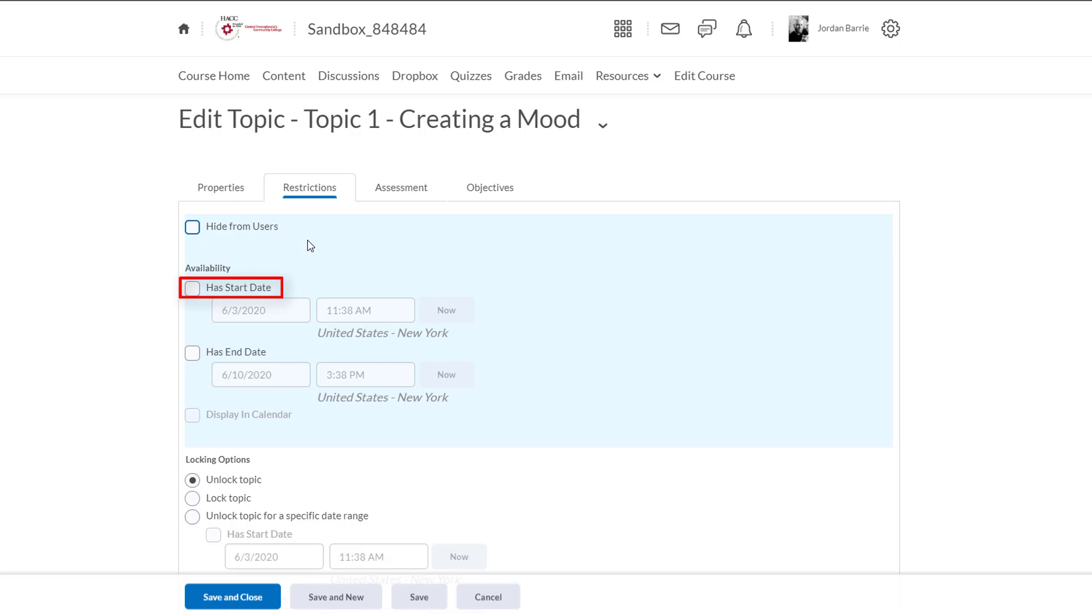
pyautogui.moveTo(198, 298)
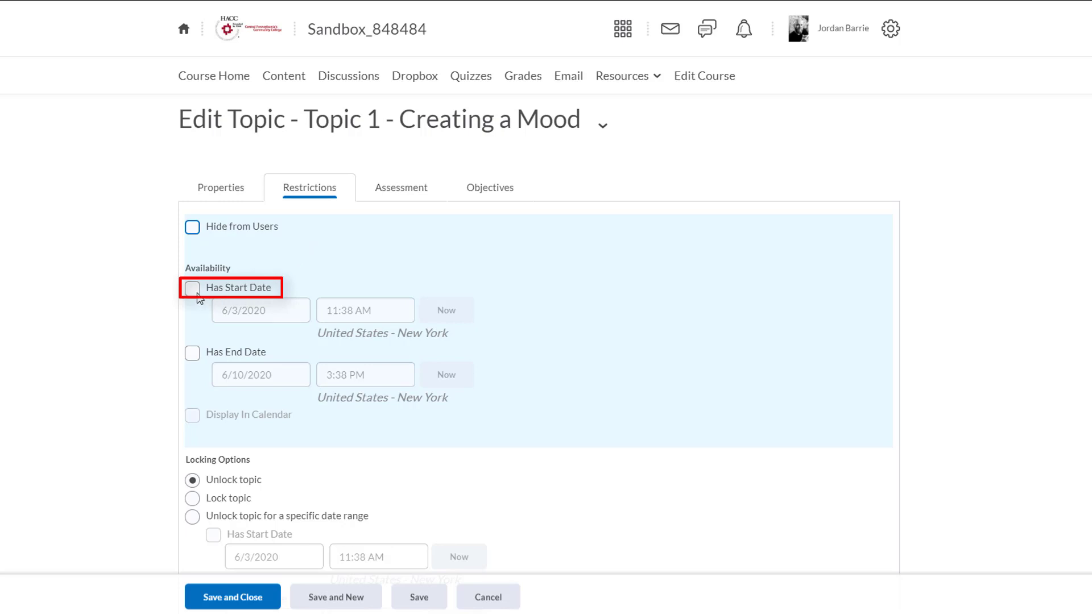
pyautogui.click(193, 288)
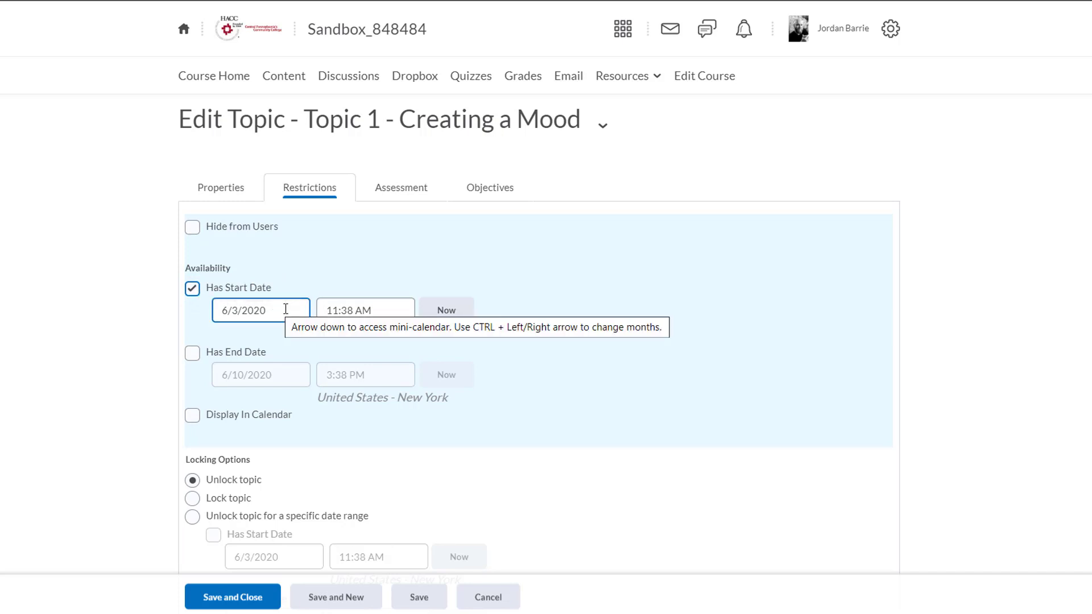
pyautogui.click(260, 310)
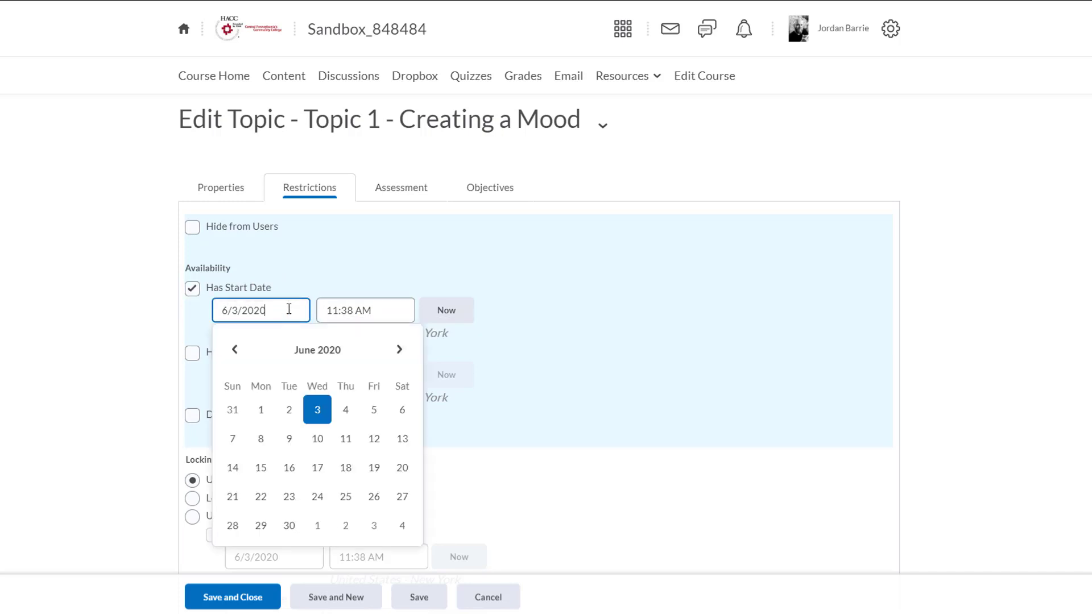
pyautogui.click(384, 328)
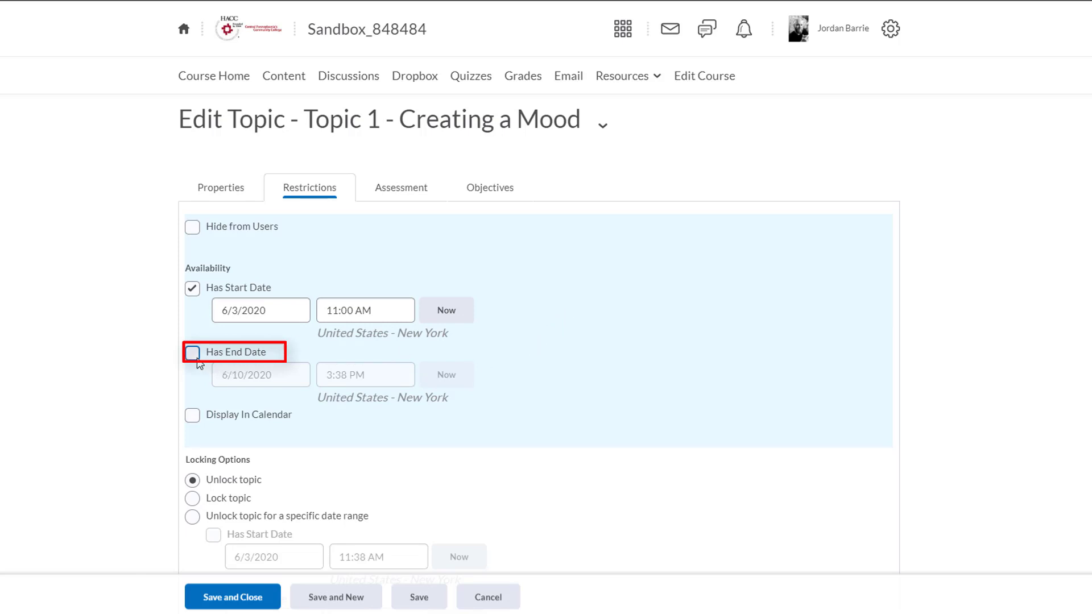
pyautogui.click(192, 351)
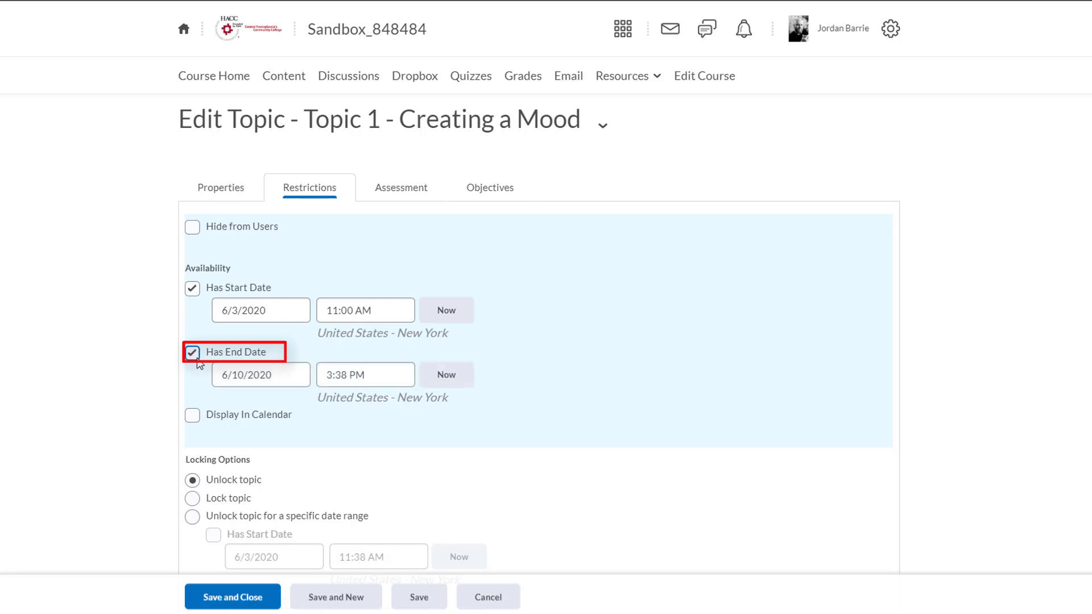
pyautogui.click(192, 352)
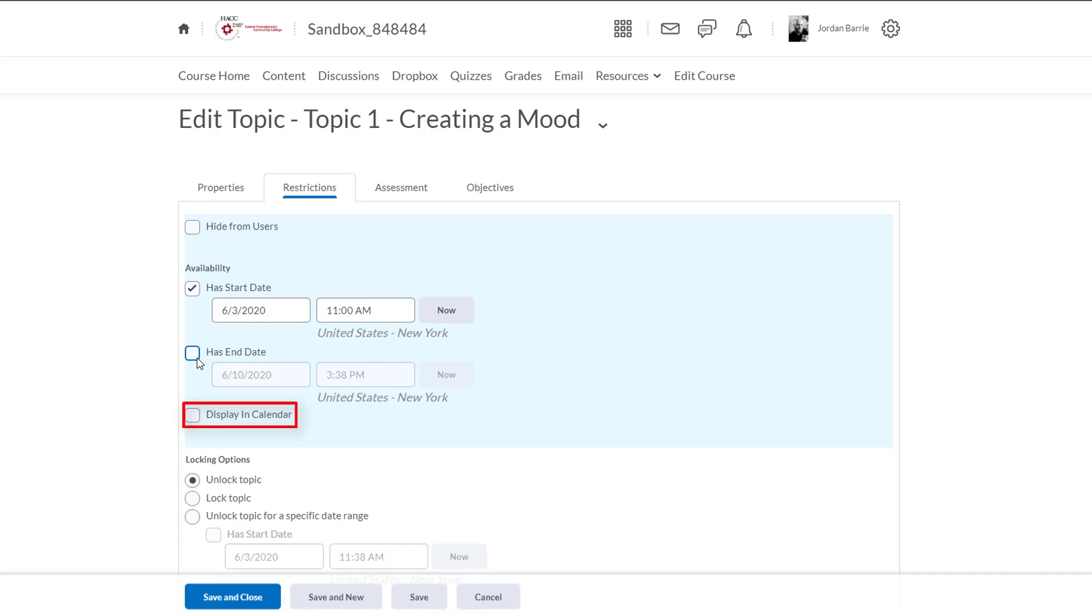
pyautogui.moveTo(199, 406)
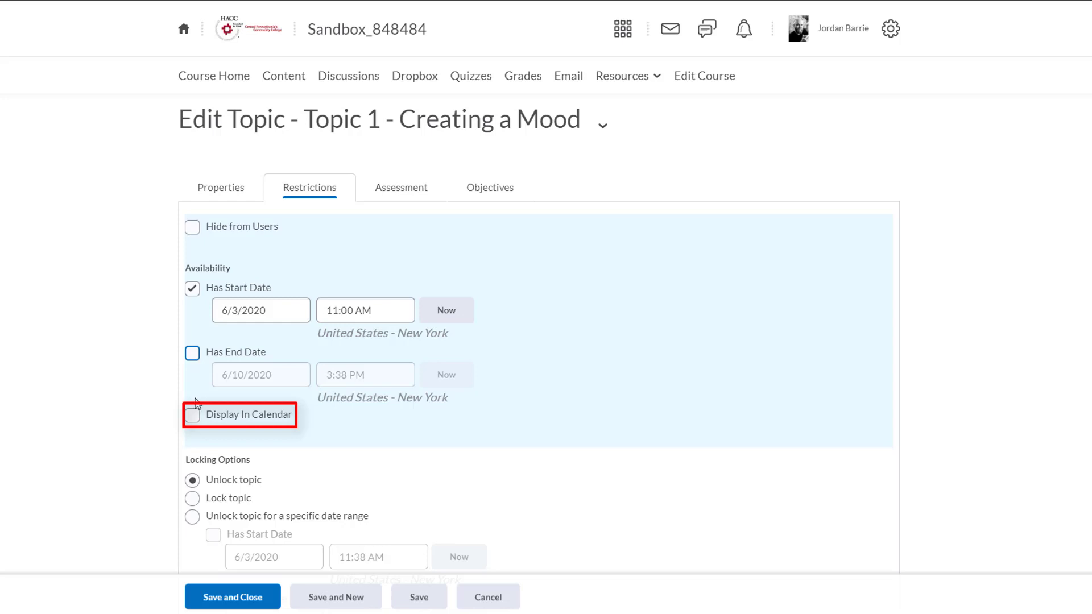
pyautogui.click(193, 415)
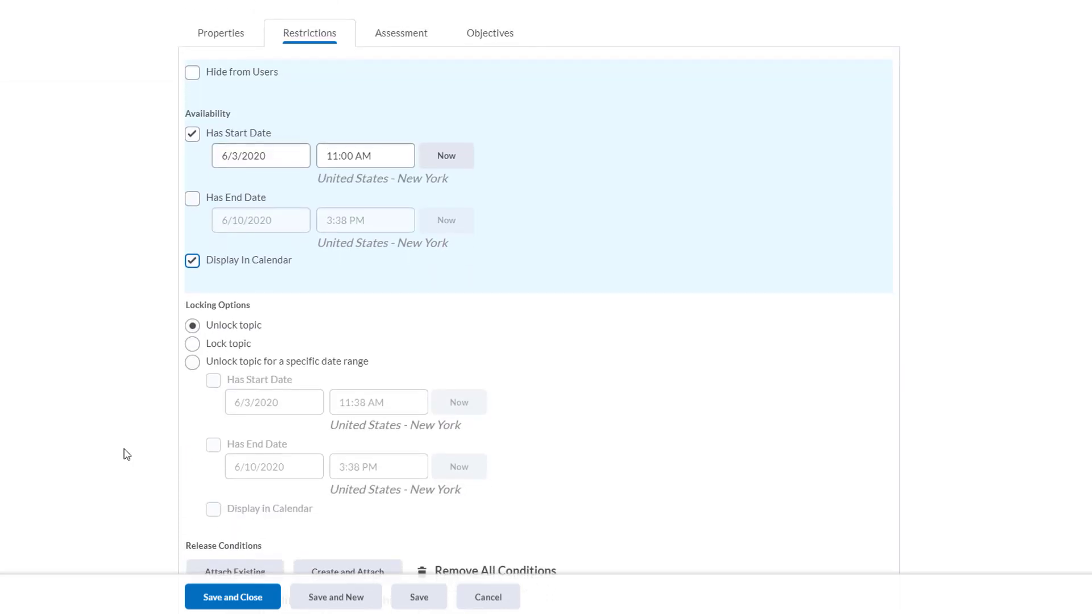
# Unlock the topic for a specific date range starting at 11:00 AM
pyautogui.scroll(-3)
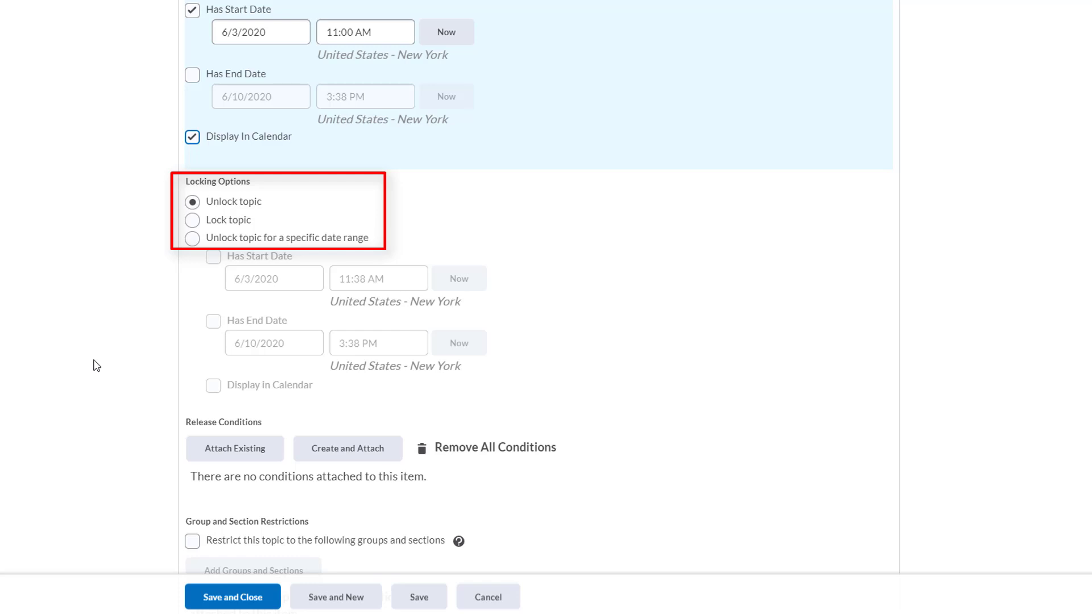
pyautogui.moveTo(128, 221)
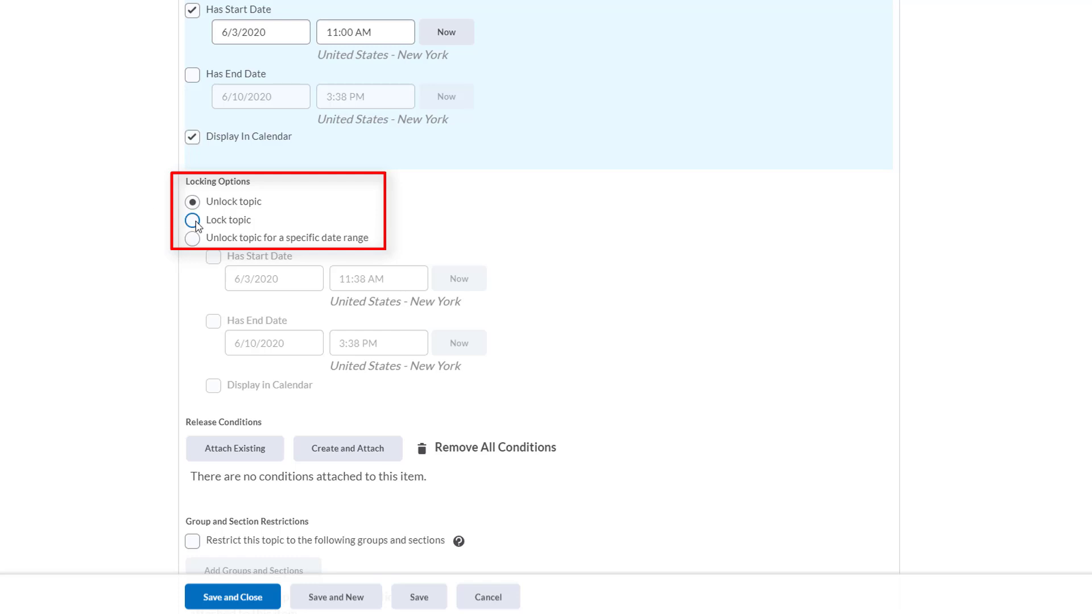
pyautogui.click(193, 220)
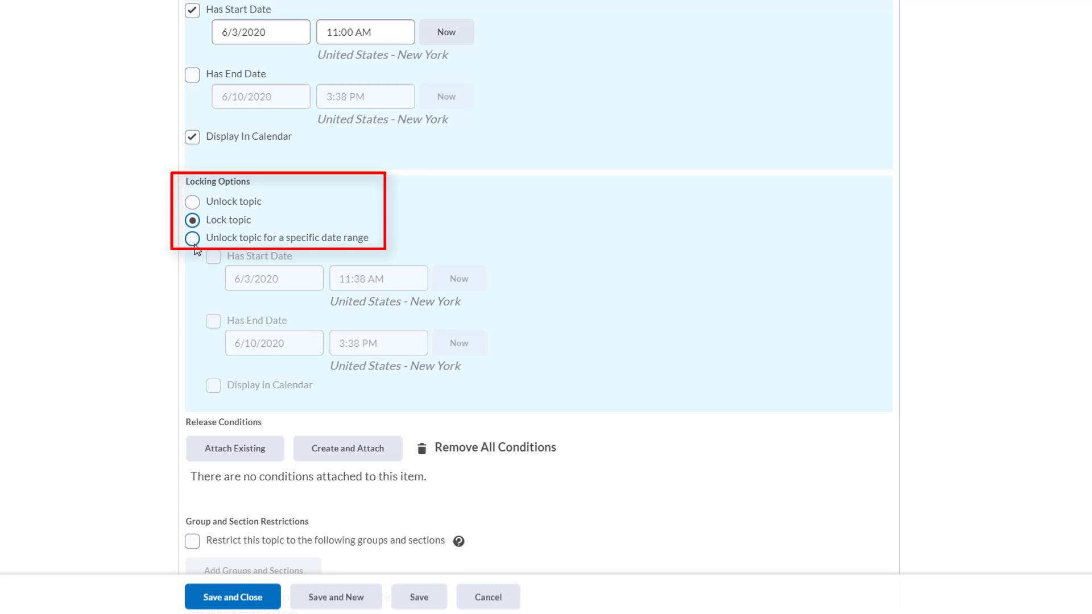
pyautogui.click(192, 238)
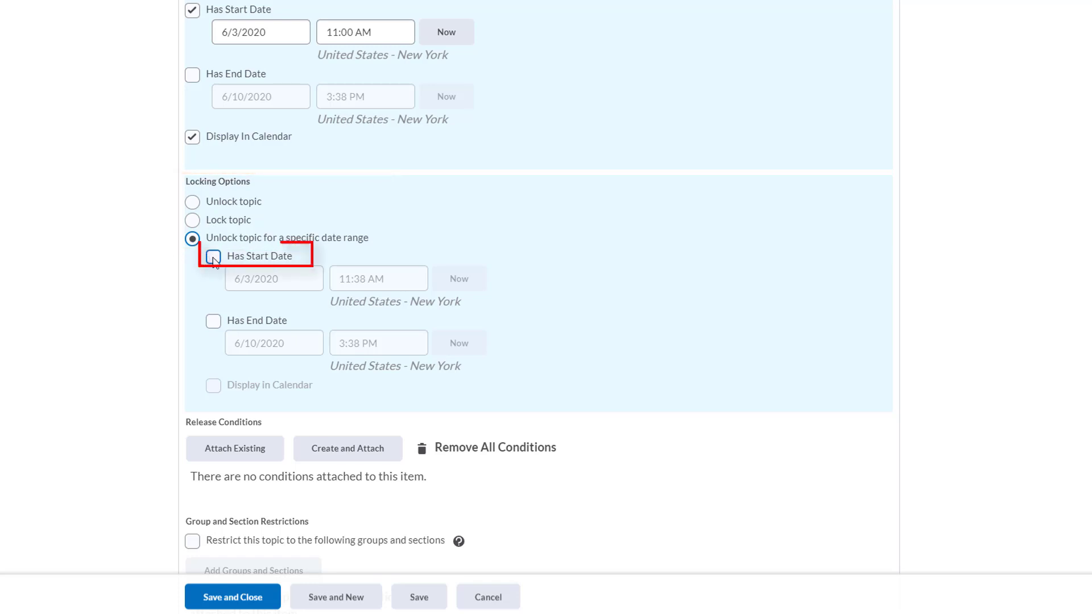
pyautogui.click(214, 256)
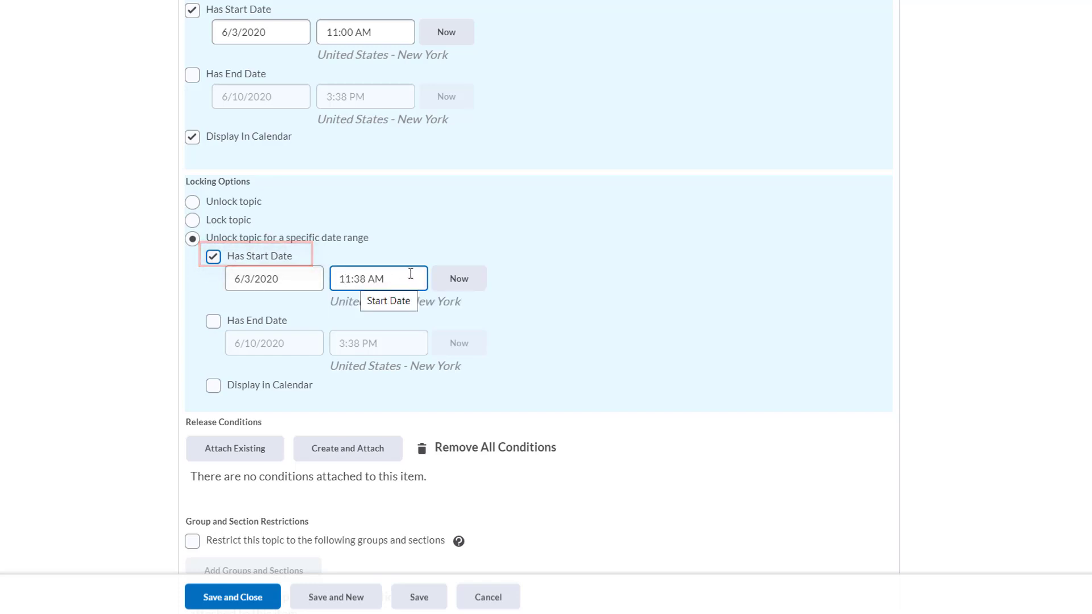
pyautogui.click(378, 279)
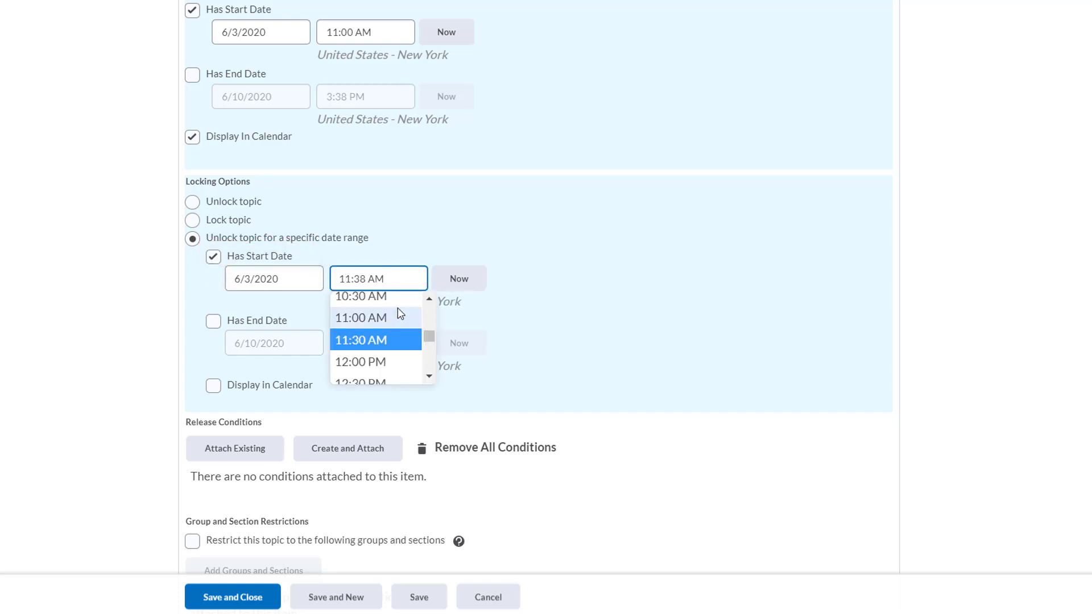
pyautogui.click(361, 318)
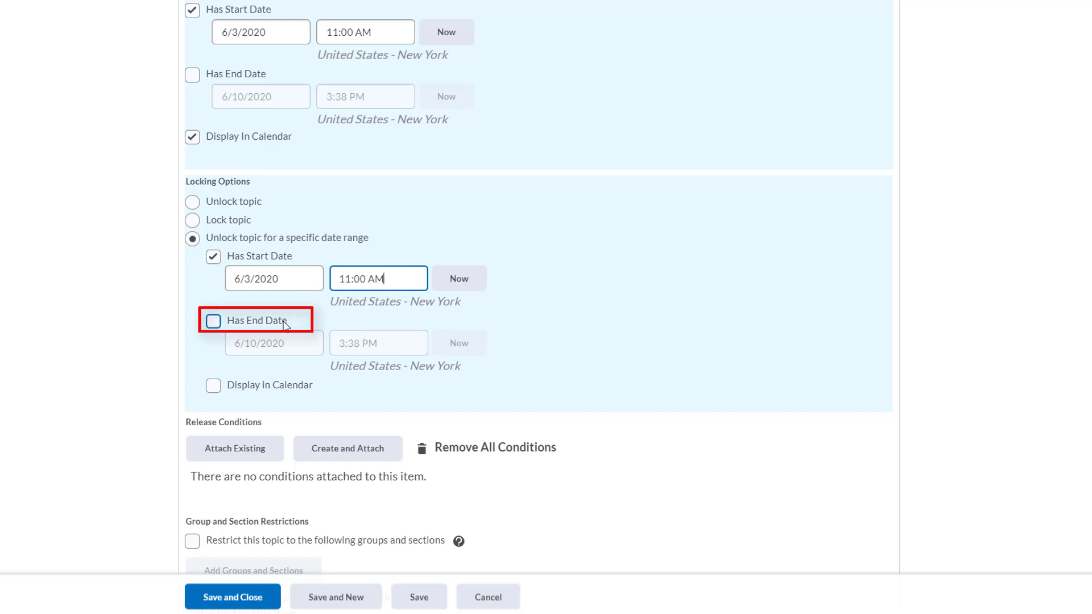
# End the unlock period on 6/7/2020 at 11:30 PM and show it in the calendar
pyautogui.click(214, 321)
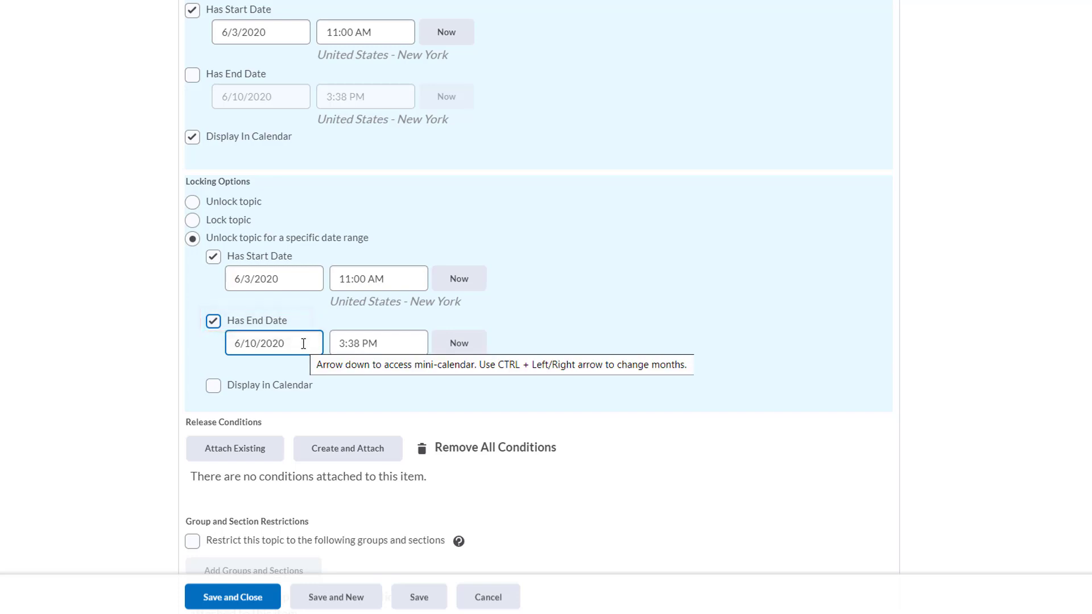
pyautogui.click(274, 342)
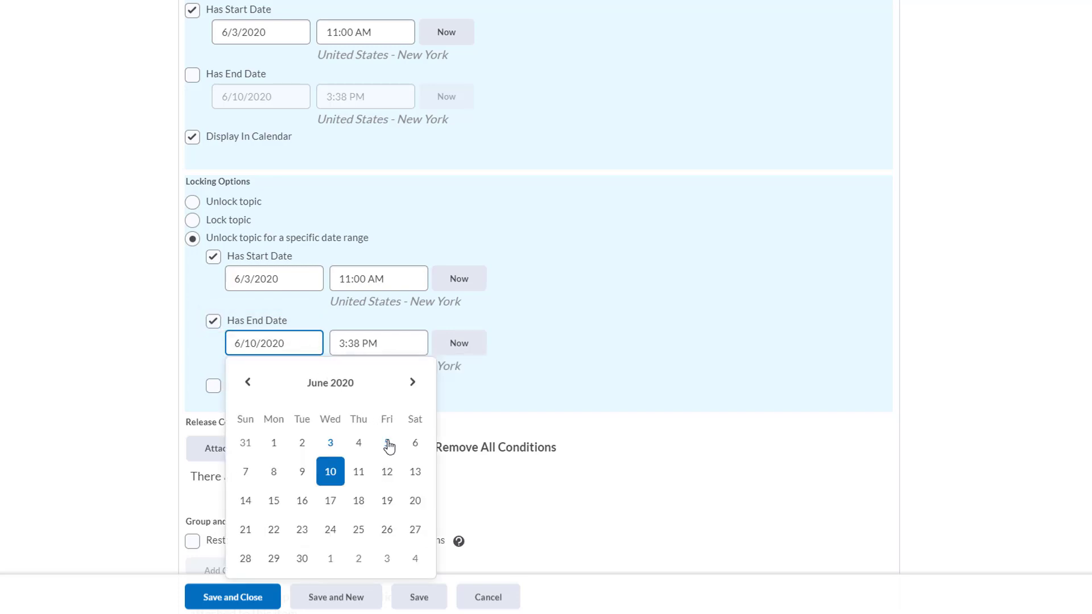
pyautogui.click(246, 472)
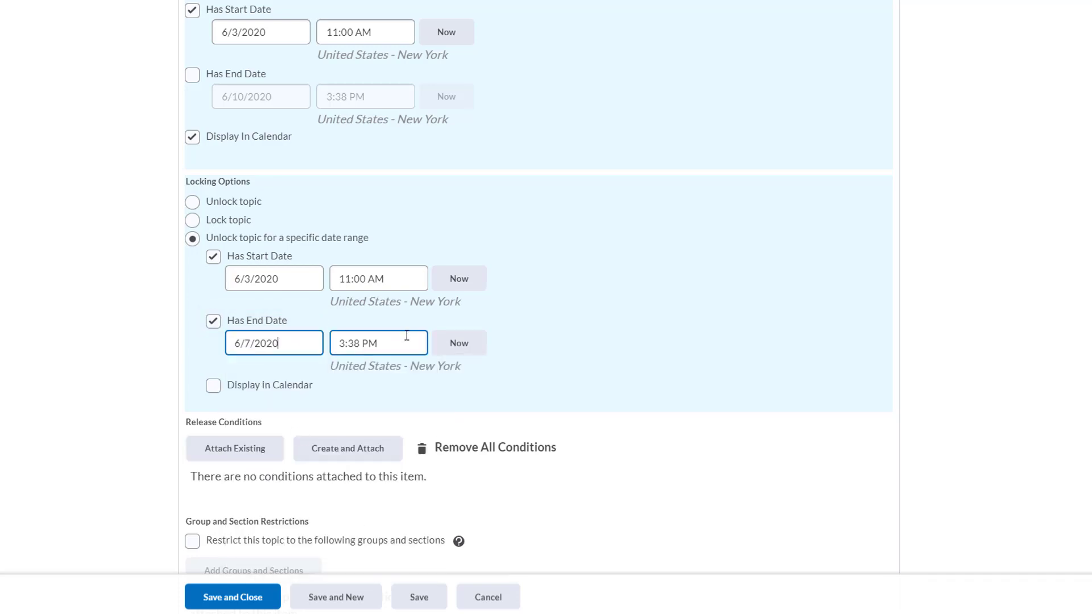
pyautogui.click(378, 343)
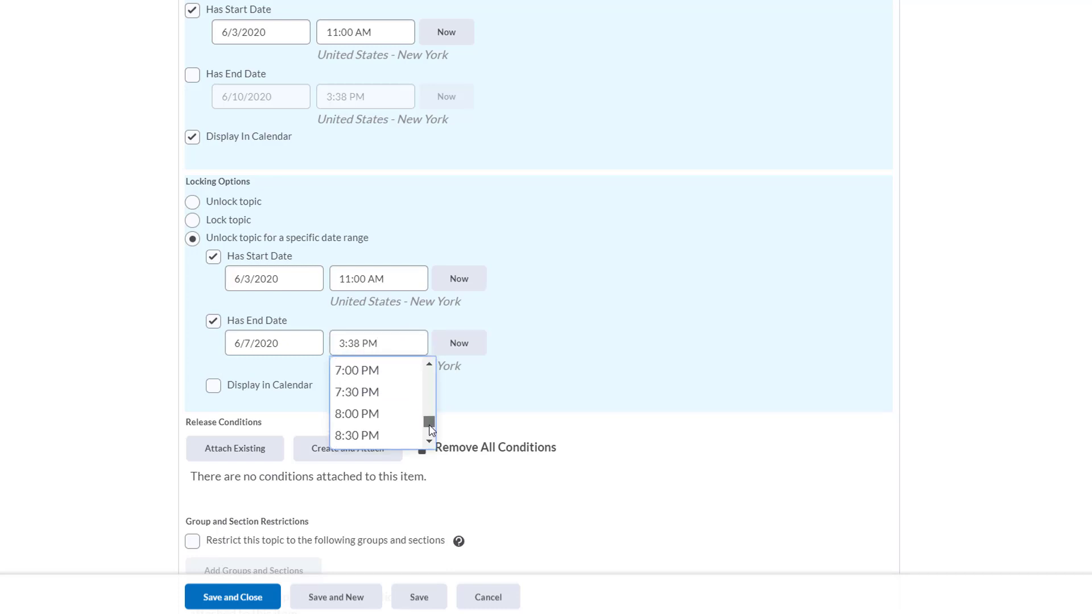
pyautogui.scroll(-3)
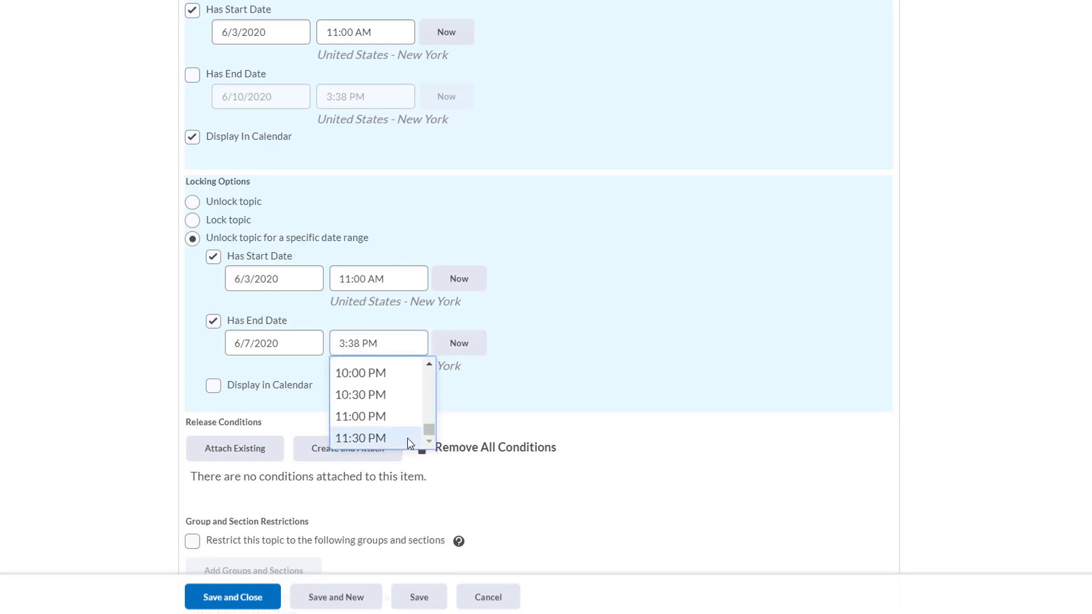
pyautogui.click(361, 437)
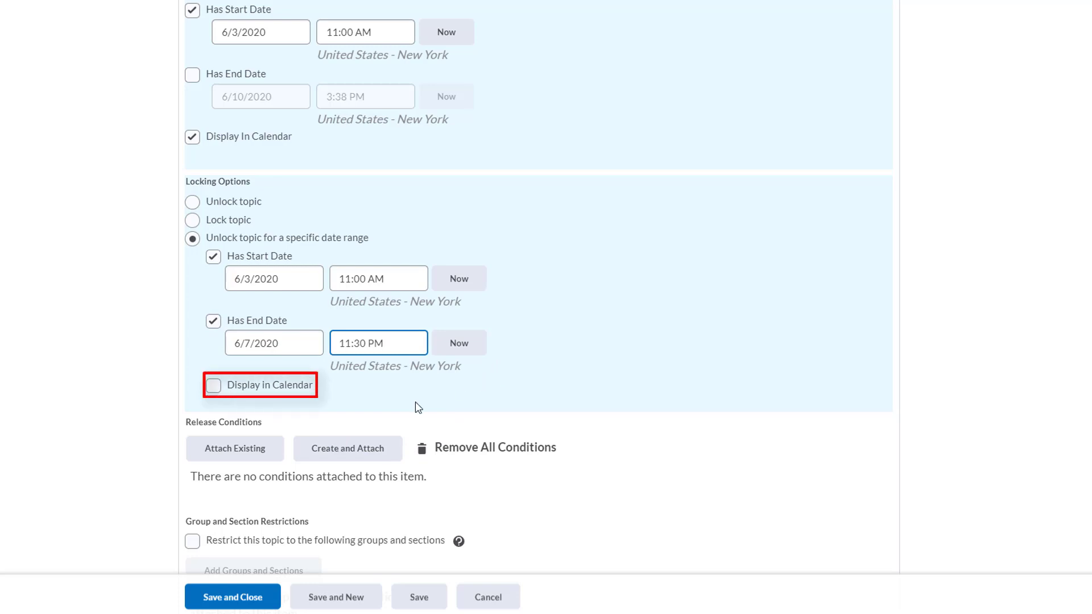
pyautogui.click(214, 386)
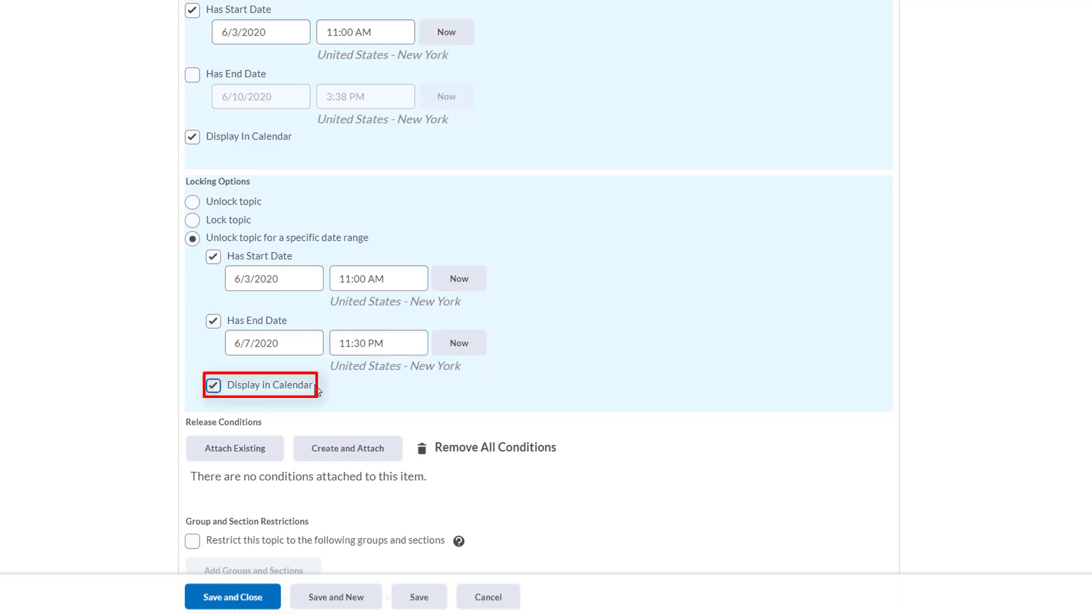
pyautogui.moveTo(633, 395)
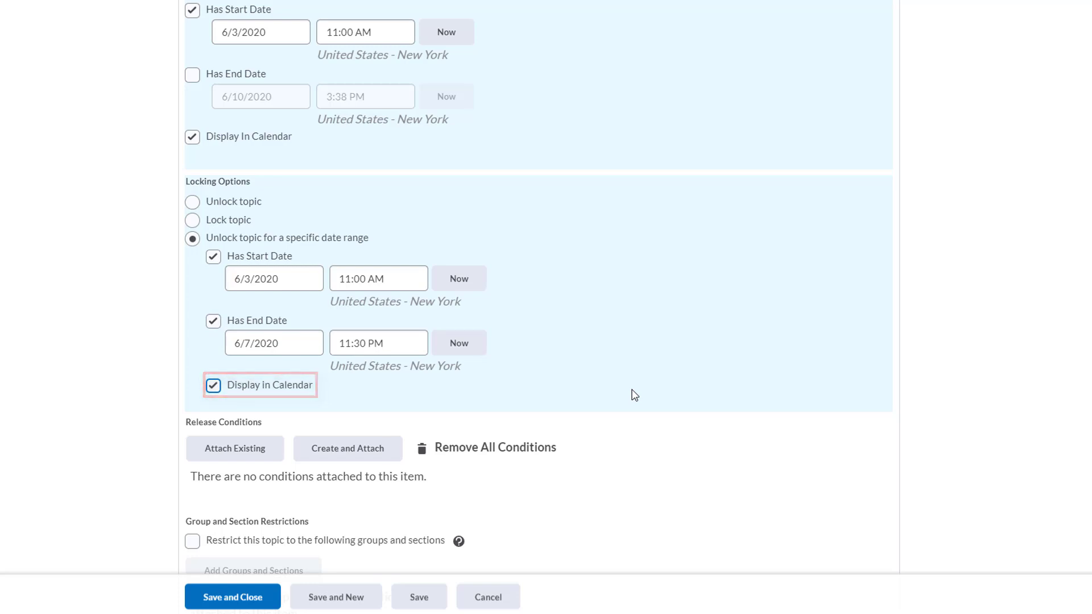
pyautogui.scroll(-3)
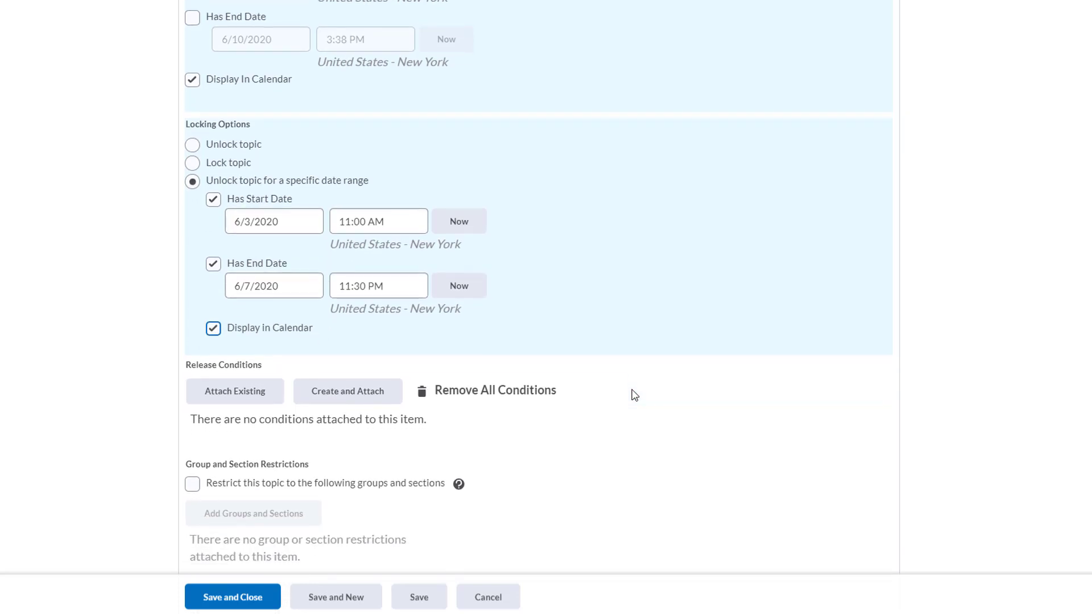
pyautogui.scroll(3)
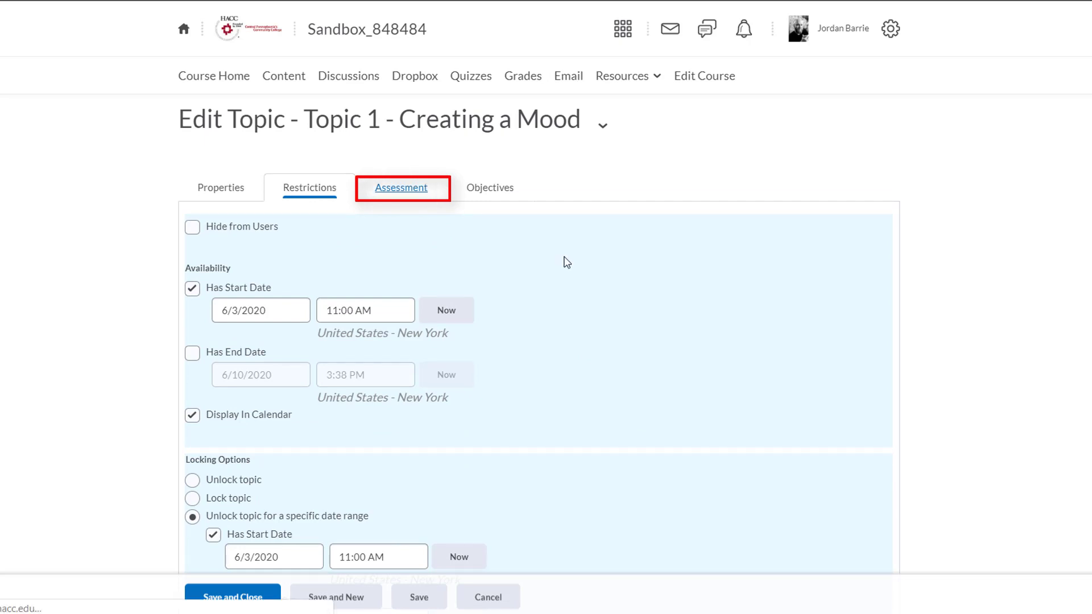
# From the topic's Assessment tab, begin a new grade item
pyautogui.click(400, 187)
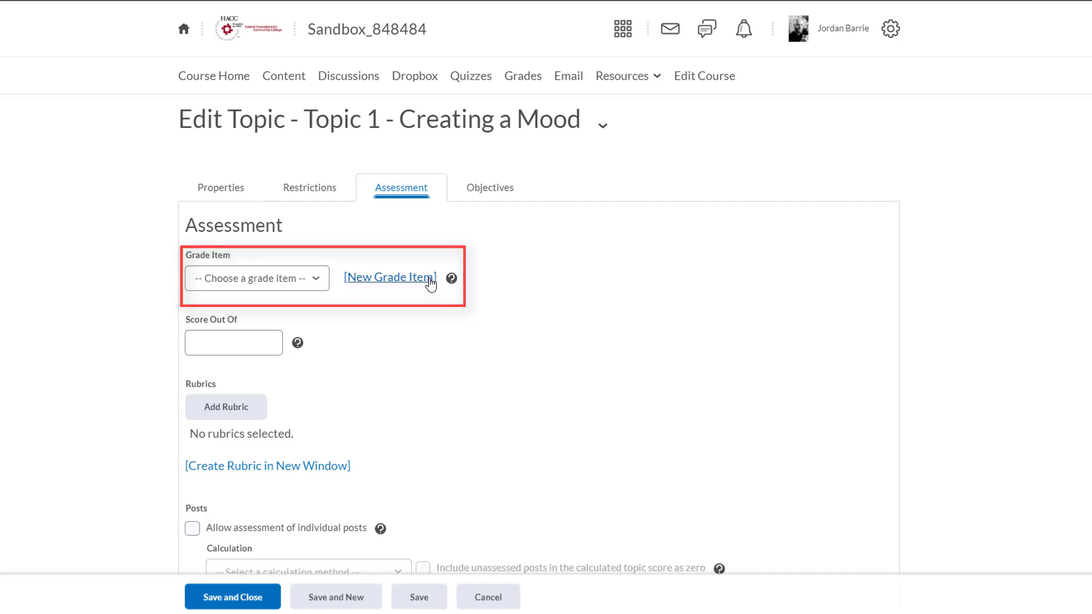
pyautogui.click(388, 277)
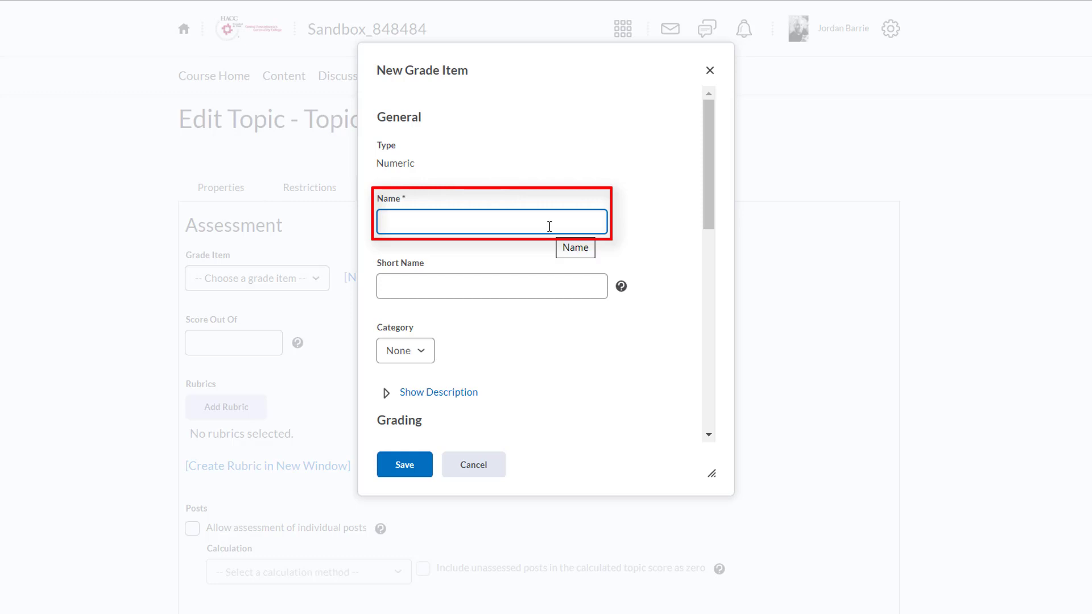
# Save the 'Week 3 - Topic 1 - Mood' grade item worth 10 points
pyautogui.write('Week')
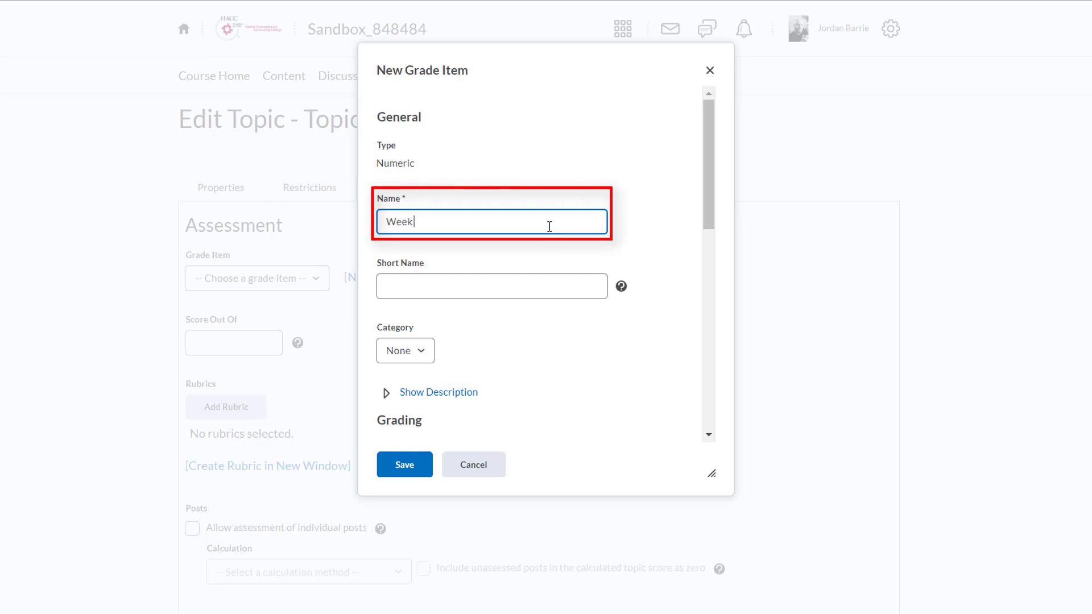
pyautogui.write('3')
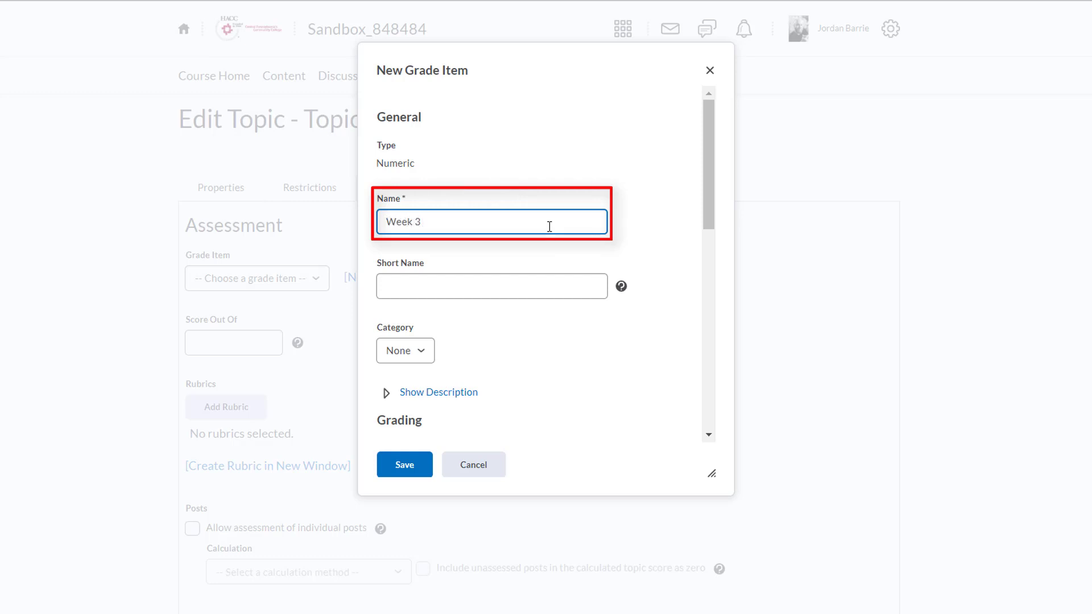
pyautogui.write('-')
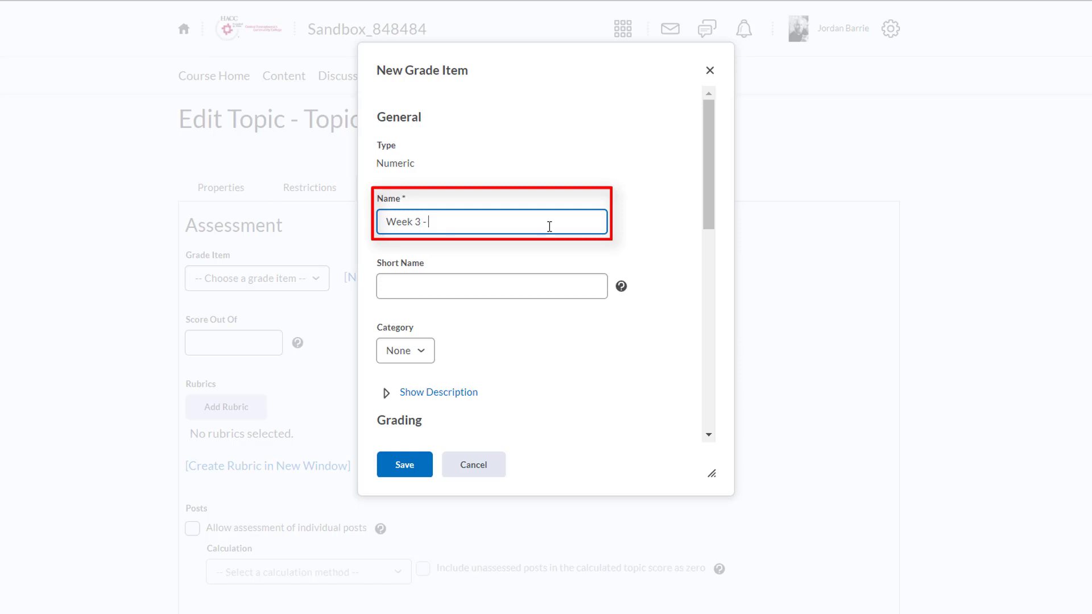
pyautogui.write('Disc')
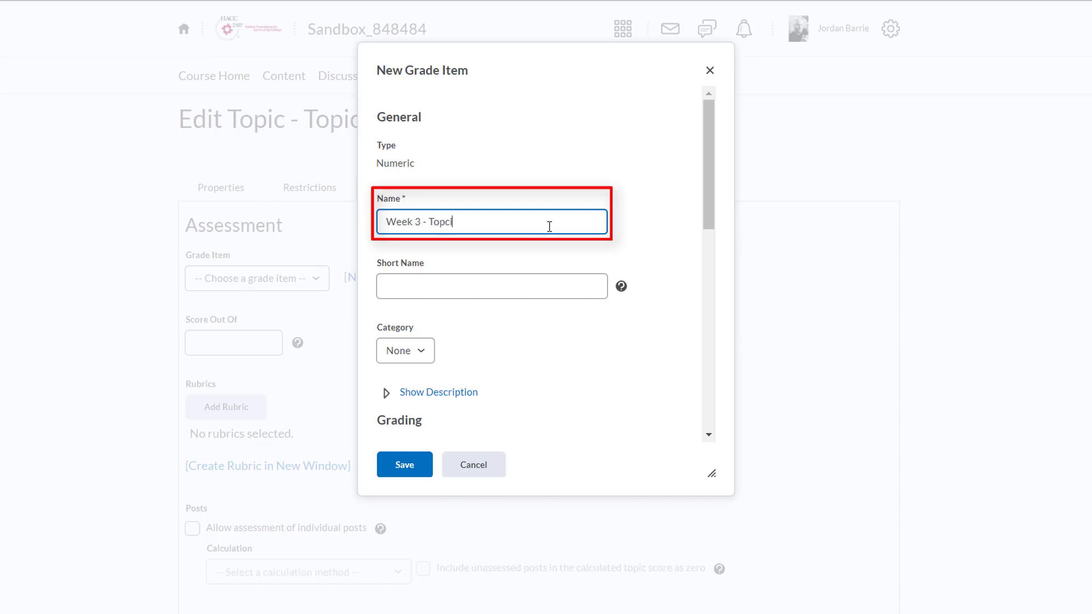
pyautogui.write('ic 1 - Mood')
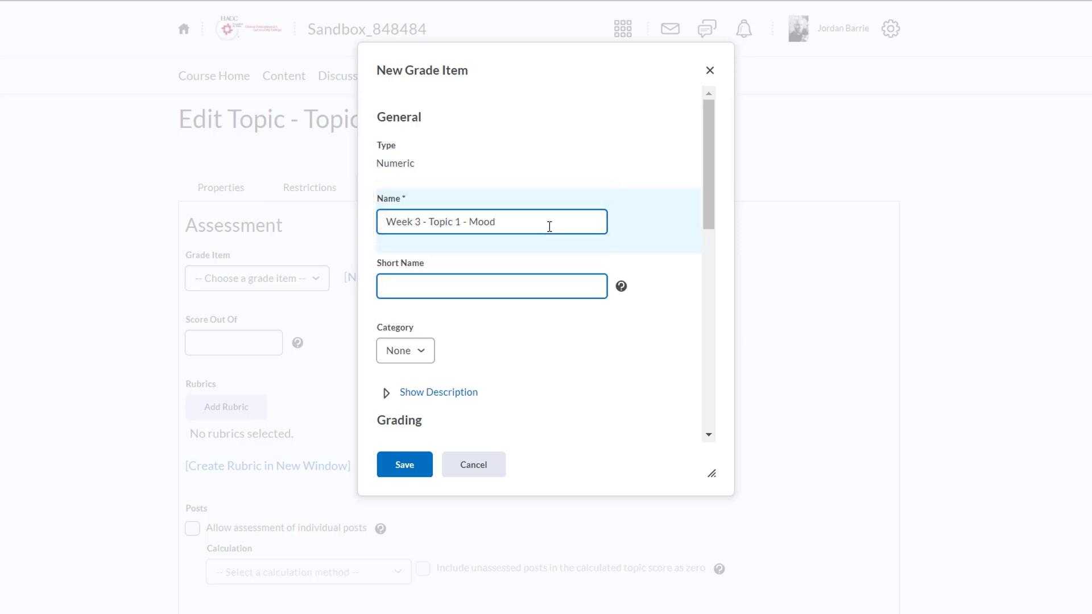
pyautogui.write('DP1')
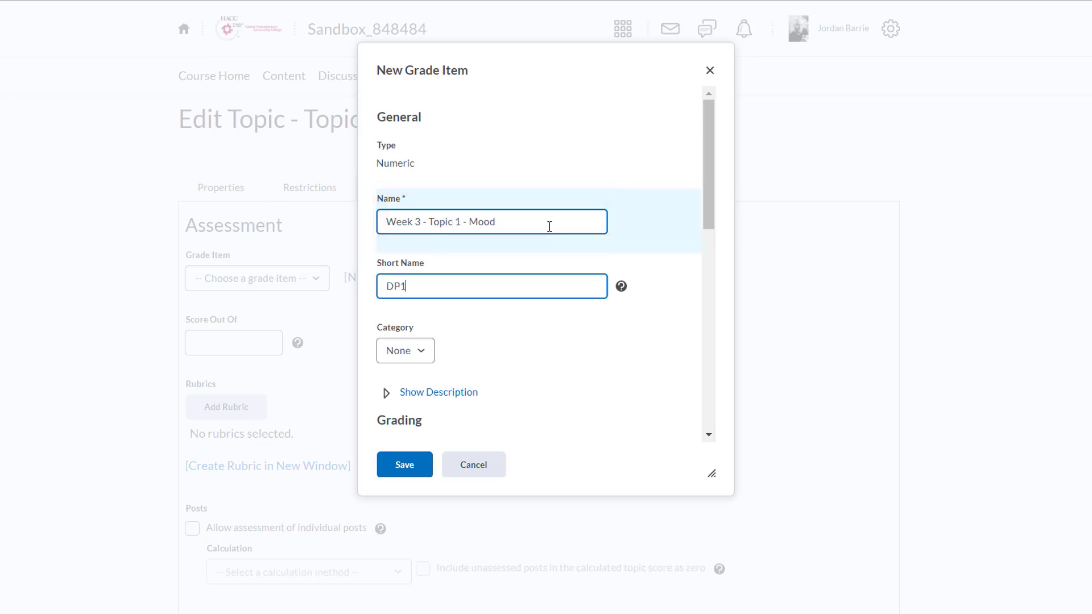
pyautogui.scroll(-3)
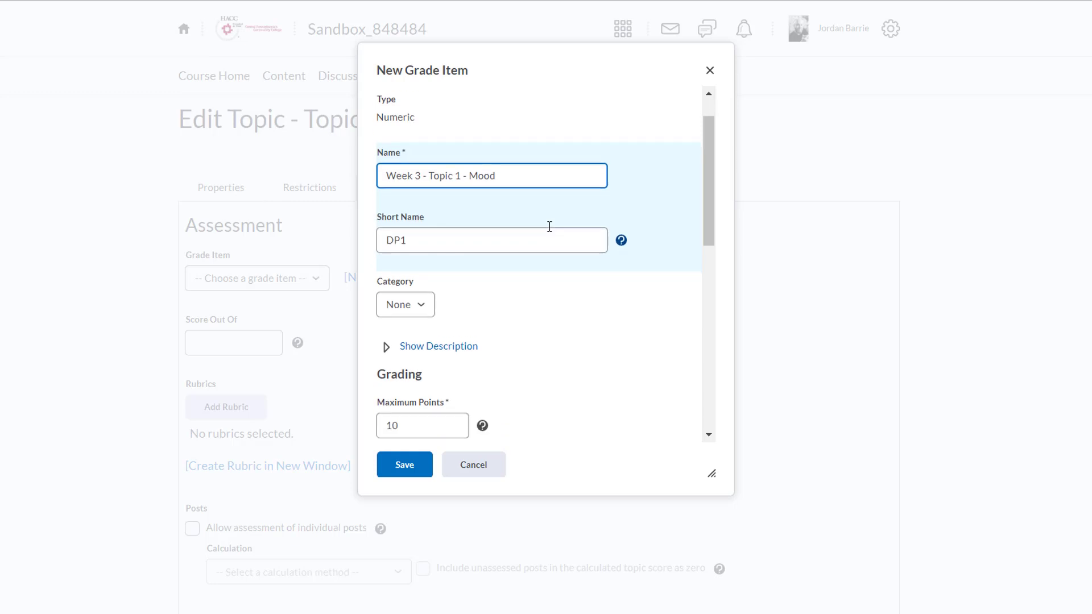
pyautogui.scroll(-3)
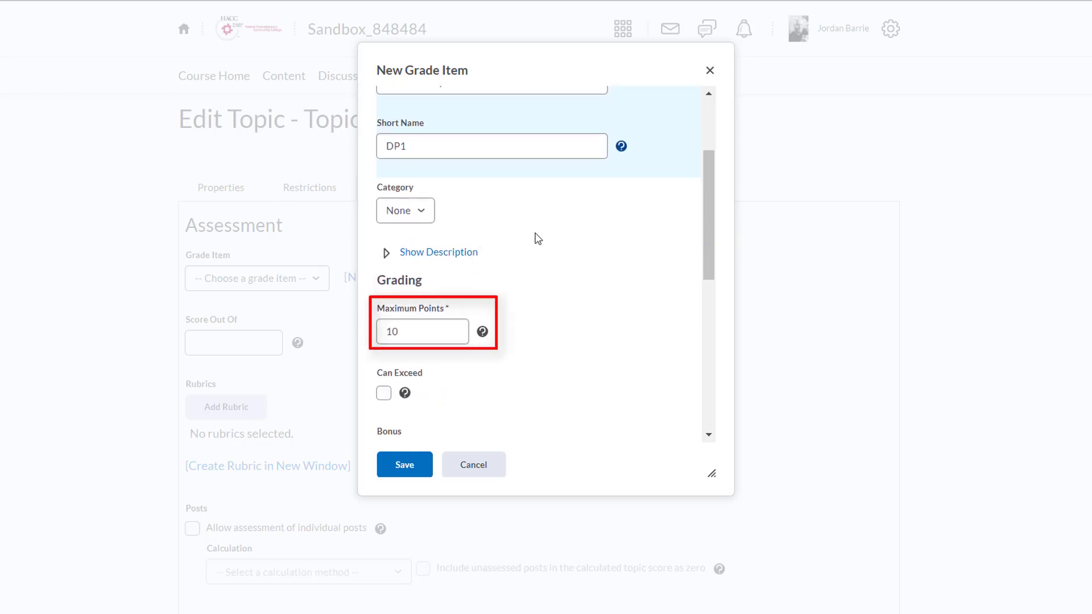
pyautogui.moveTo(567, 319)
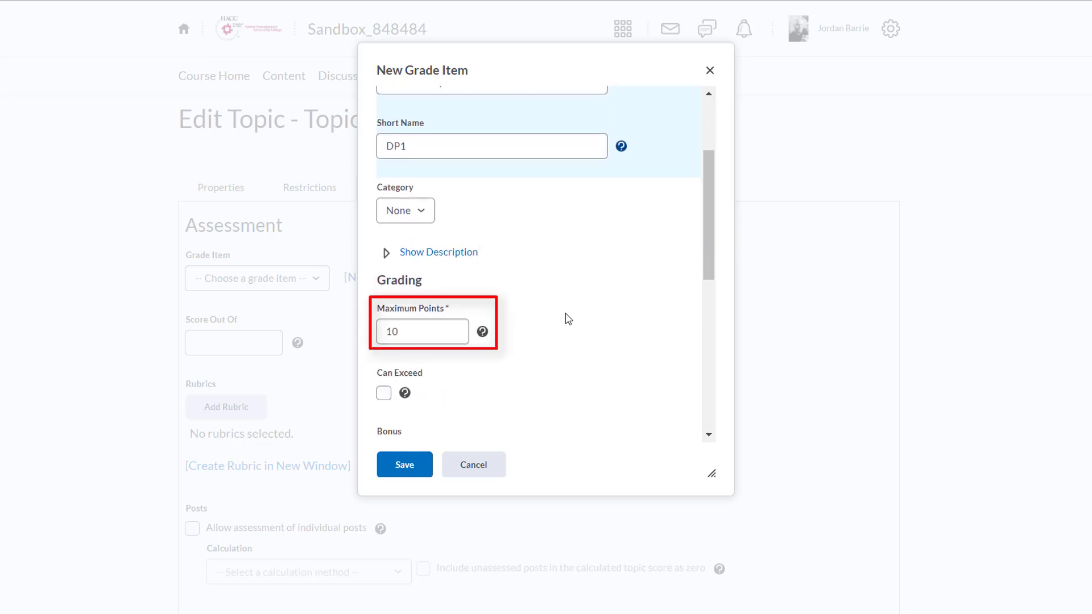
pyautogui.scroll(-3)
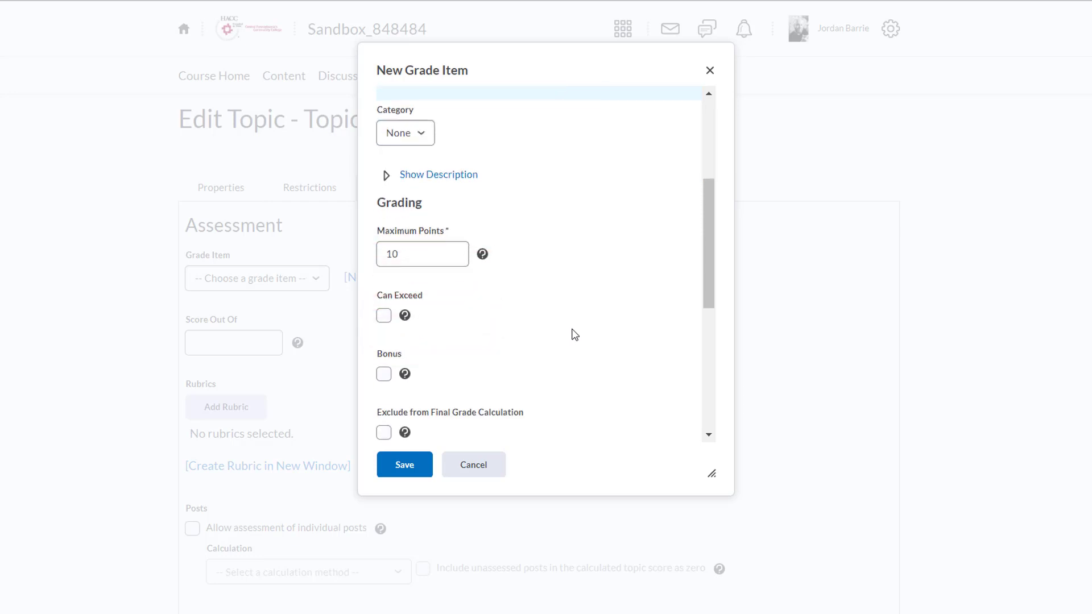
pyautogui.scroll(-3)
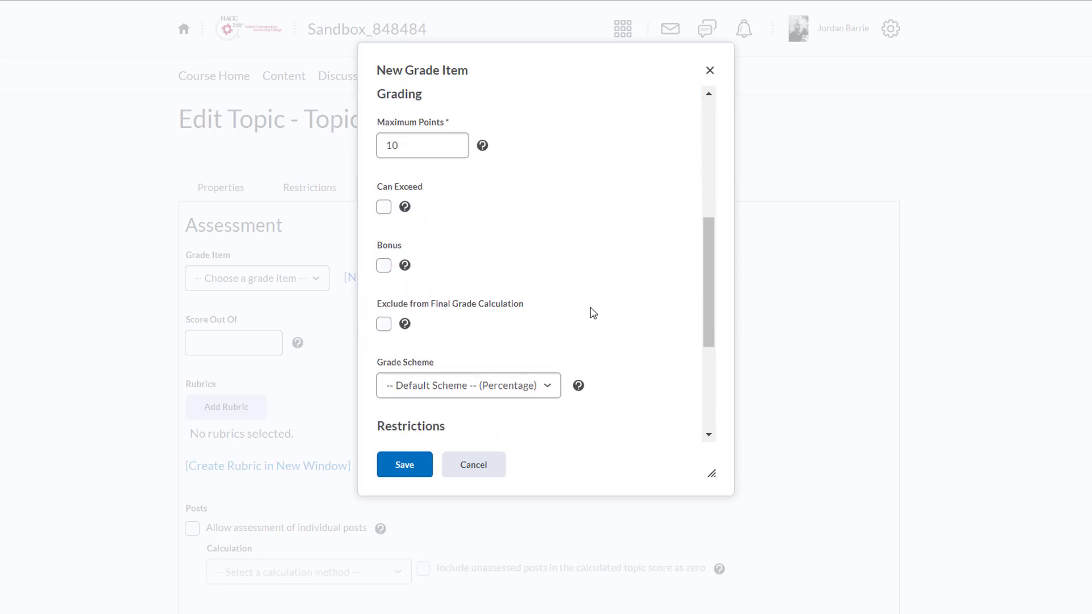
pyautogui.moveTo(404, 207)
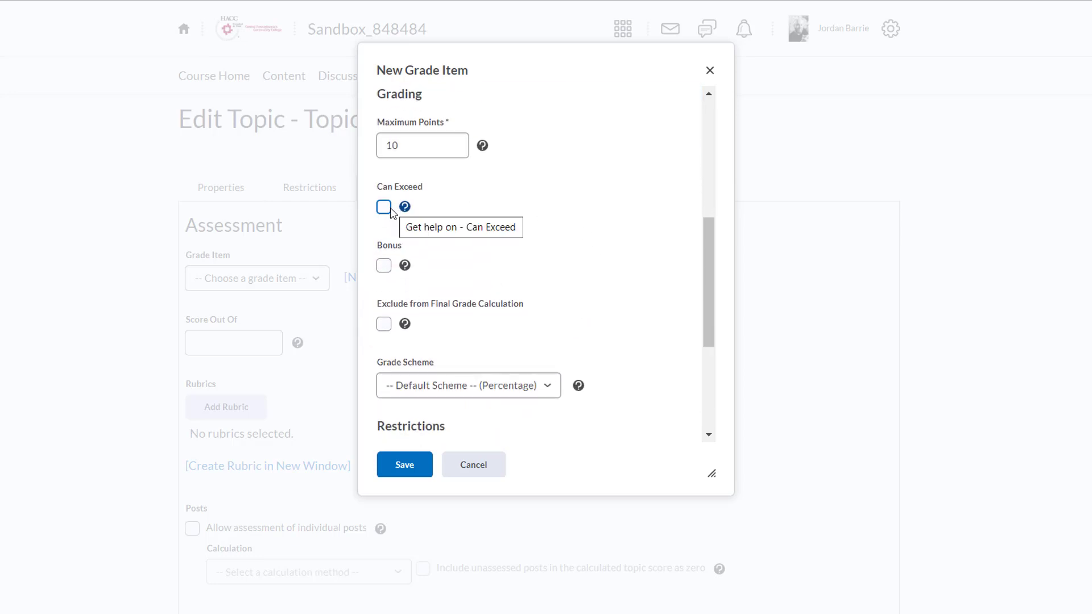
pyautogui.moveTo(383, 266)
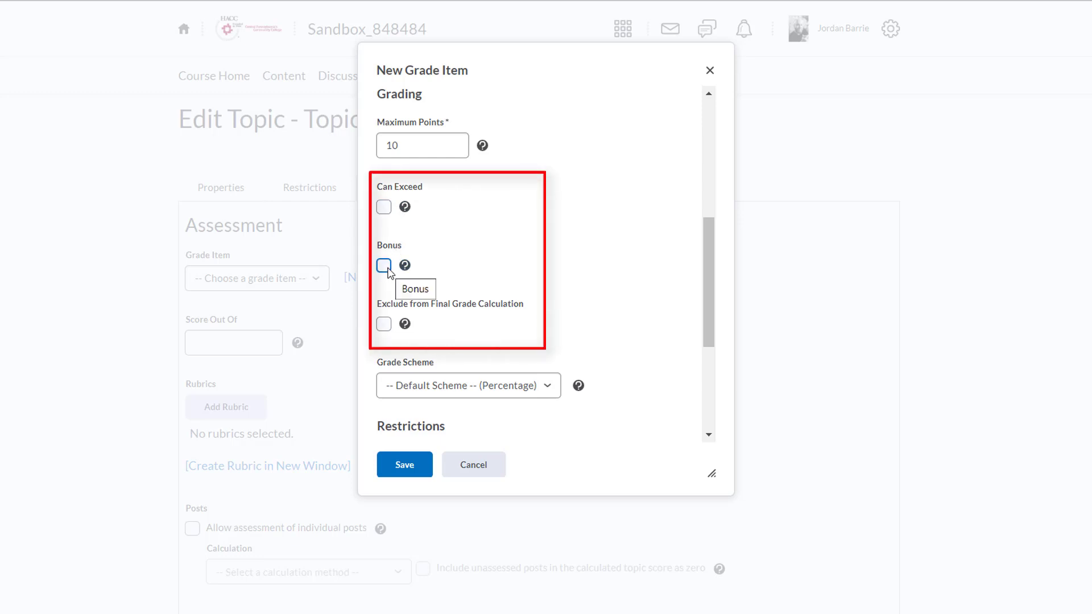
pyautogui.moveTo(388, 338)
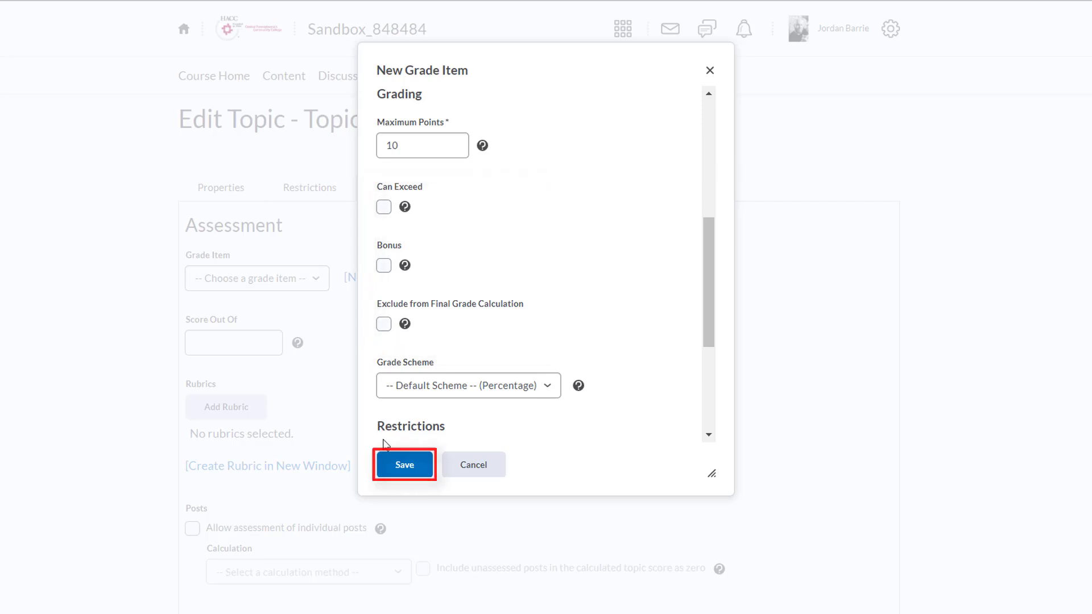
pyautogui.click(404, 464)
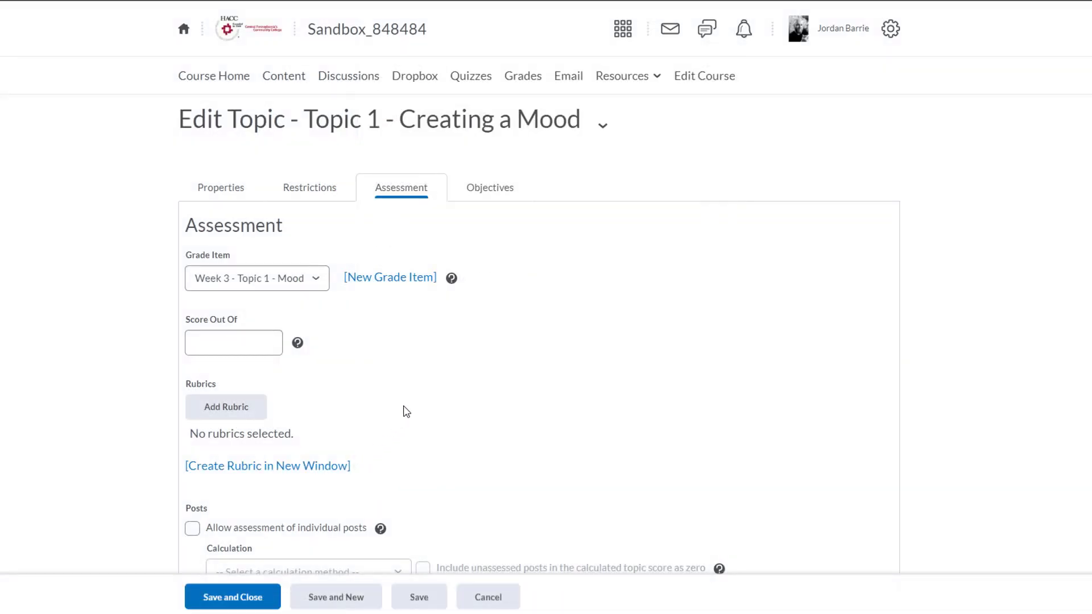
# On the Assessment tab, set Score Out Of to 10 and save and close the topic
pyautogui.click(256, 278)
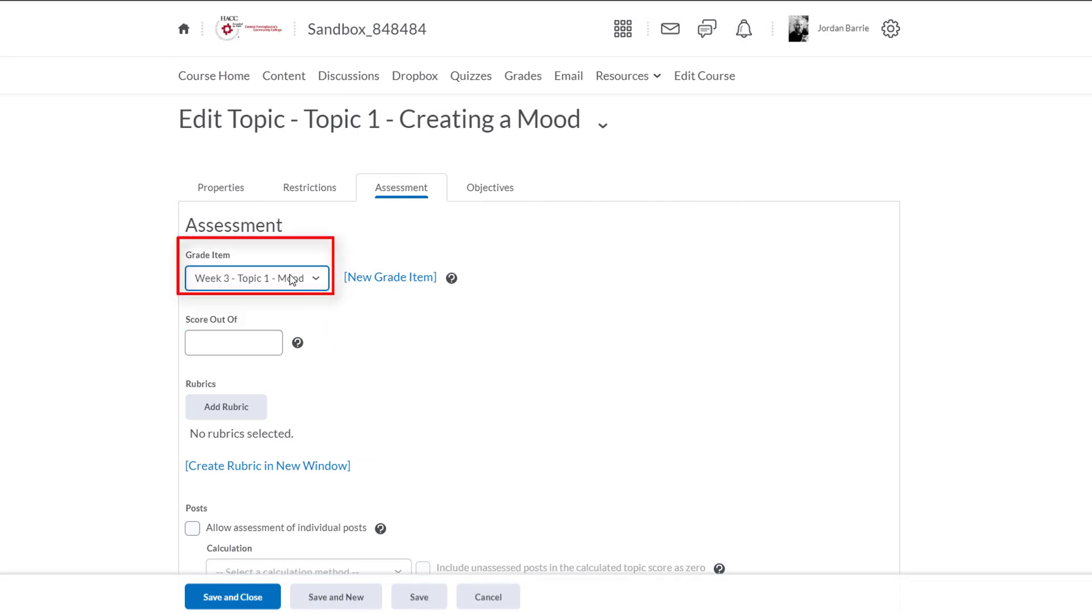
pyautogui.moveTo(321, 324)
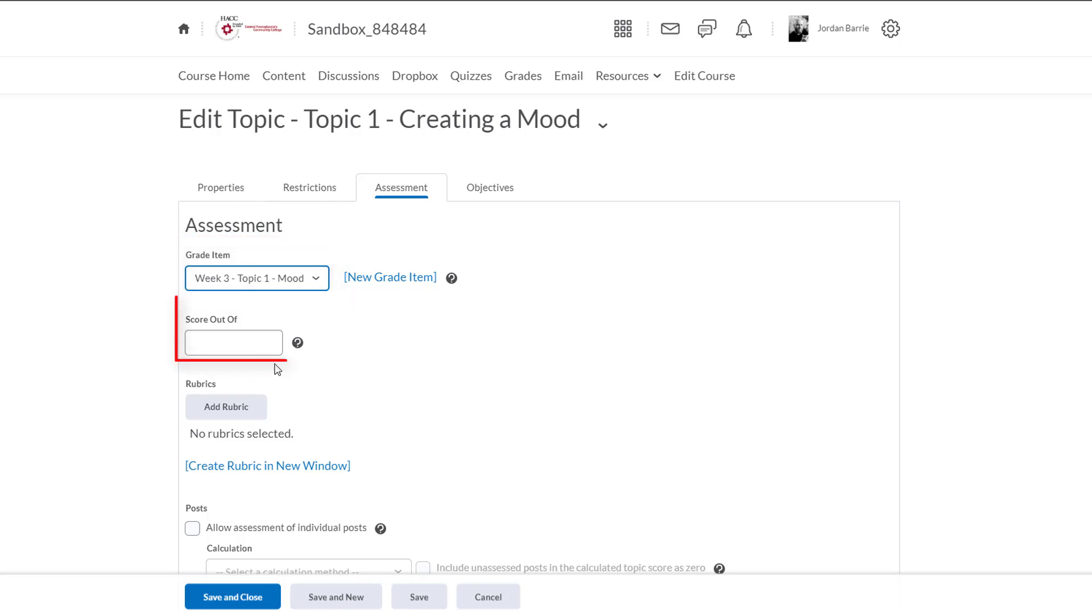
pyautogui.click(233, 342)
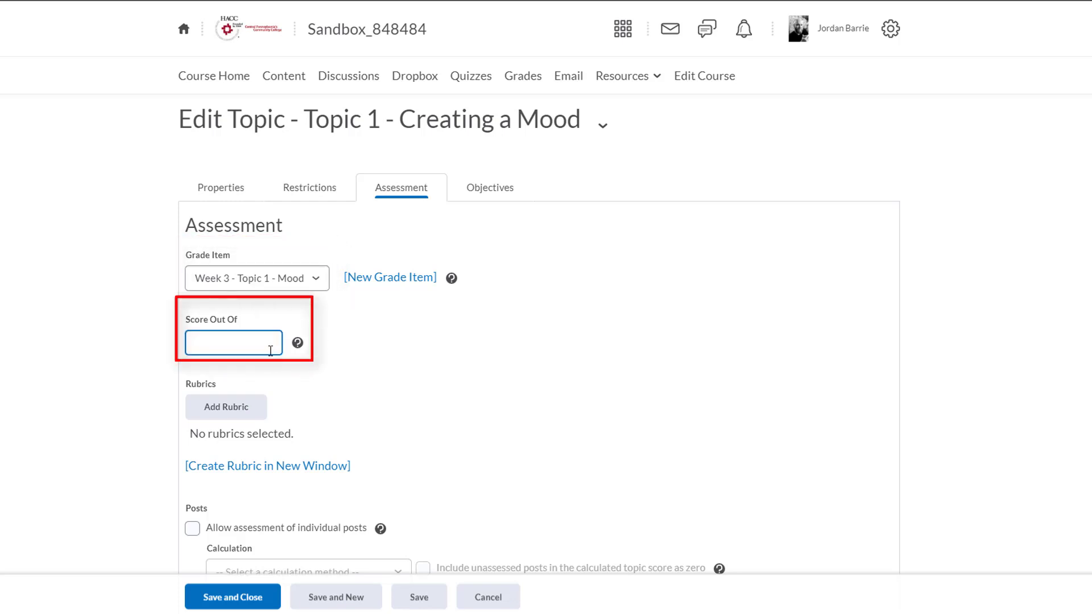
pyautogui.write('10')
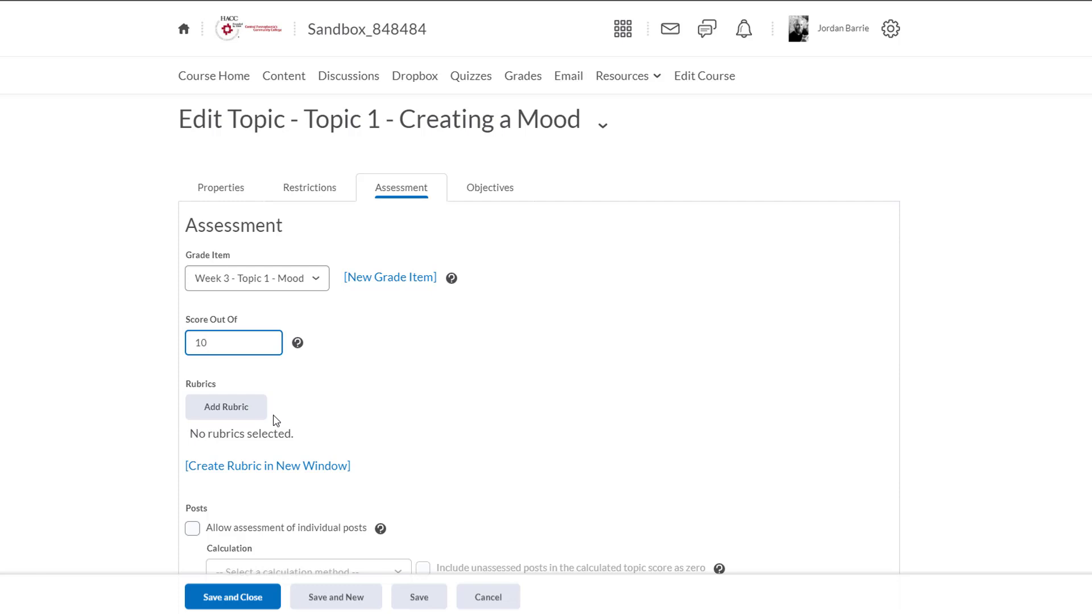
pyautogui.click(232, 597)
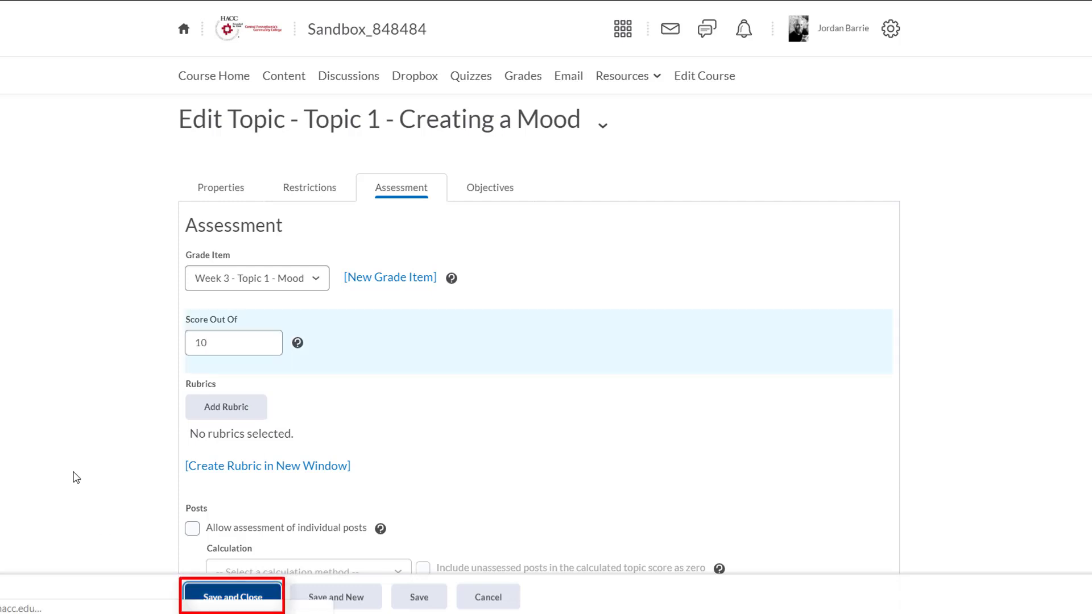
pyautogui.click(232, 597)
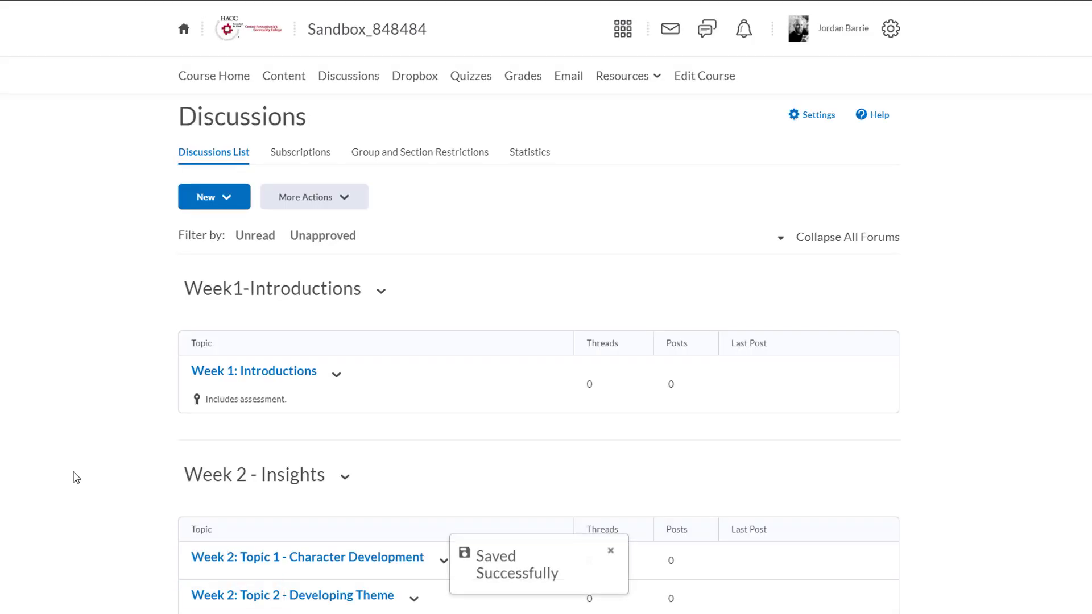
pyautogui.scroll(-3)
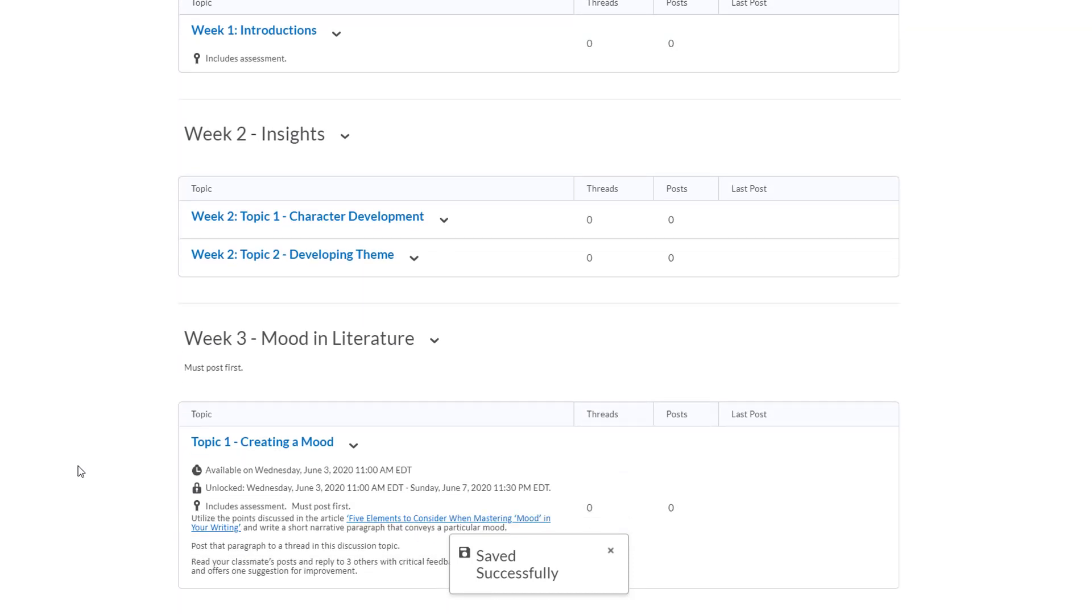
pyautogui.click(610, 550)
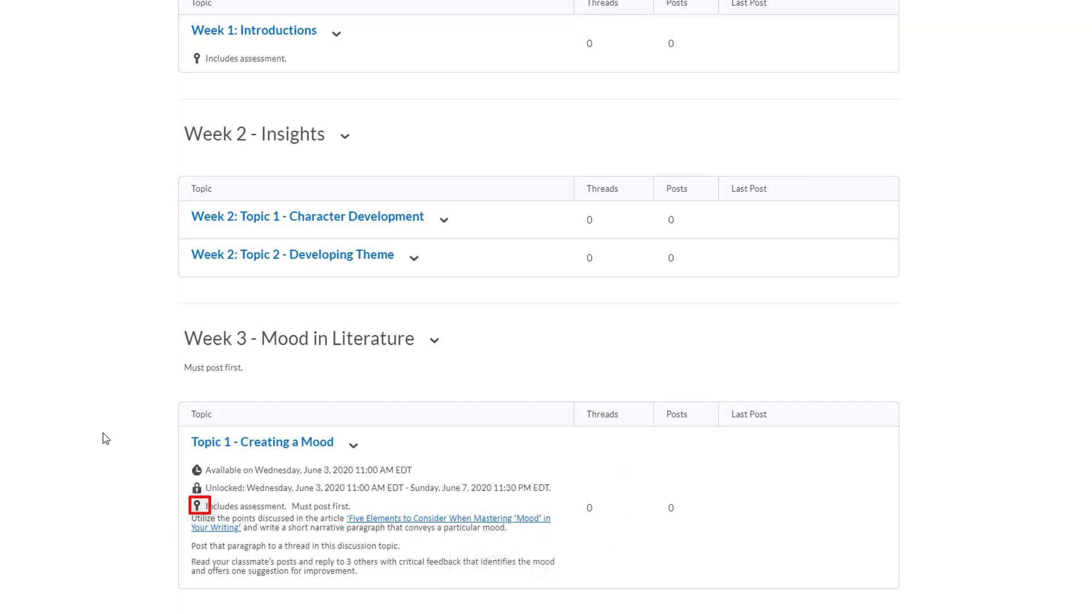
pyautogui.moveTo(199, 506)
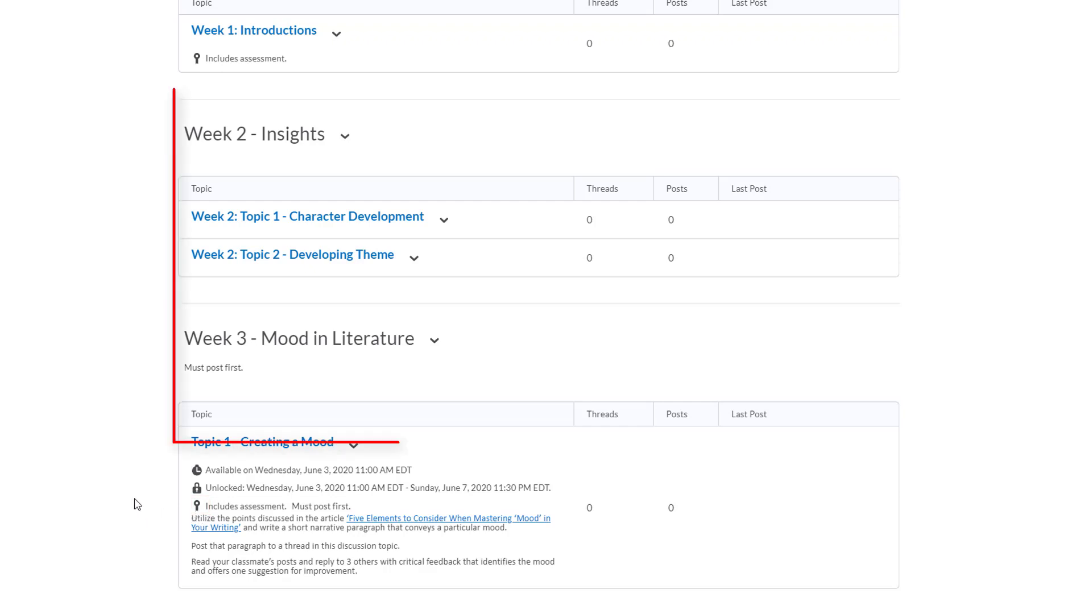
pyautogui.scroll(3)
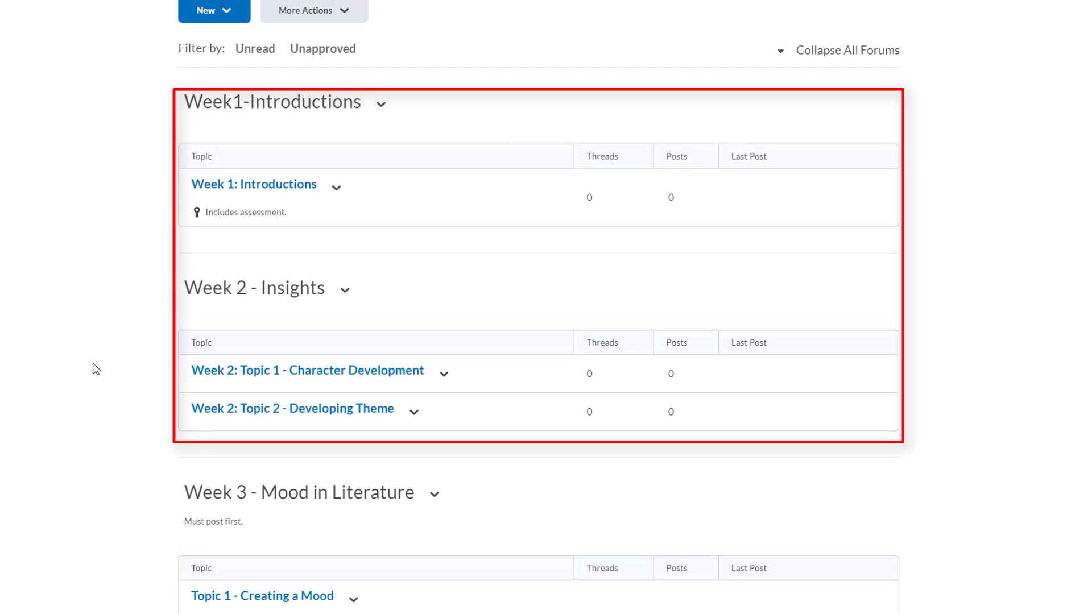
pyautogui.moveTo(381, 103)
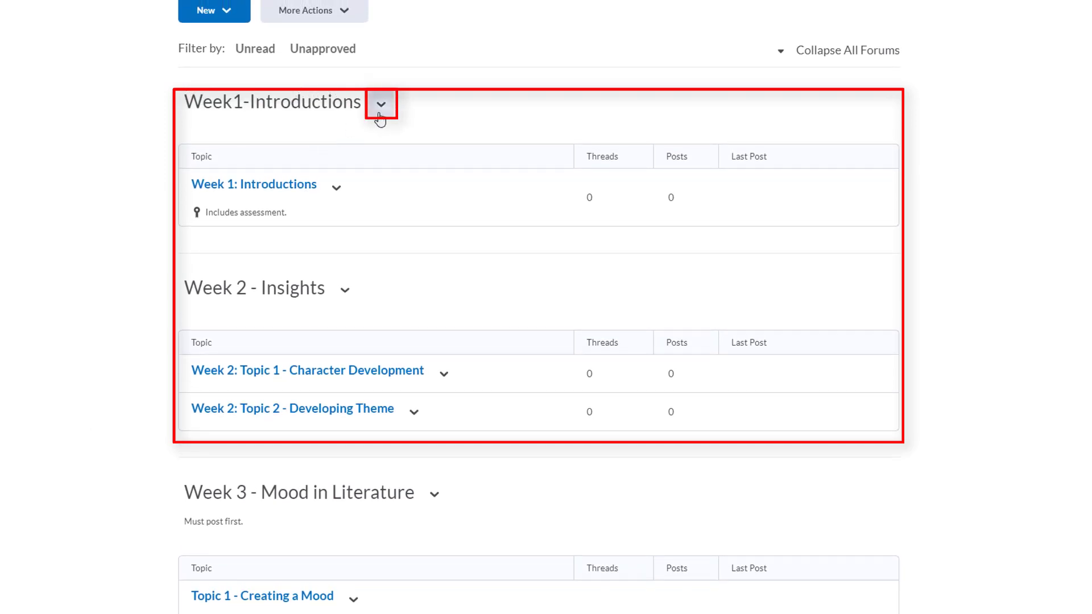
# Choose Hide from Users in the Week1-Introductions forum's dropdown menu
pyautogui.click(381, 103)
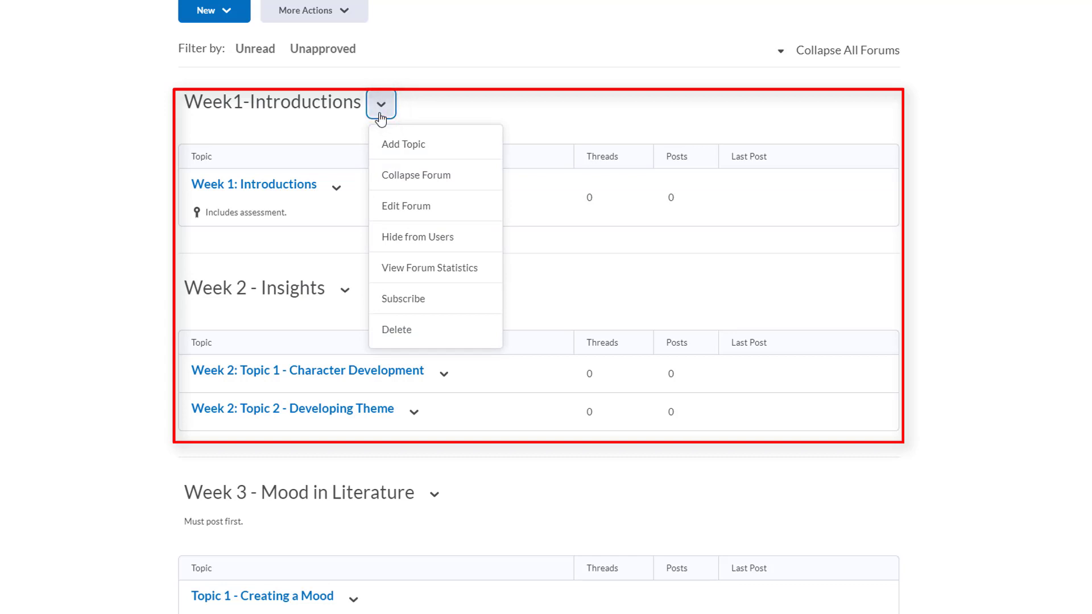
pyautogui.moveTo(418, 237)
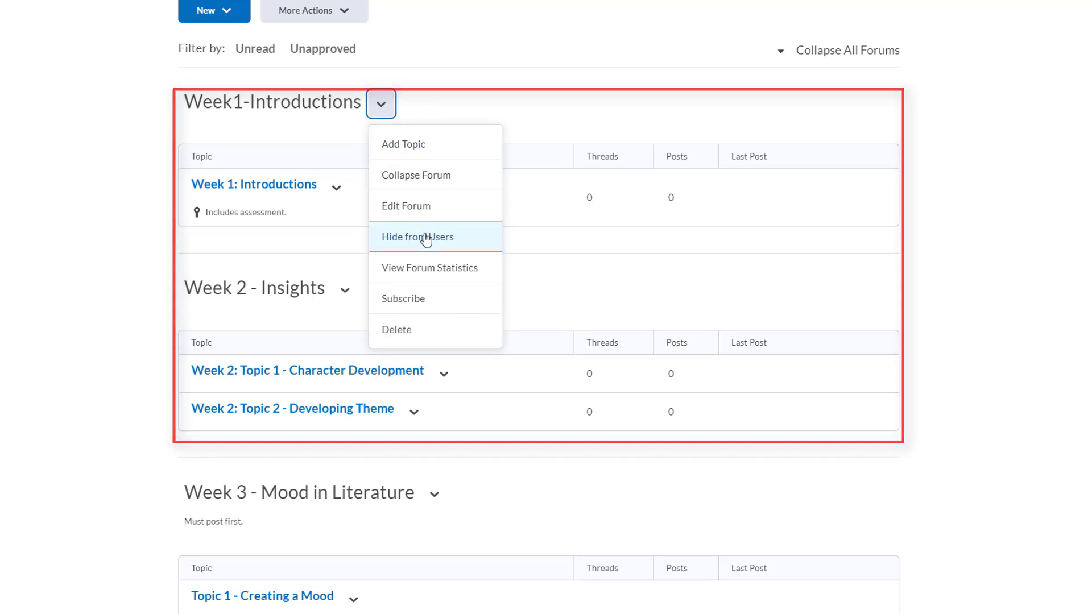
pyautogui.click(418, 237)
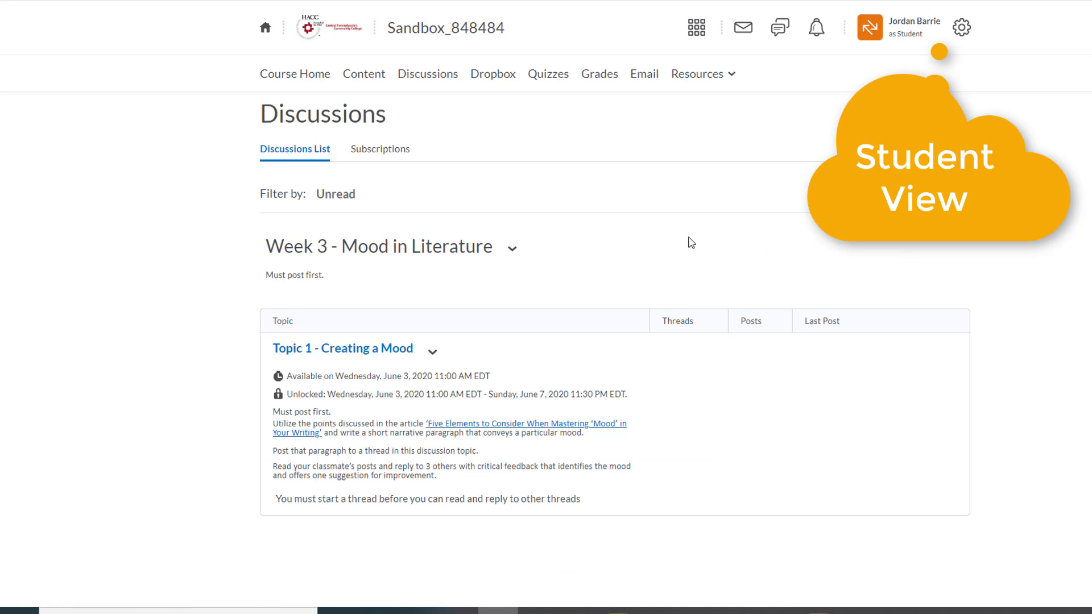
pyautogui.moveTo(662, 251)
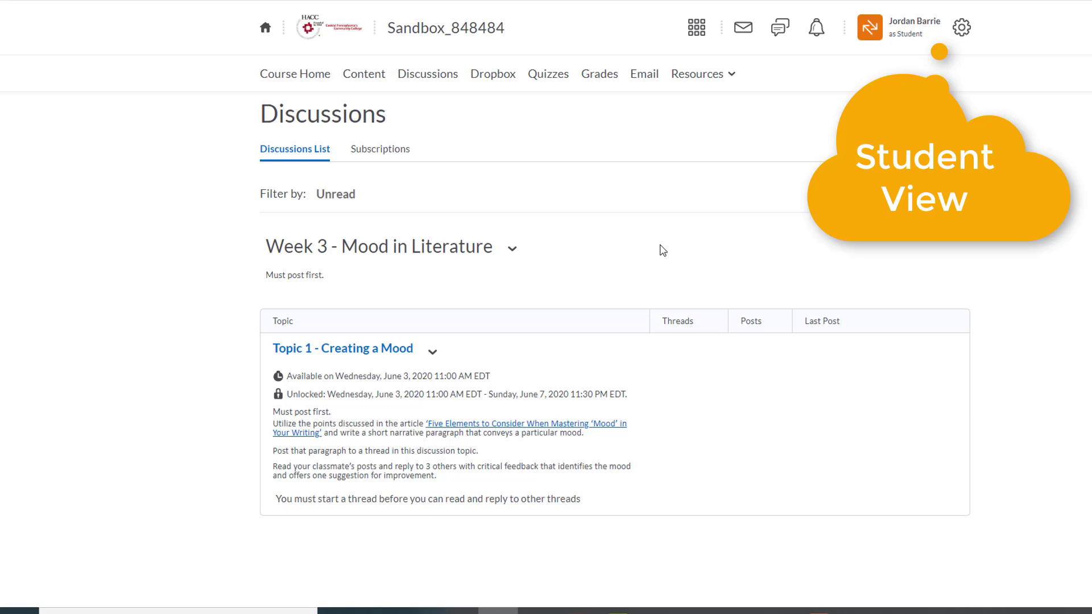
pyautogui.moveTo(657, 257)
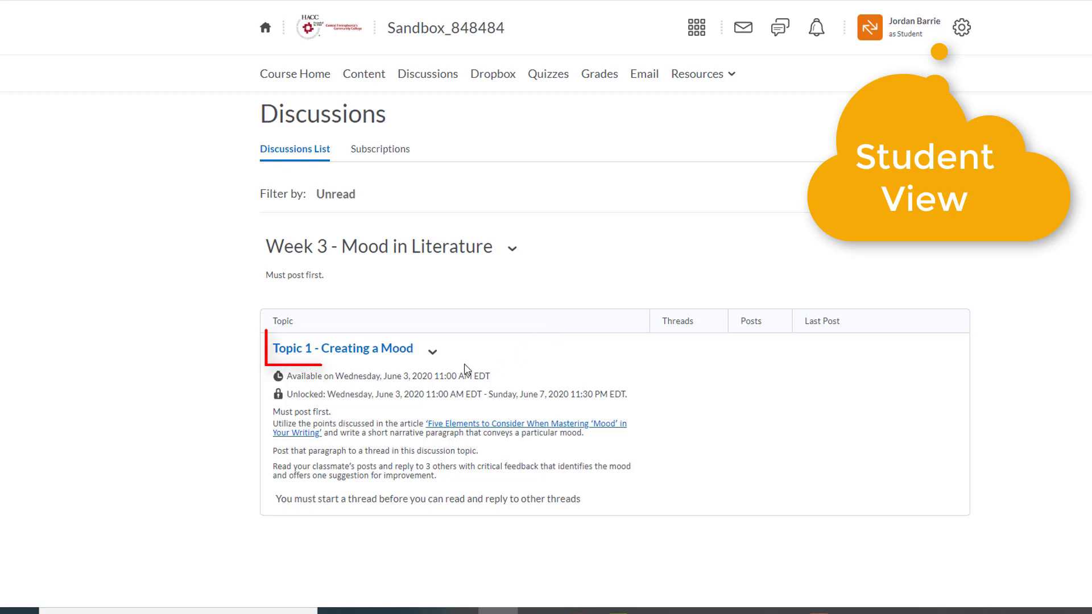
# Open the Topic 1 - Creating a Mood link from the student-view Discussions list
pyautogui.click(342, 349)
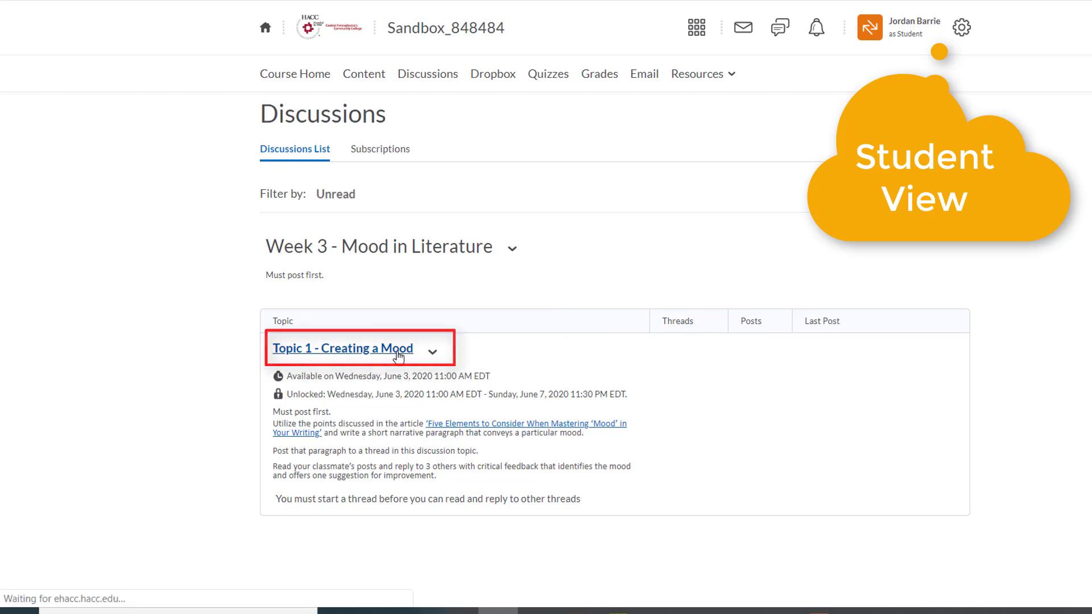
pyautogui.click(341, 348)
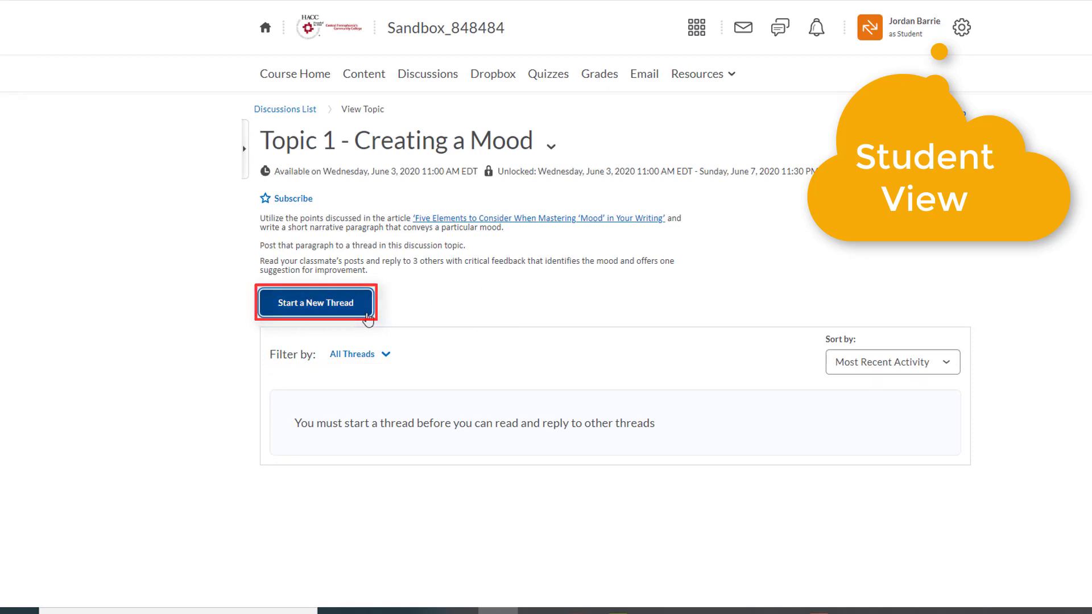
# Post a 'My response' thread with body 'blah blah bla', then post a 'Great!' reply
pyautogui.click(315, 302)
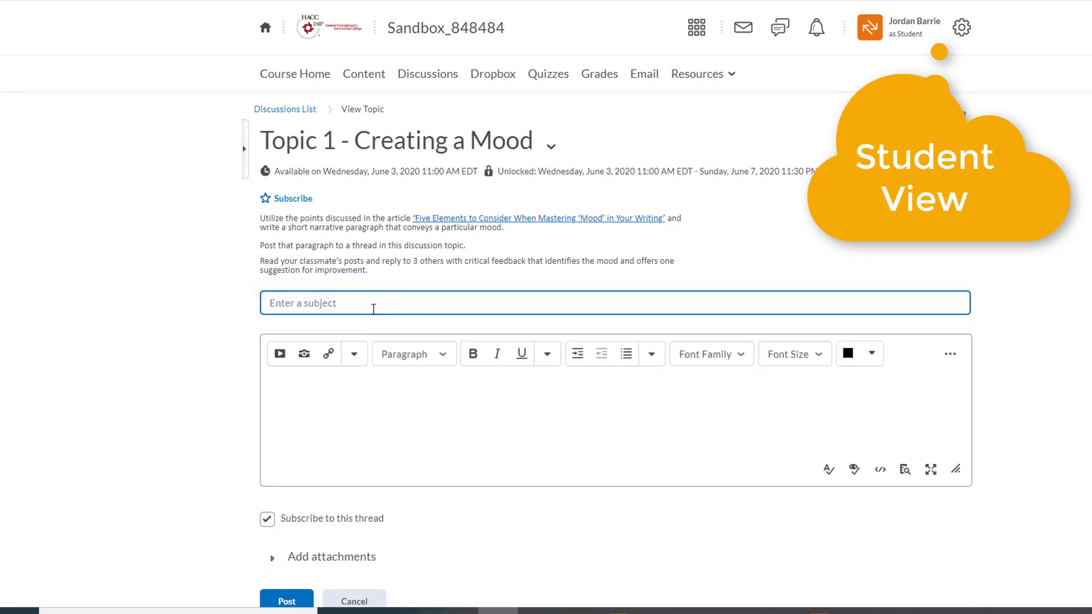
pyautogui.write('My response')
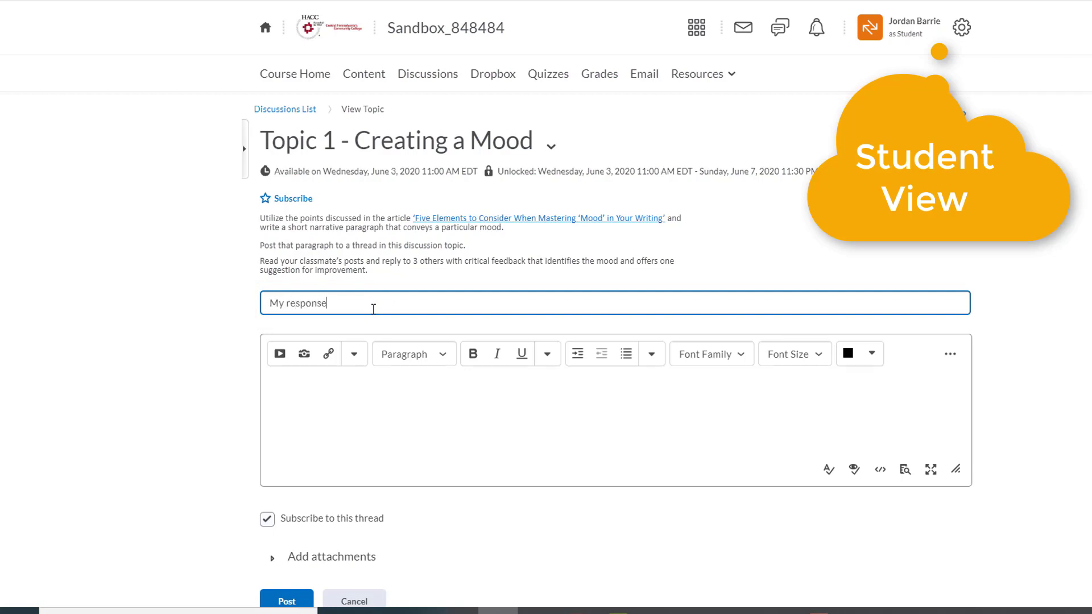
pyautogui.write('blah blah bla')
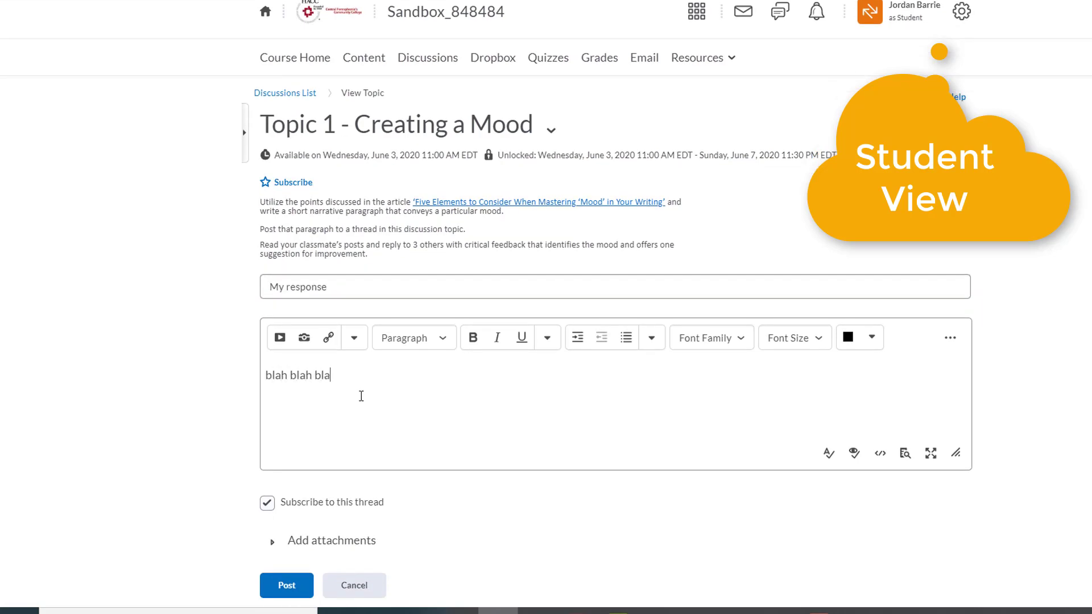
pyautogui.click(286, 586)
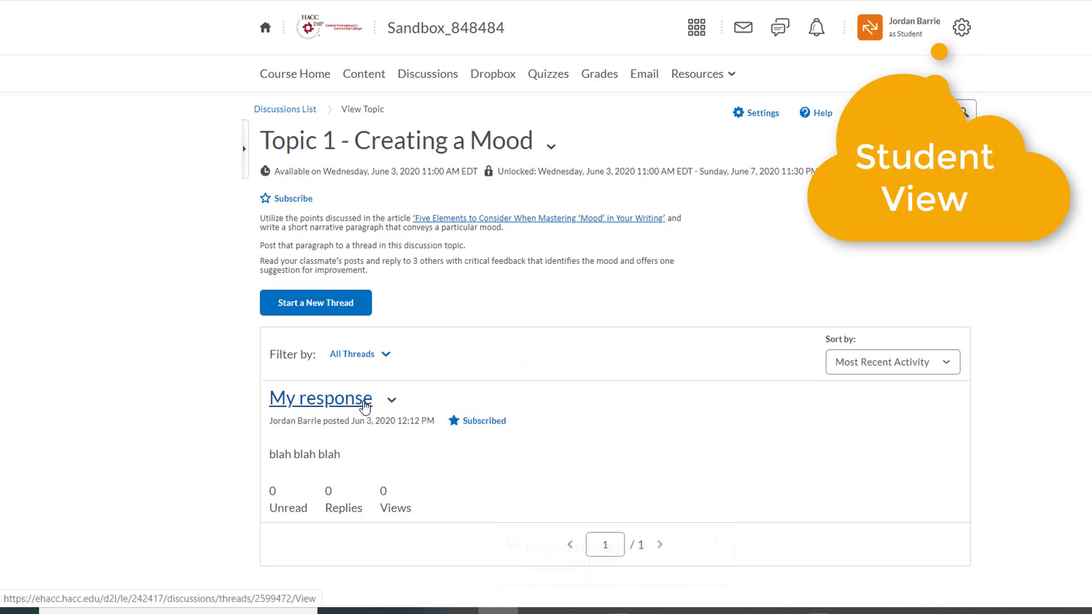
pyautogui.click(320, 398)
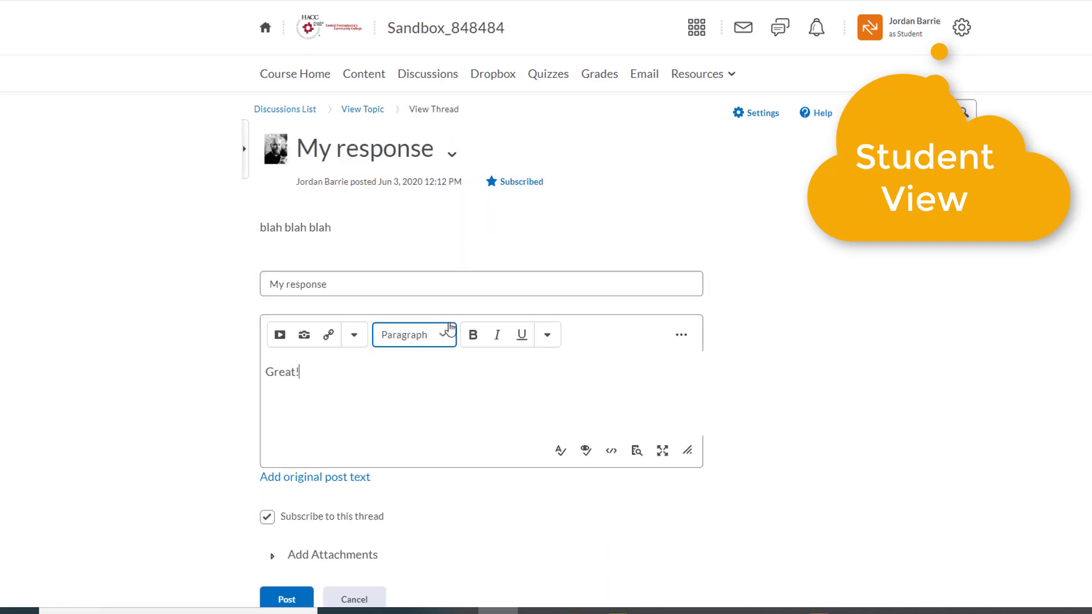
pyautogui.click(285, 599)
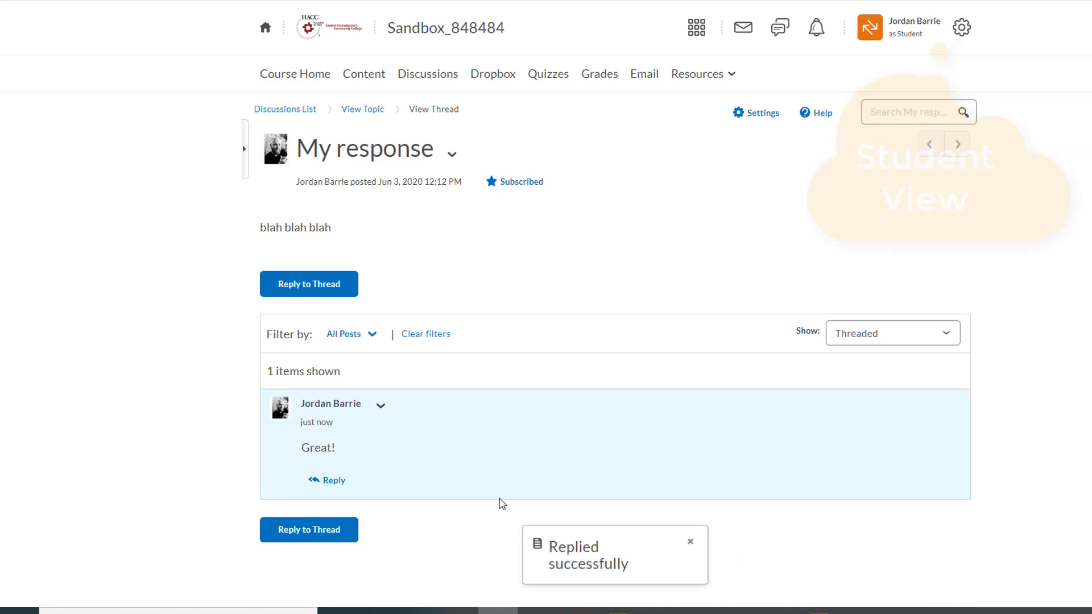